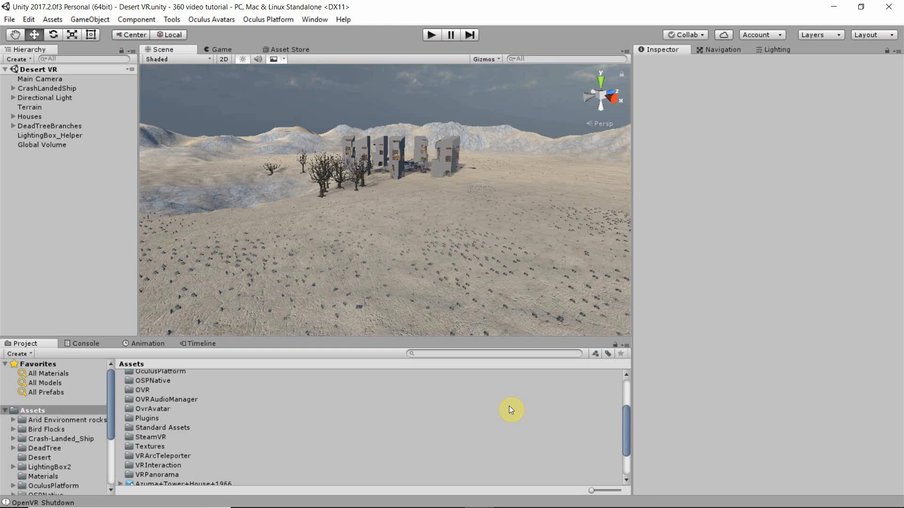
mouse_move(510, 394)
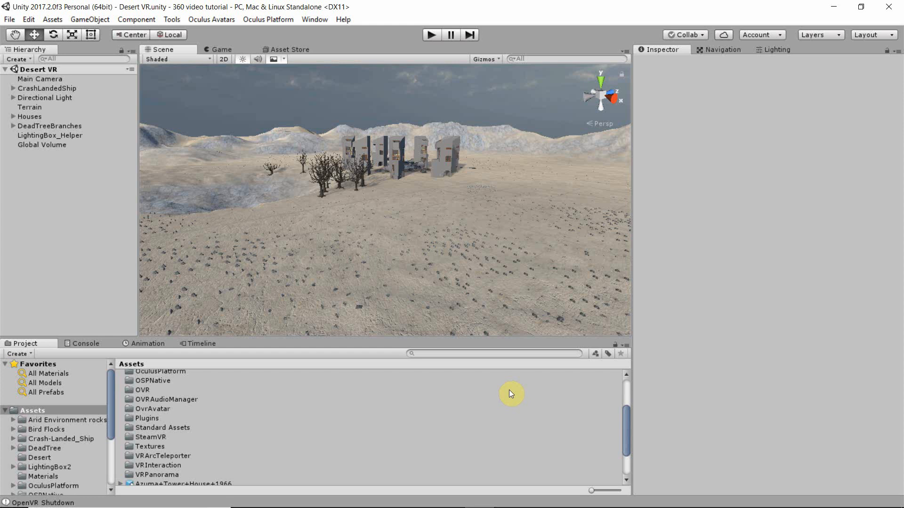
mouse_move(491, 306)
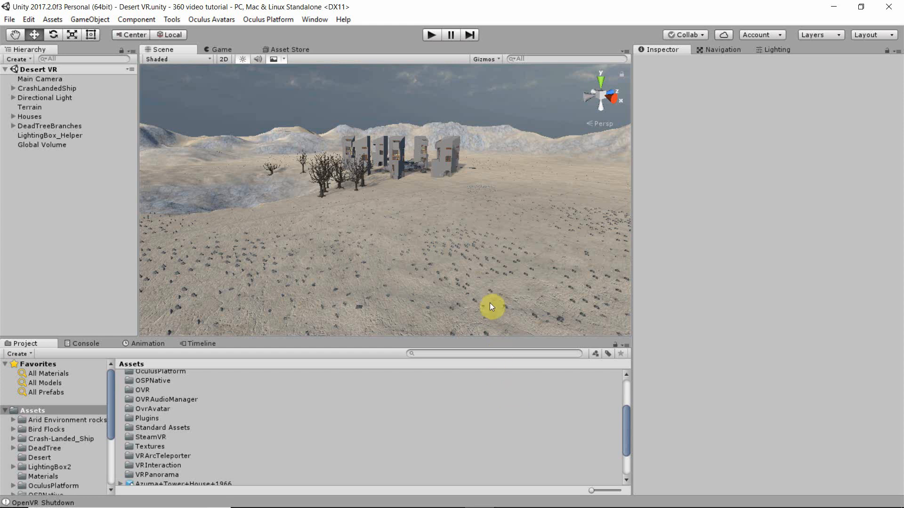
mouse_move(467, 285)
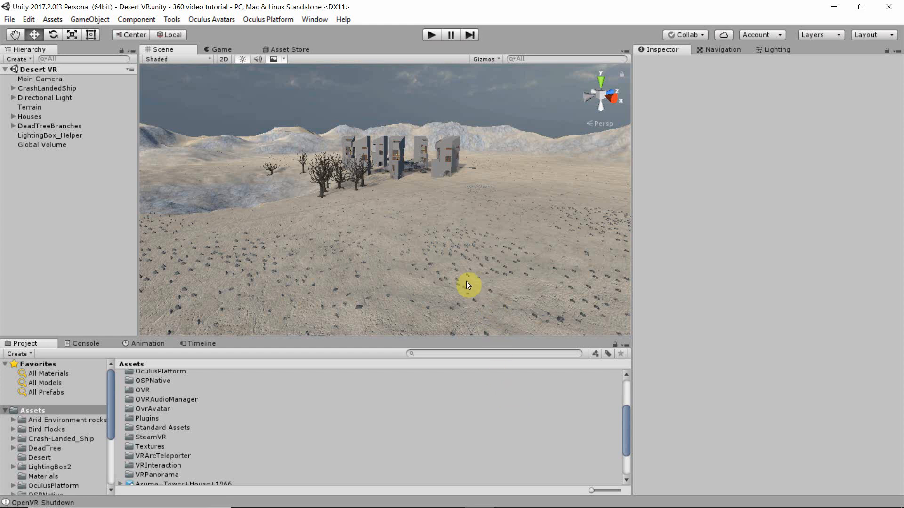
mouse_move(438, 263)
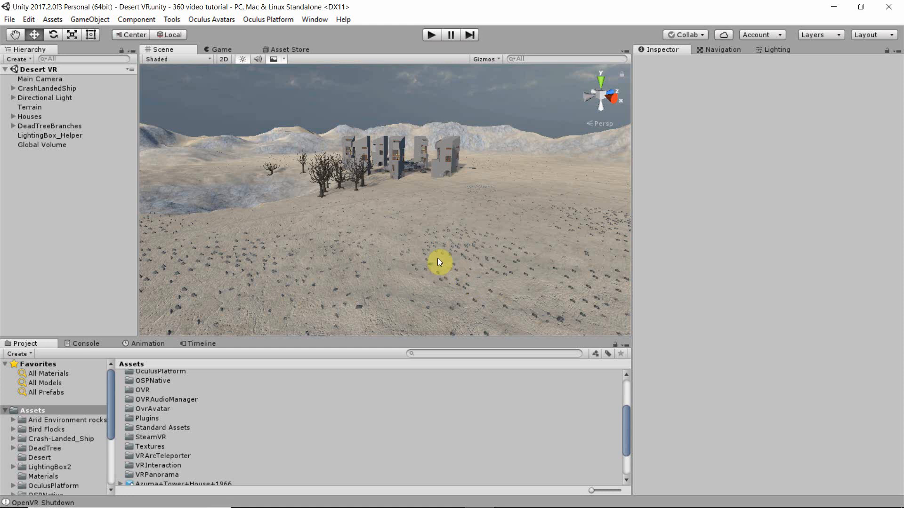
mouse_move(428, 248)
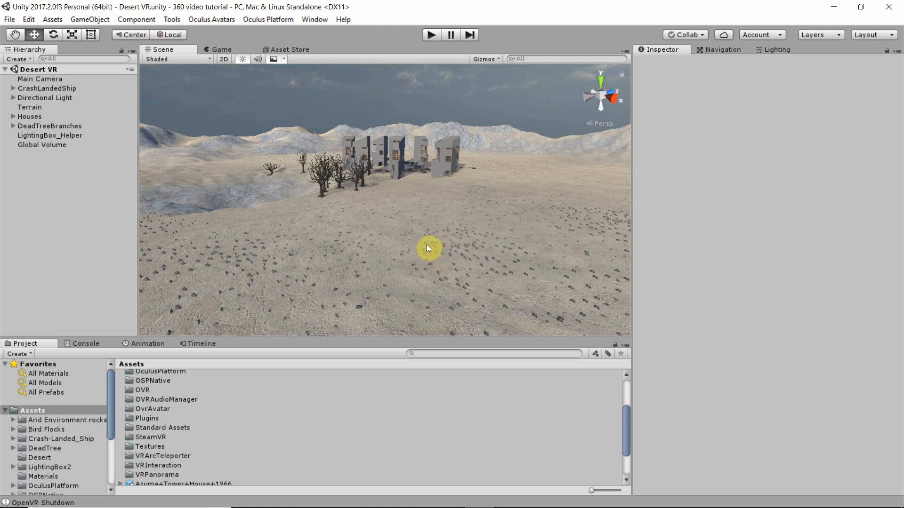
mouse_move(414, 225)
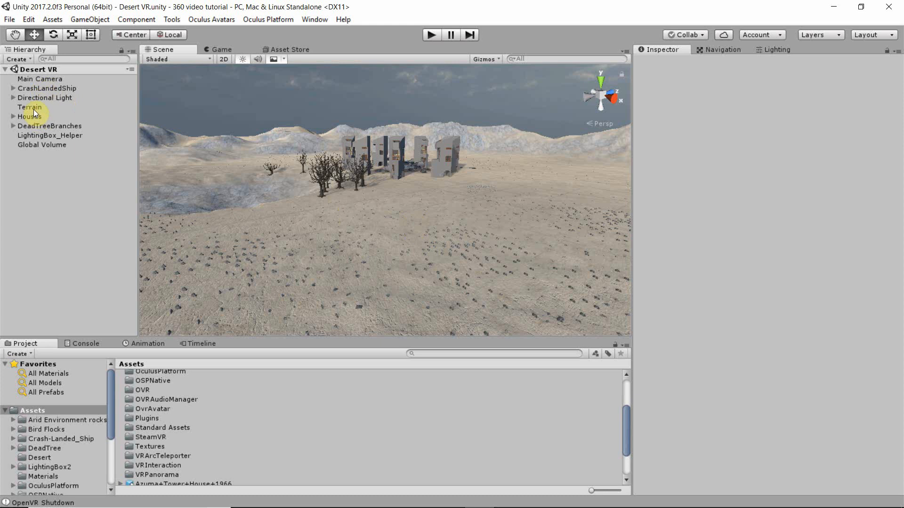
Step: Select the Houses group and fly the view in to inspect the crashed ship among them
left_click(29, 115)
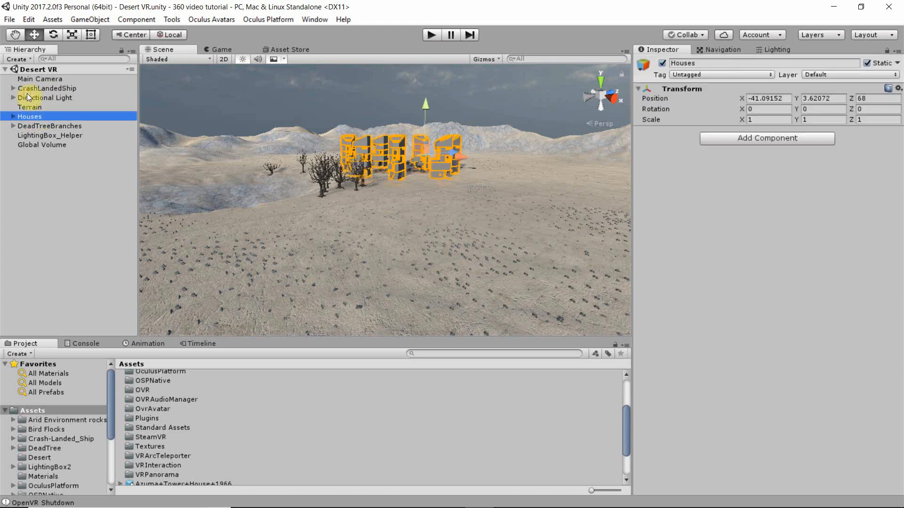
mouse_move(40, 93)
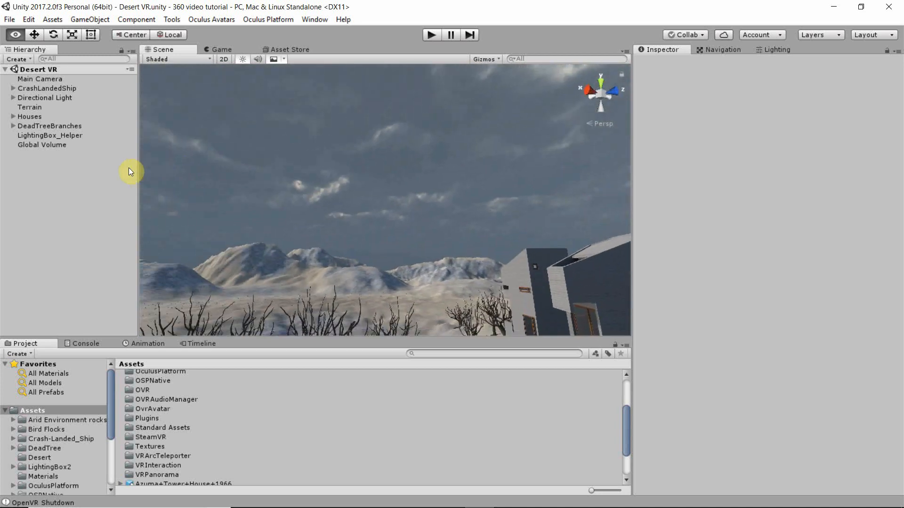
left_click_drag(130, 171, 309, 187)
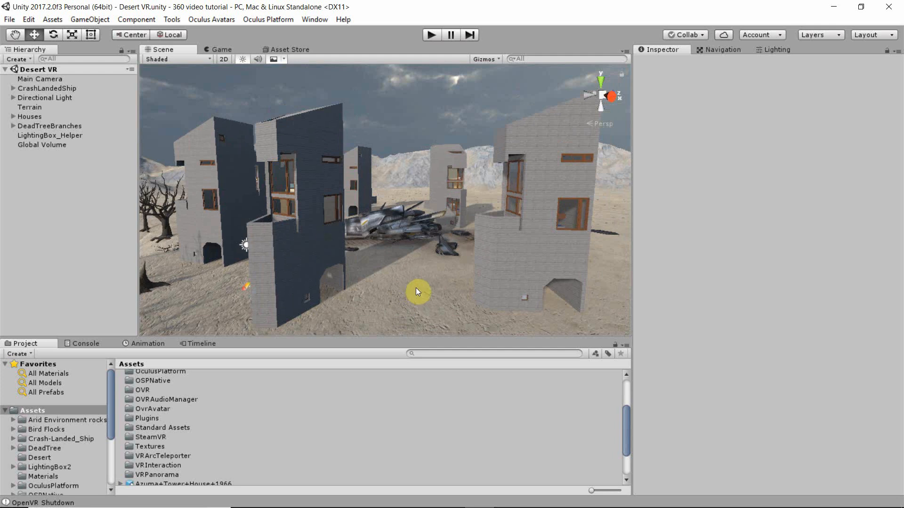
mouse_move(425, 265)
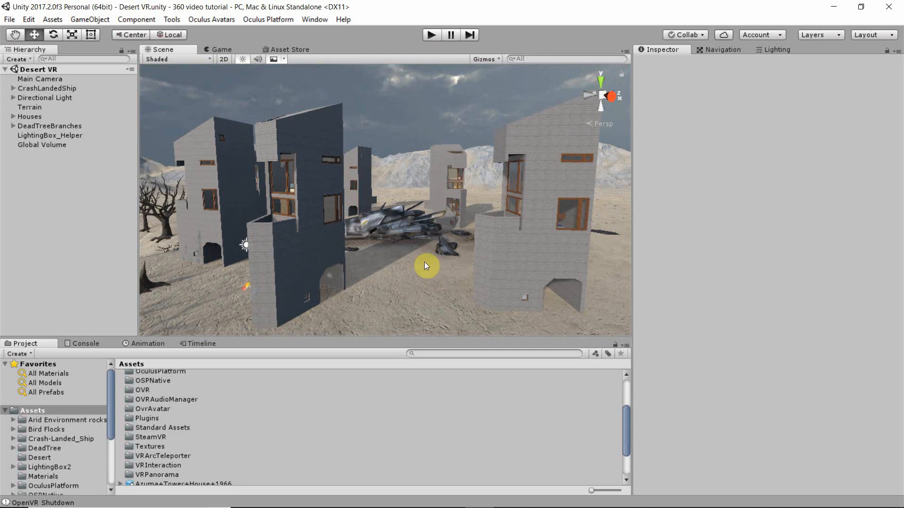
mouse_move(420, 244)
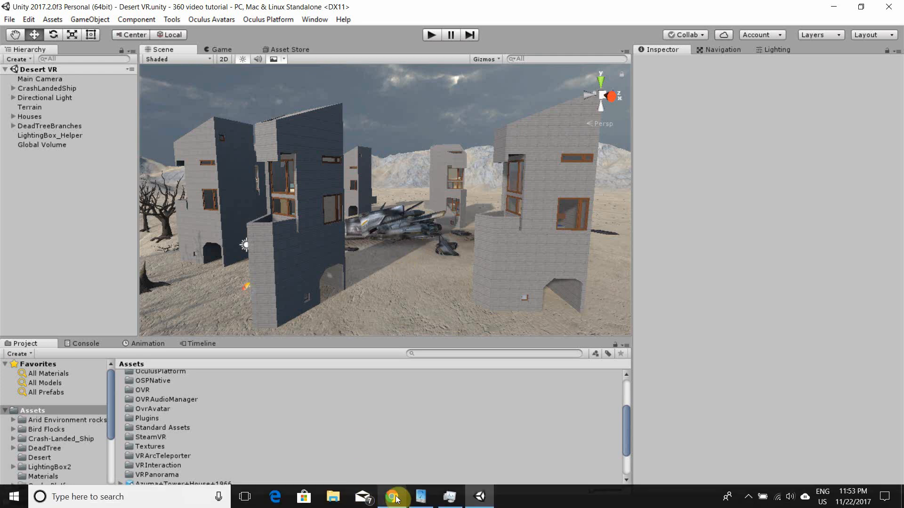
Step: Switch to Chrome and load the Azuma Tower House 1966 model's interactive 3D preview
left_click(394, 496)
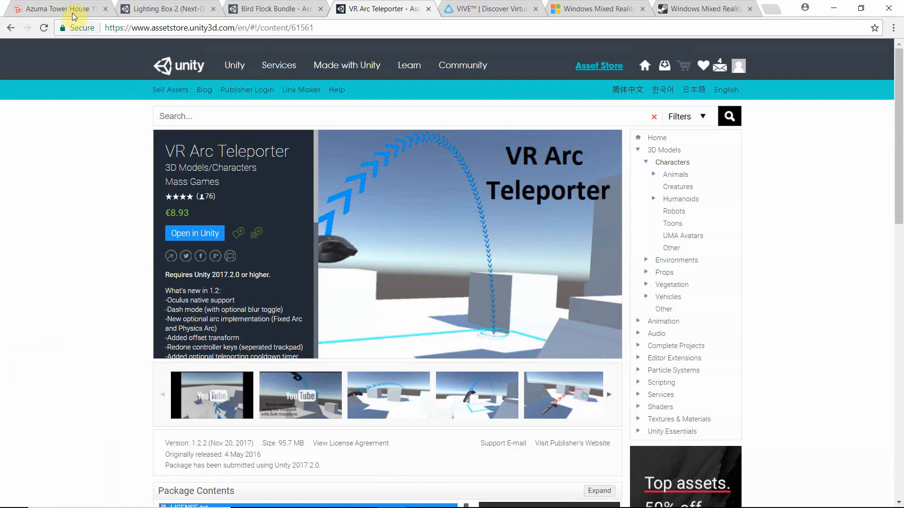
left_click(54, 9)
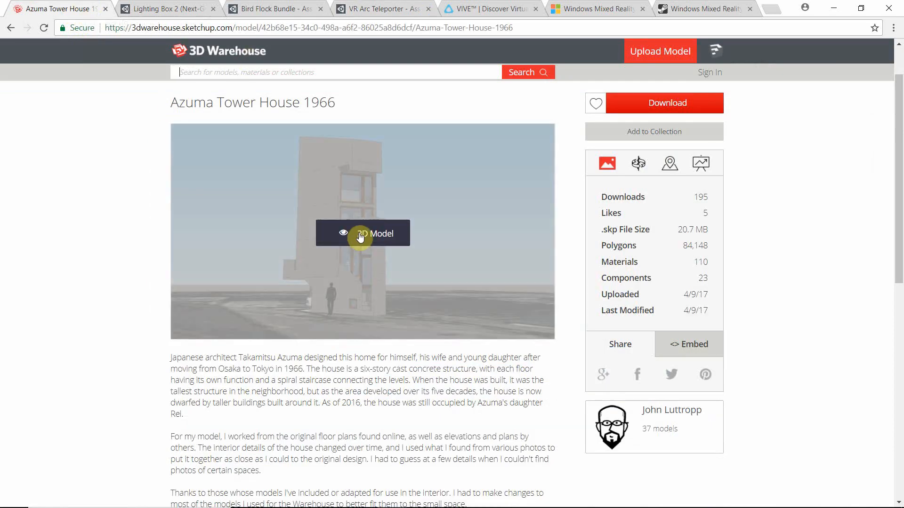
mouse_move(443, 131)
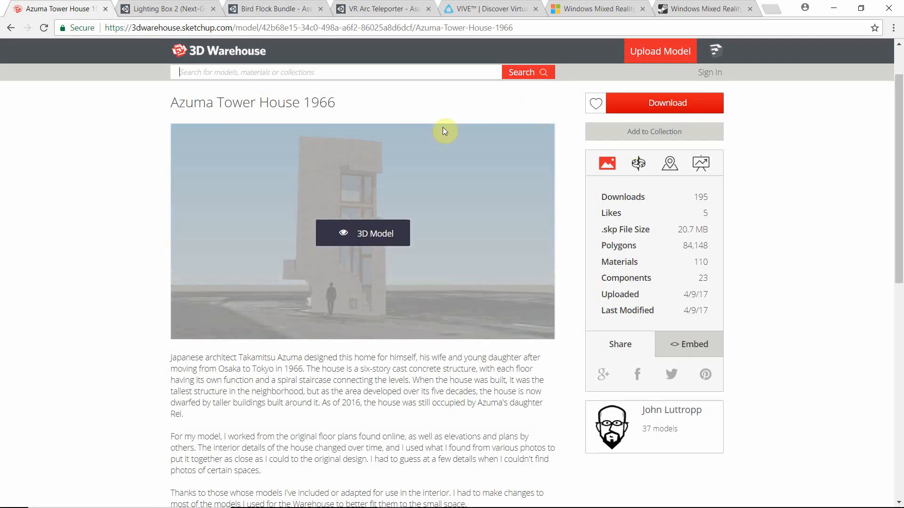
left_click(362, 232)
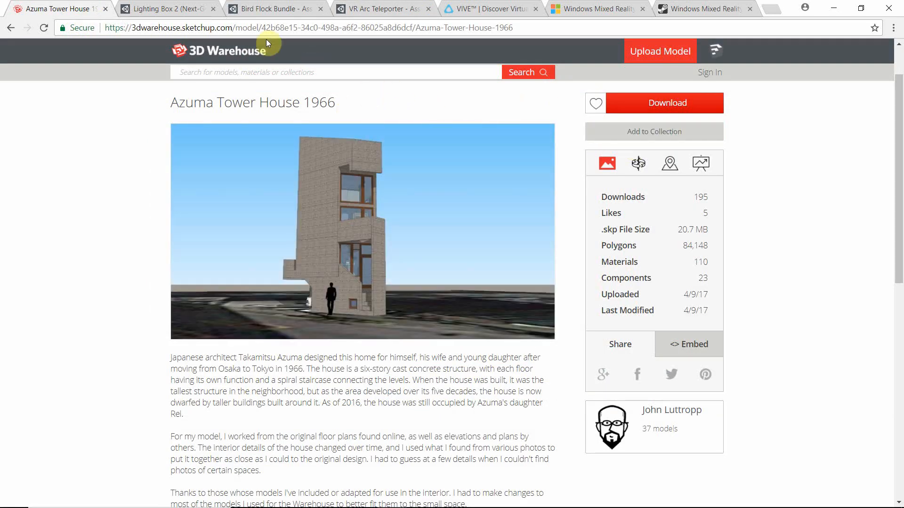
mouse_move(180, 9)
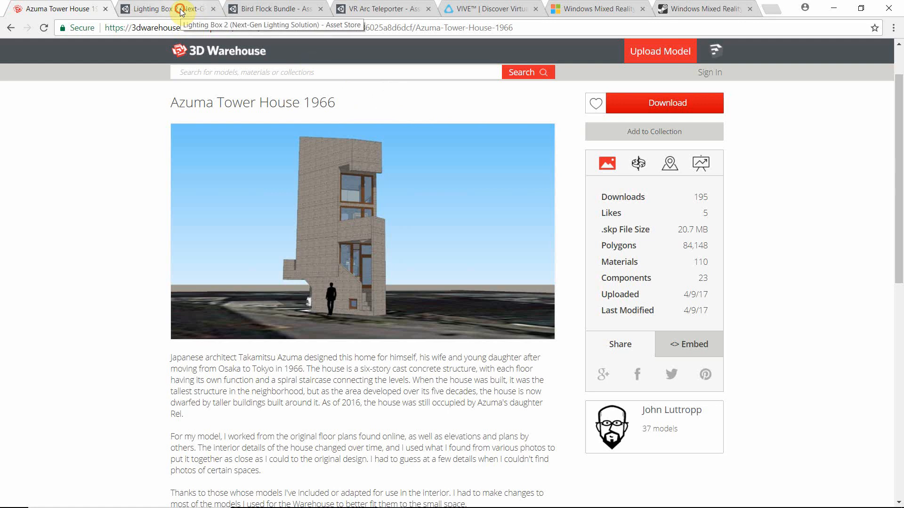
Step: Show the Lighting Box 2 (Next-Gen Lighting Solution) Asset Store page
left_click(164, 8)
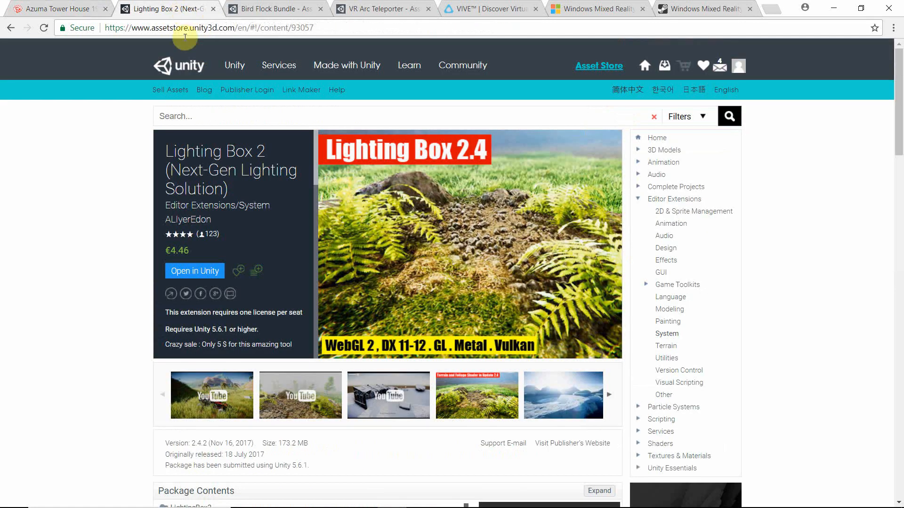
mouse_move(300, 169)
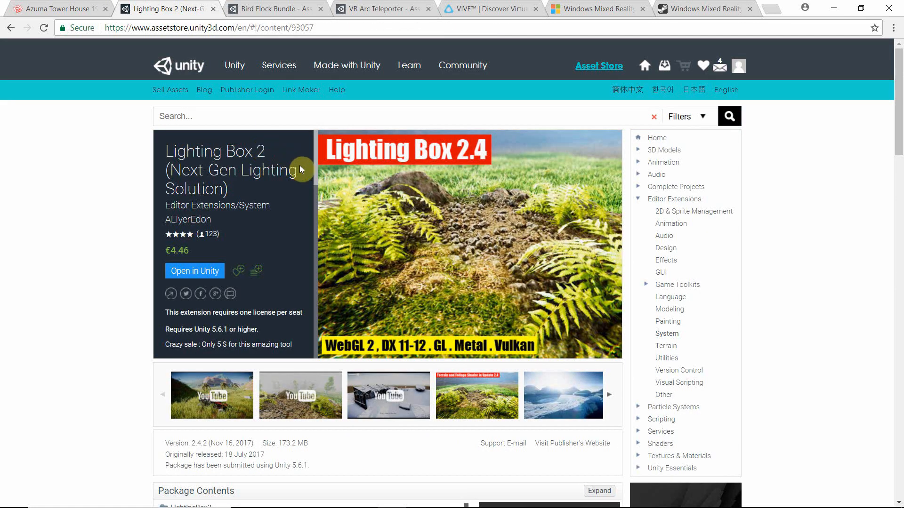
mouse_move(277, 246)
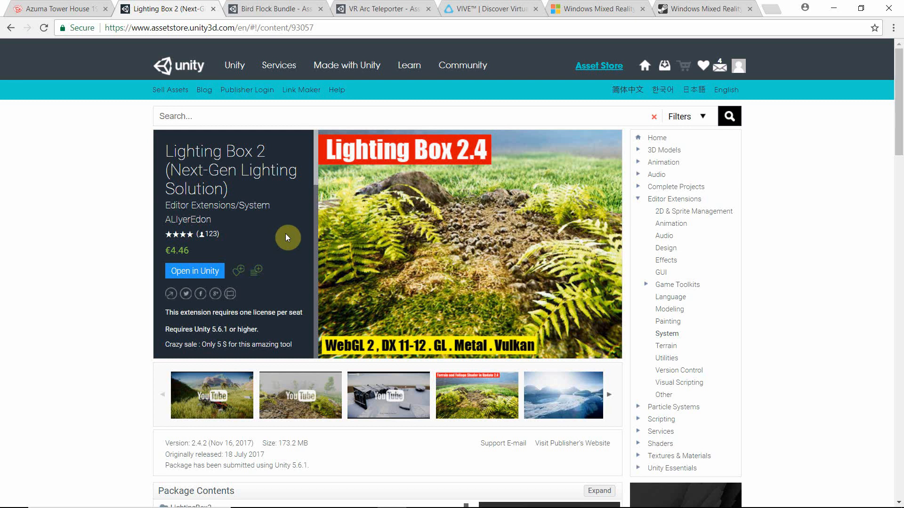
mouse_move(255, 170)
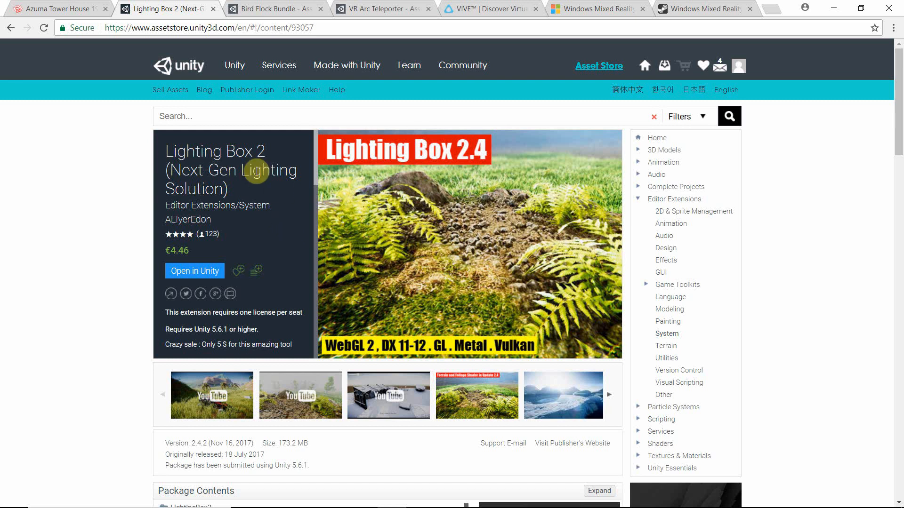
mouse_move(291, 227)
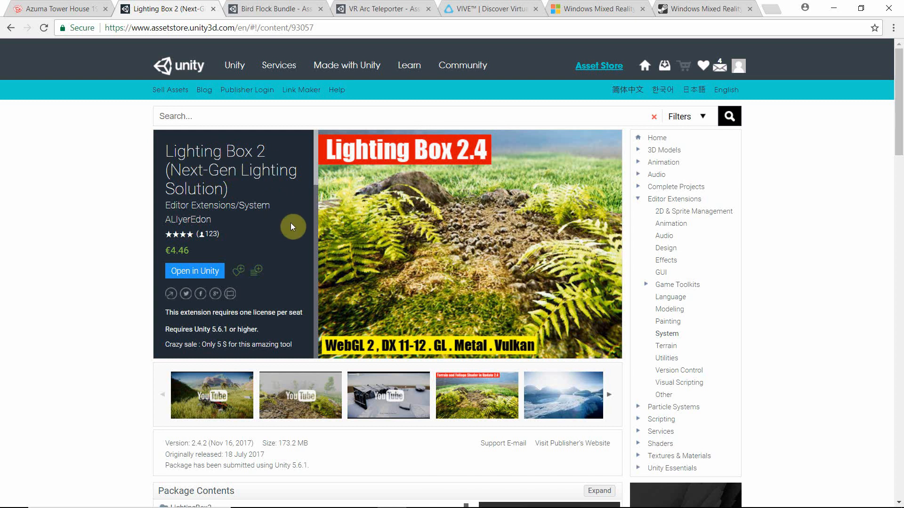
mouse_move(288, 227)
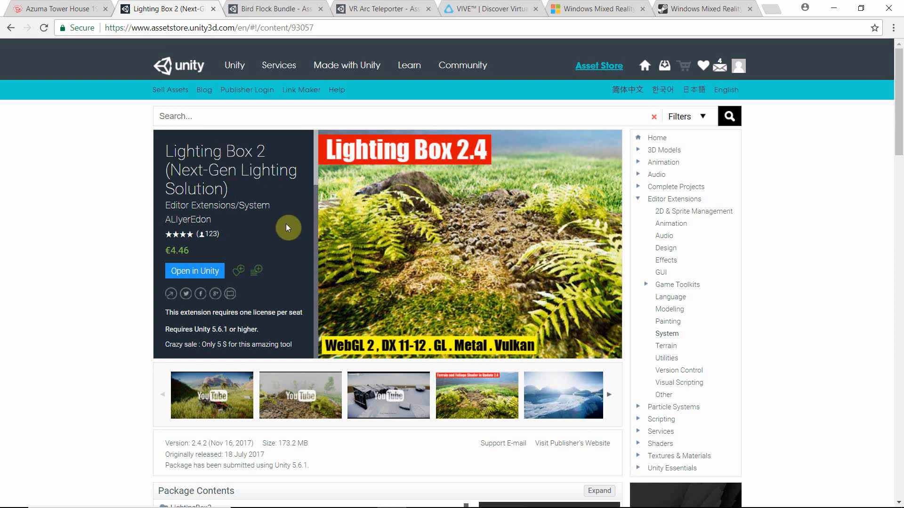
mouse_move(290, 225)
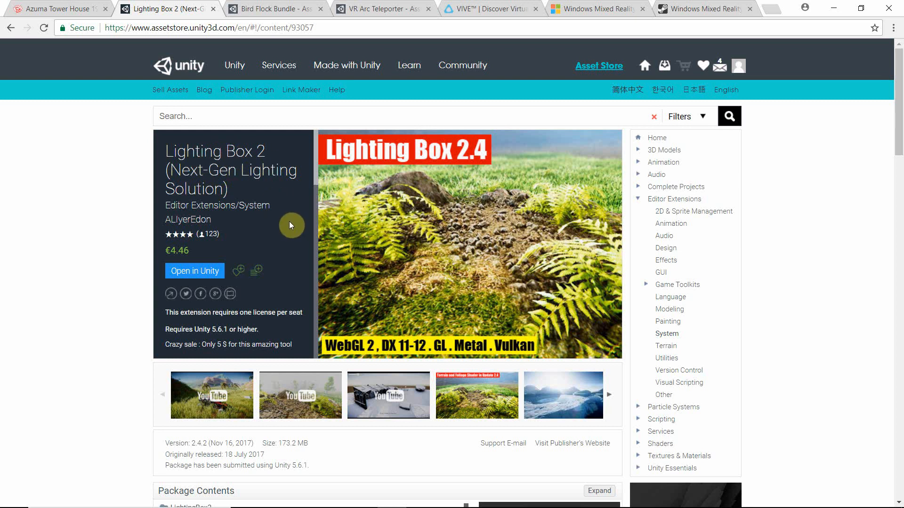
mouse_move(277, 8)
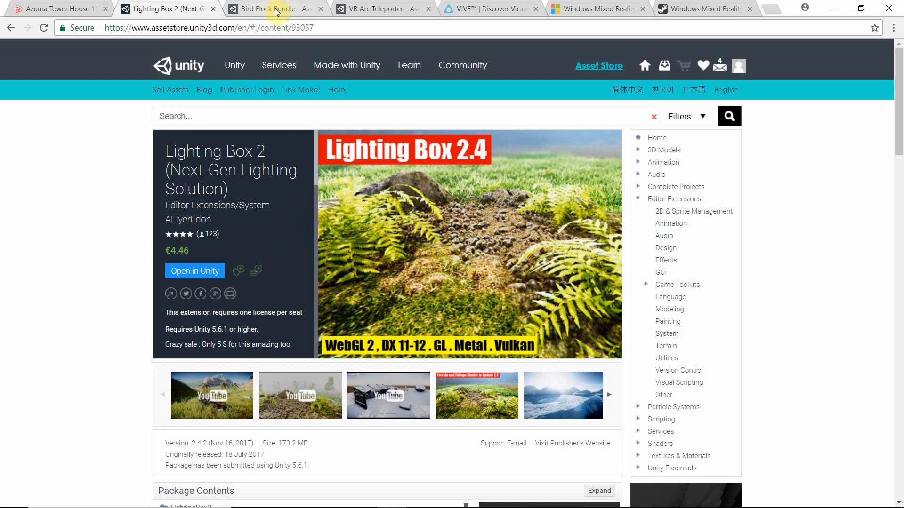
Step: Show the Bird Flock Bundle page, then the VR Arc Teleporter page by Mass Games
left_click(271, 8)
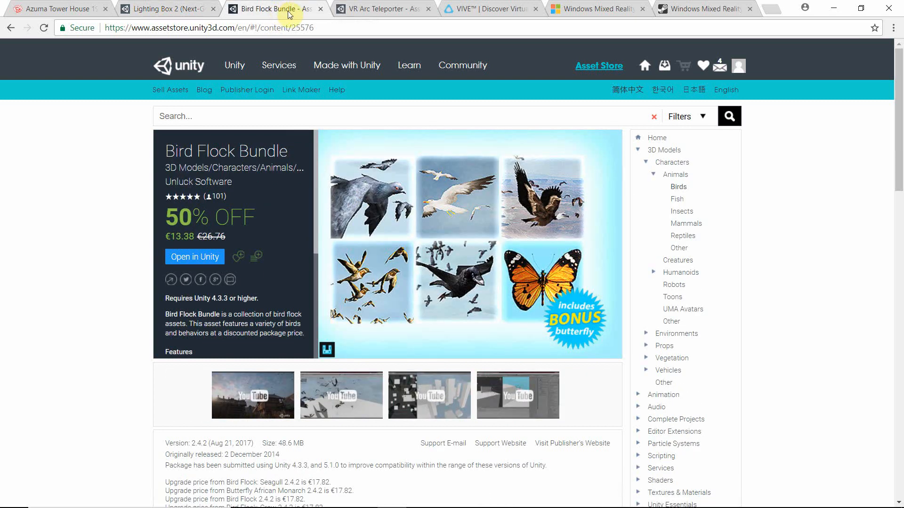
mouse_move(399, 207)
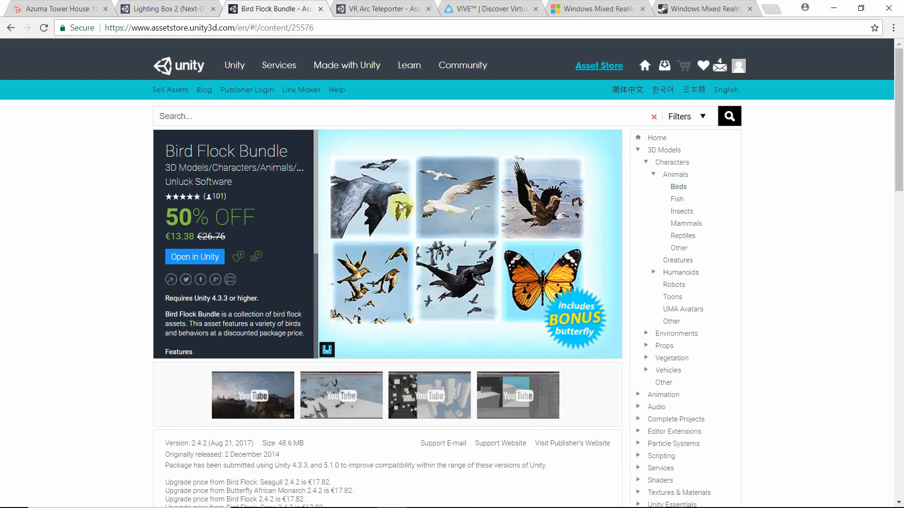
left_click(380, 8)
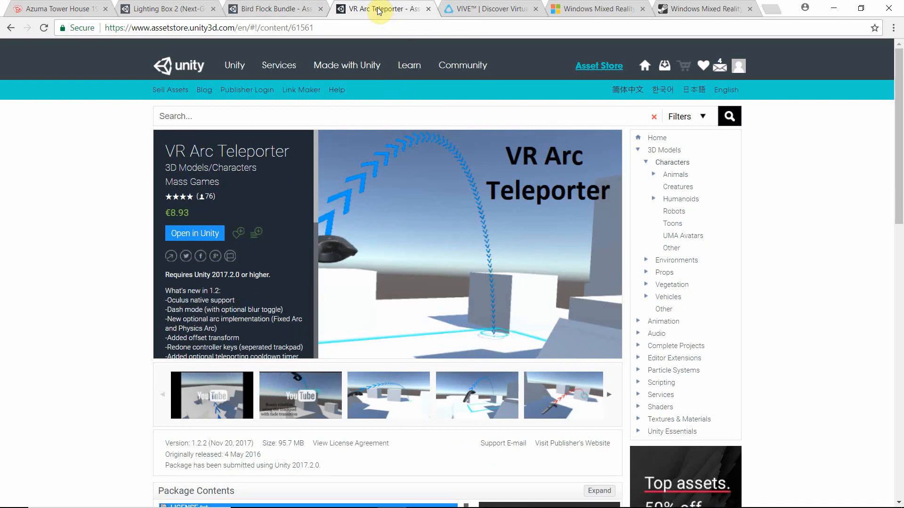
mouse_move(432, 242)
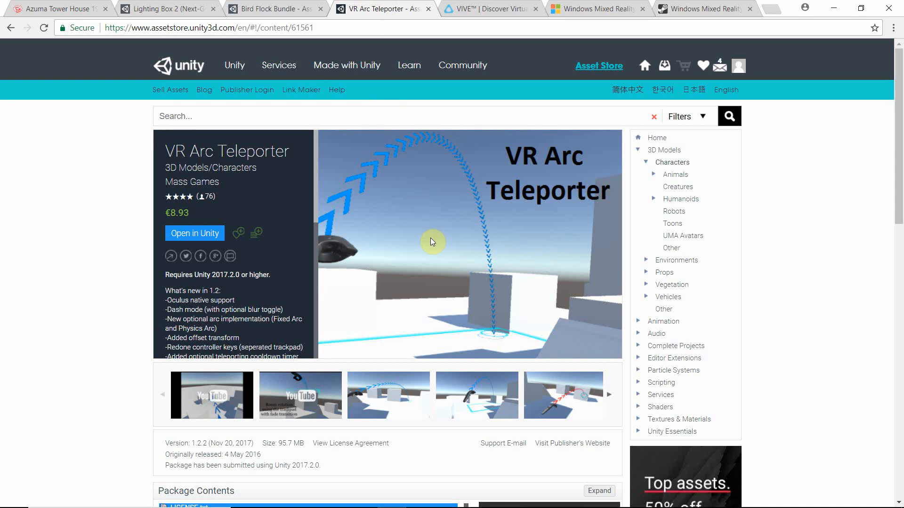
mouse_move(245, 153)
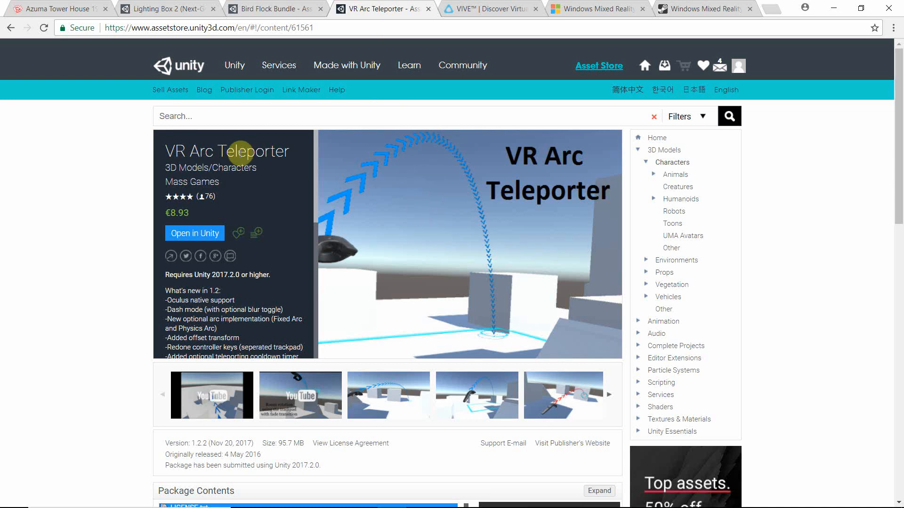
mouse_move(371, 168)
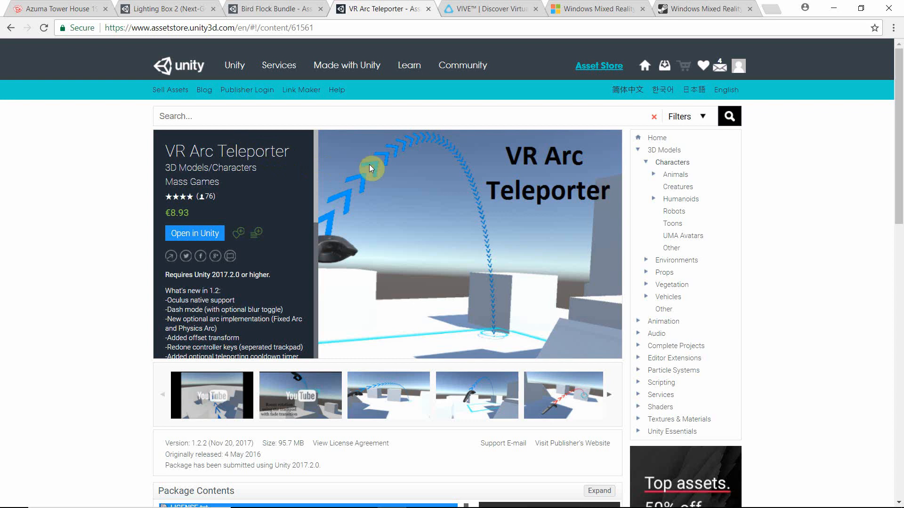
mouse_move(439, 256)
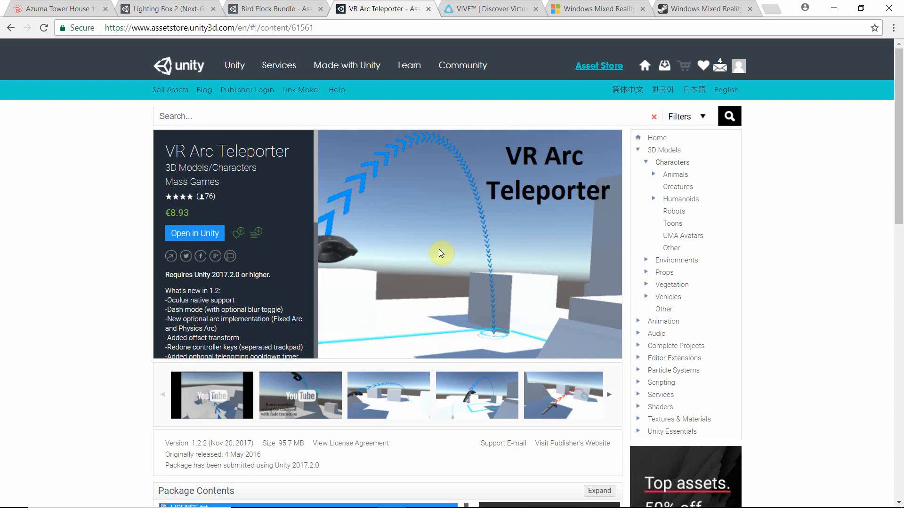
mouse_move(440, 248)
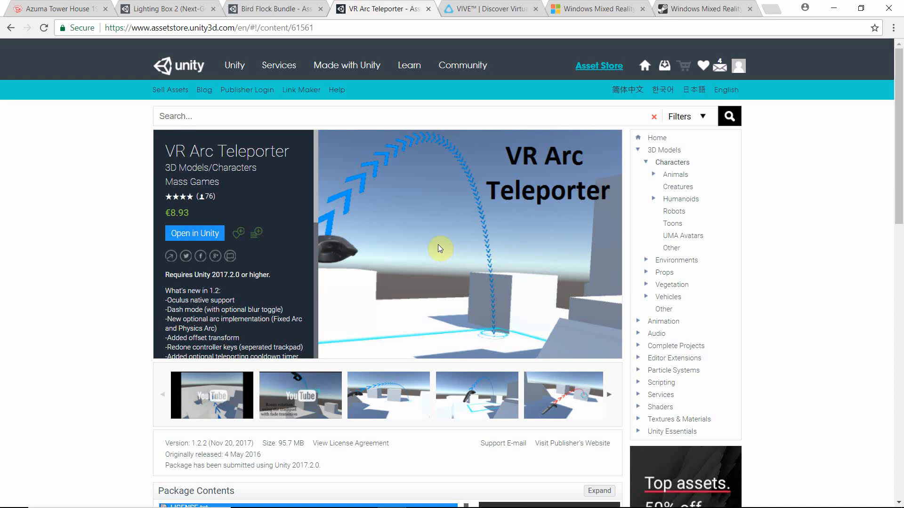
mouse_move(433, 237)
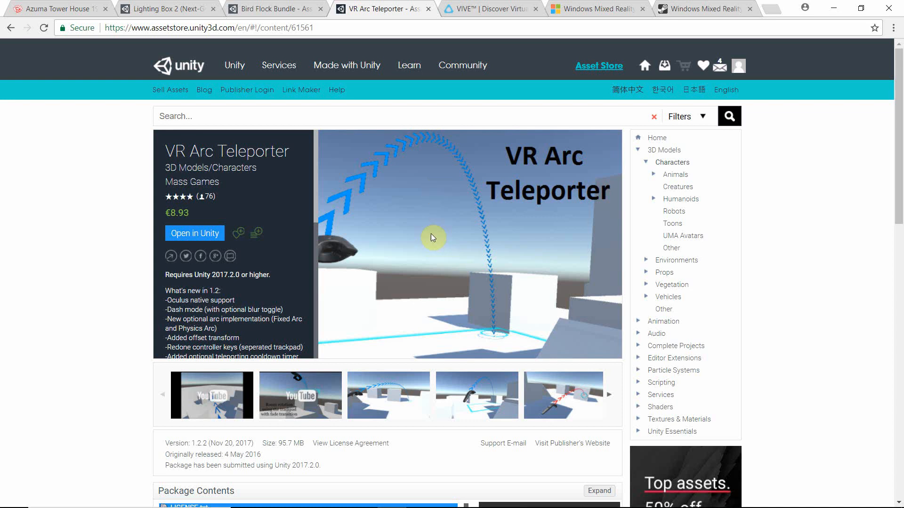
mouse_move(513, 57)
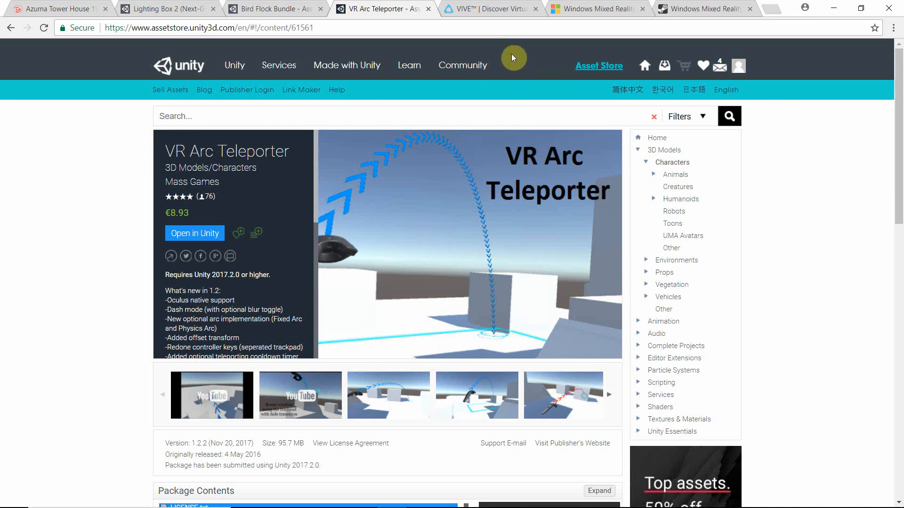
mouse_move(509, 9)
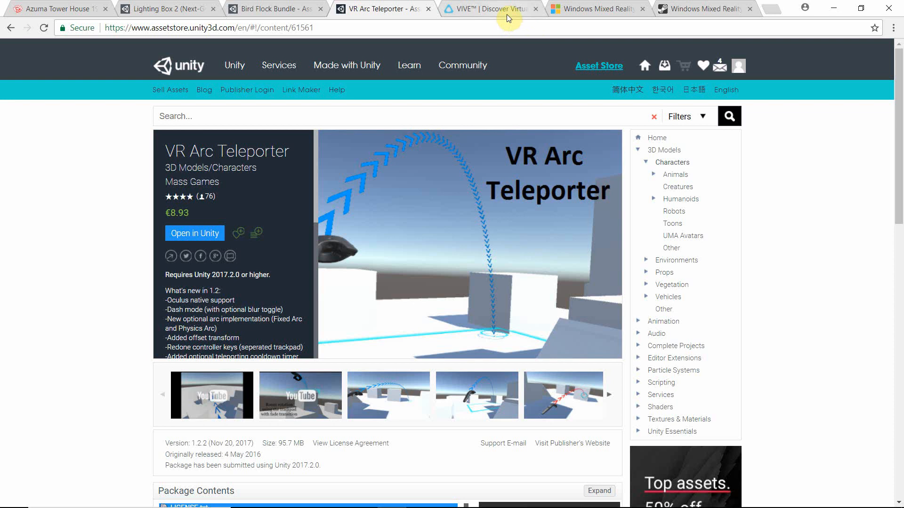
mouse_move(495, 28)
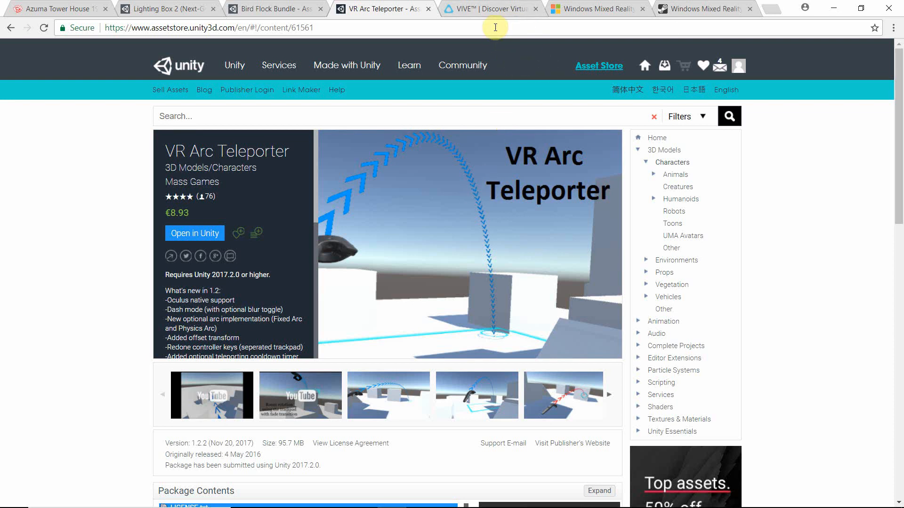
mouse_move(528, 173)
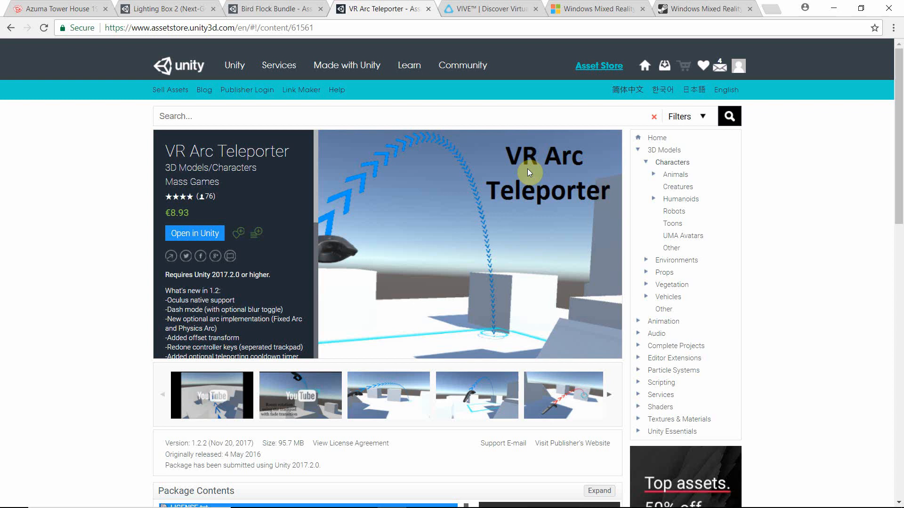
mouse_move(491, 8)
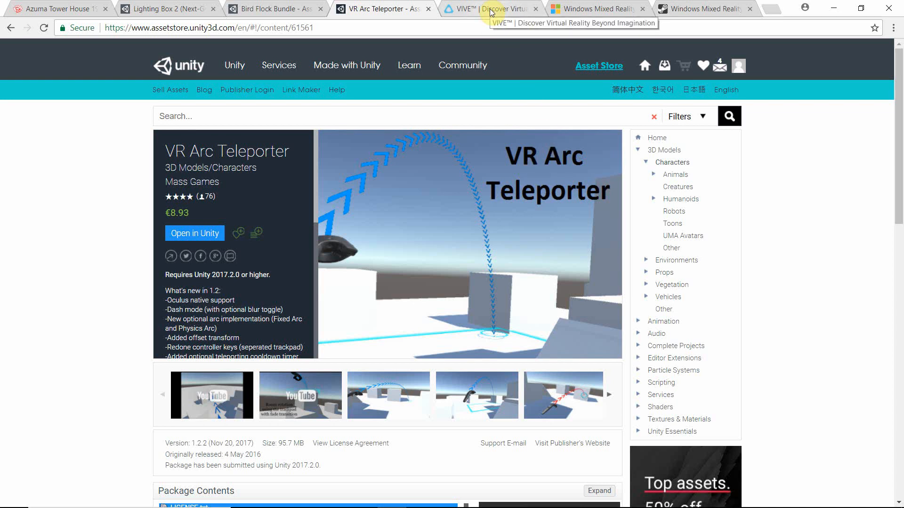
Step: Show the vive.com homepage, then Microsoft's Windows Mixed Reality headsets page
left_click(490, 9)
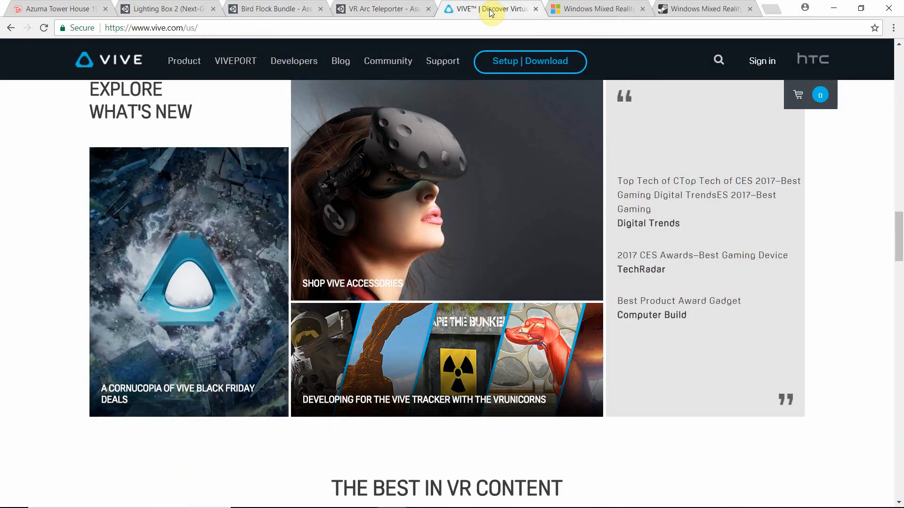
mouse_move(488, 192)
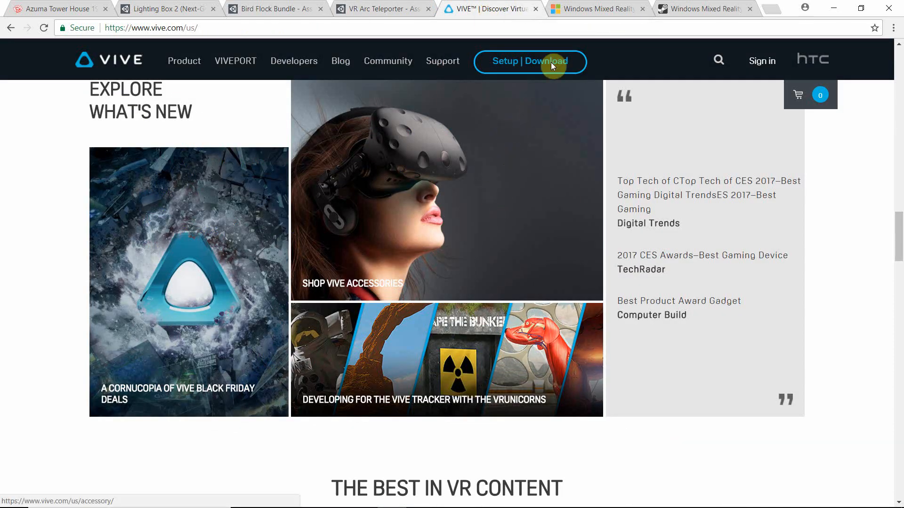
left_click(597, 8)
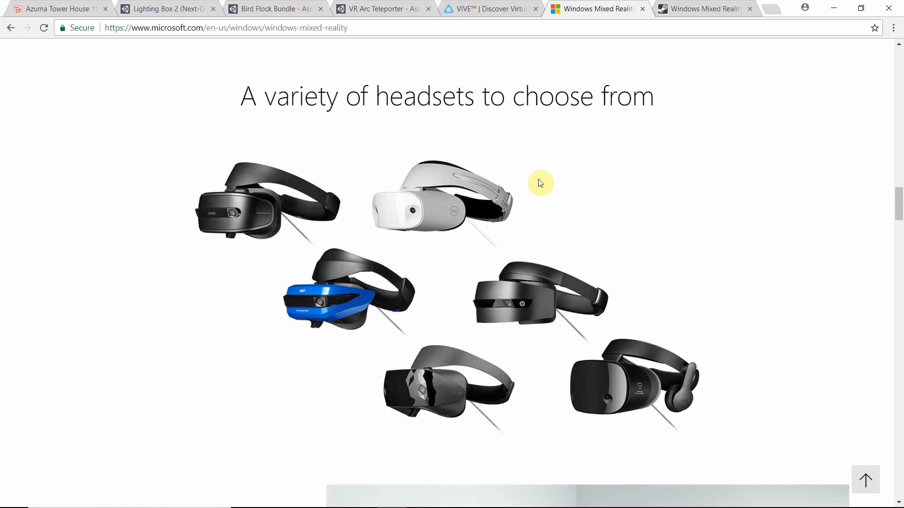
mouse_move(558, 158)
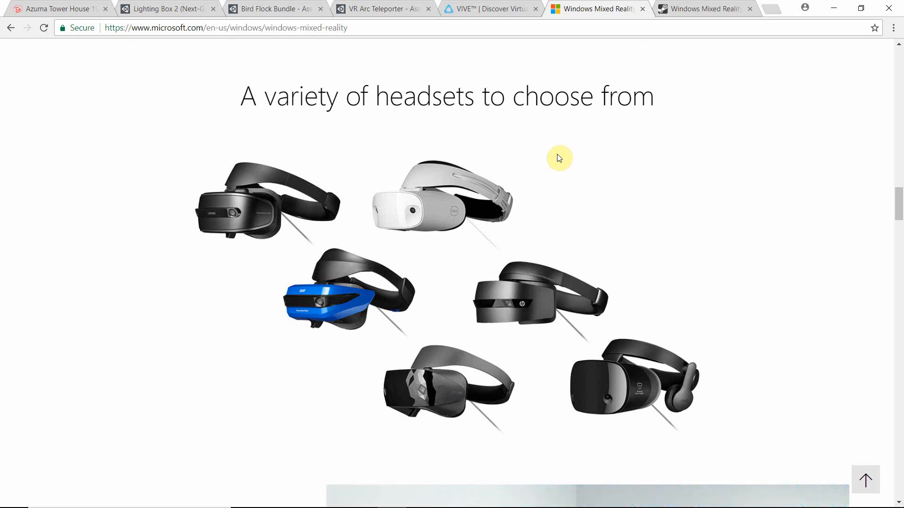
mouse_move(515, 245)
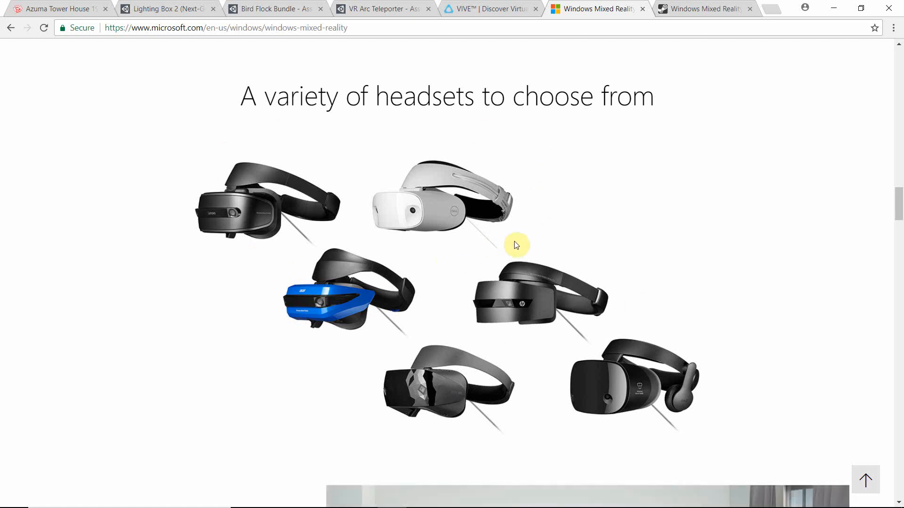
mouse_move(556, 226)
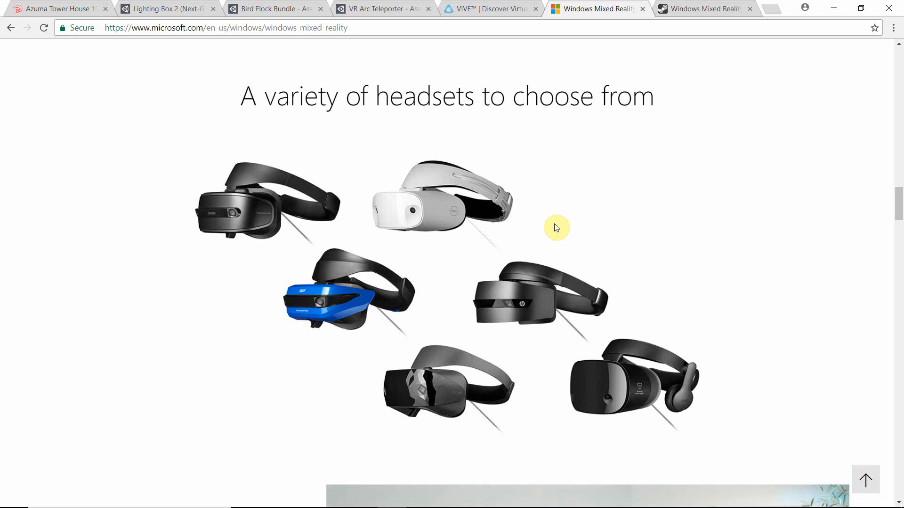
mouse_move(566, 184)
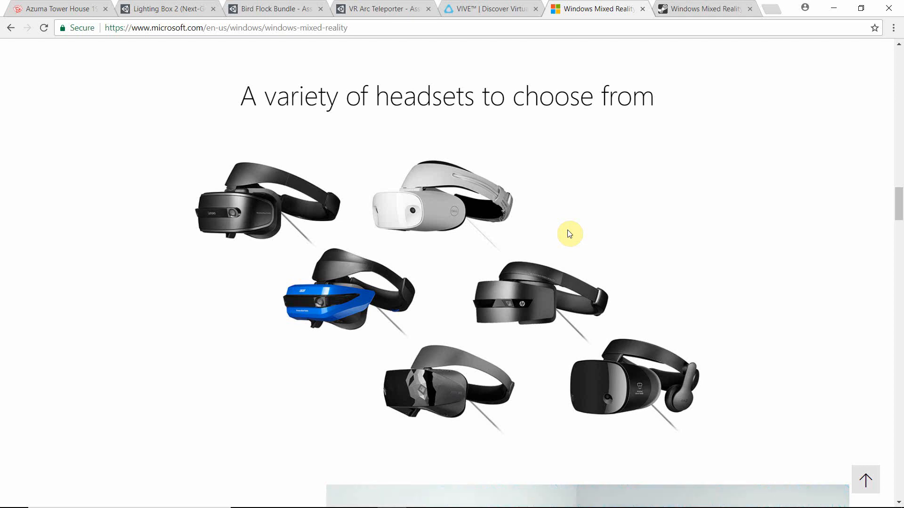
mouse_move(550, 231)
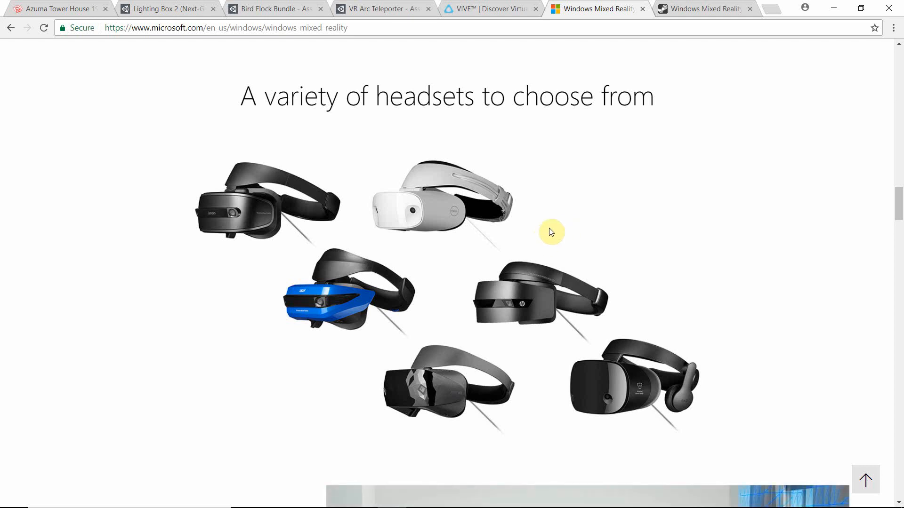
mouse_move(497, 173)
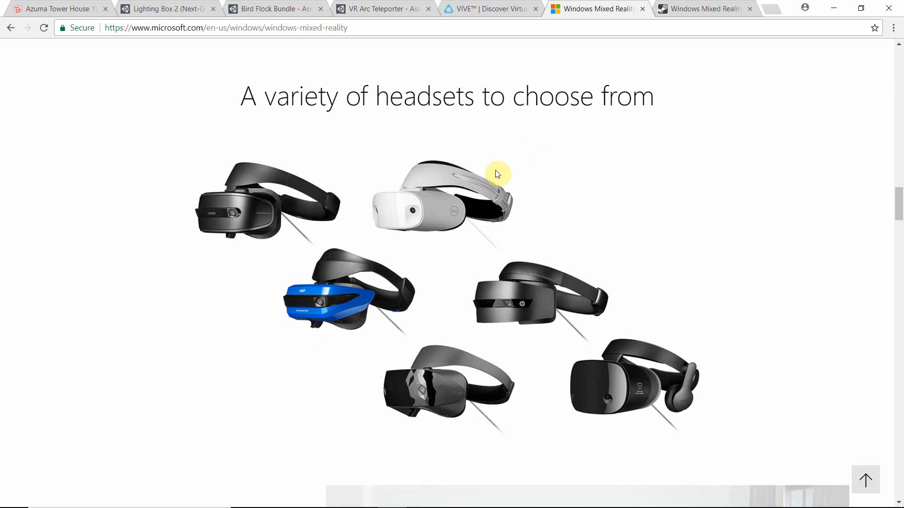
mouse_move(502, 228)
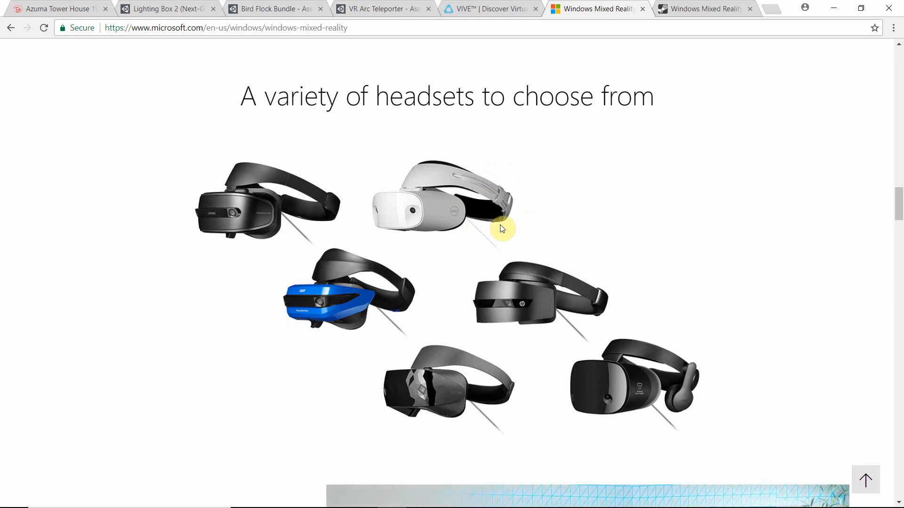
mouse_move(411, 72)
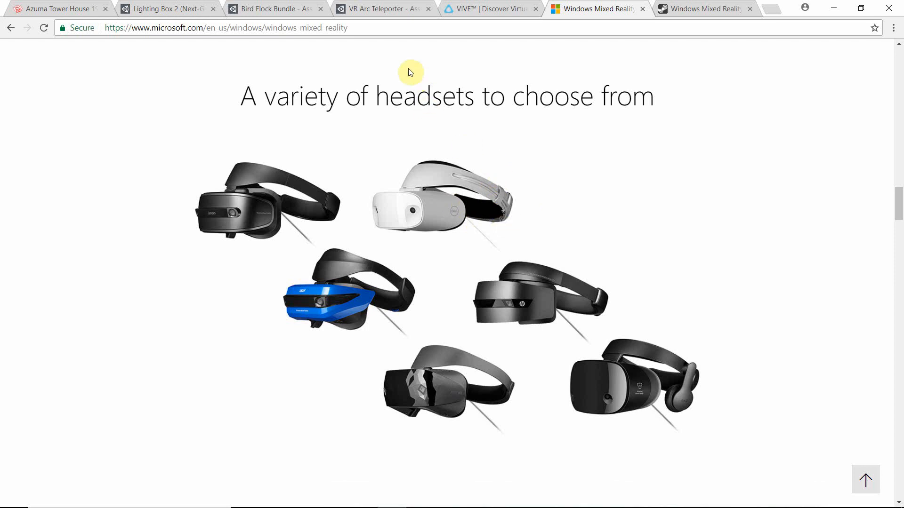
mouse_move(384, 9)
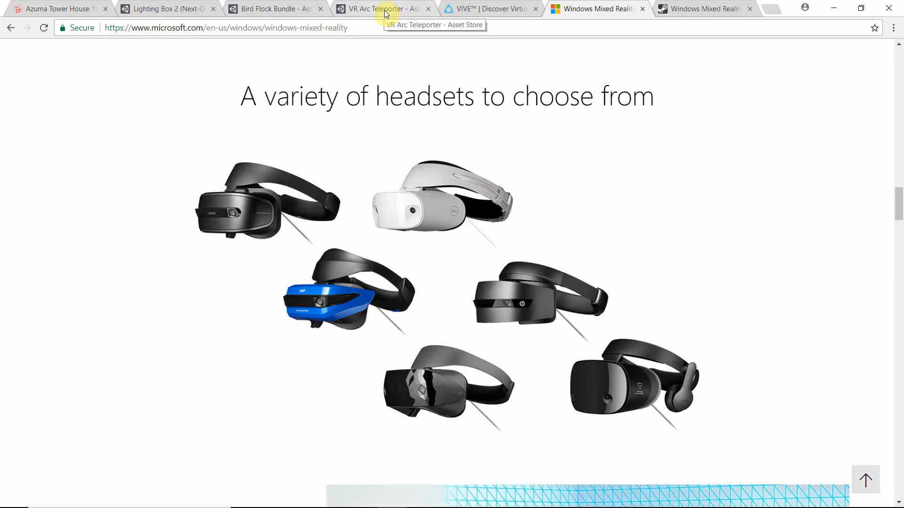
mouse_move(465, 264)
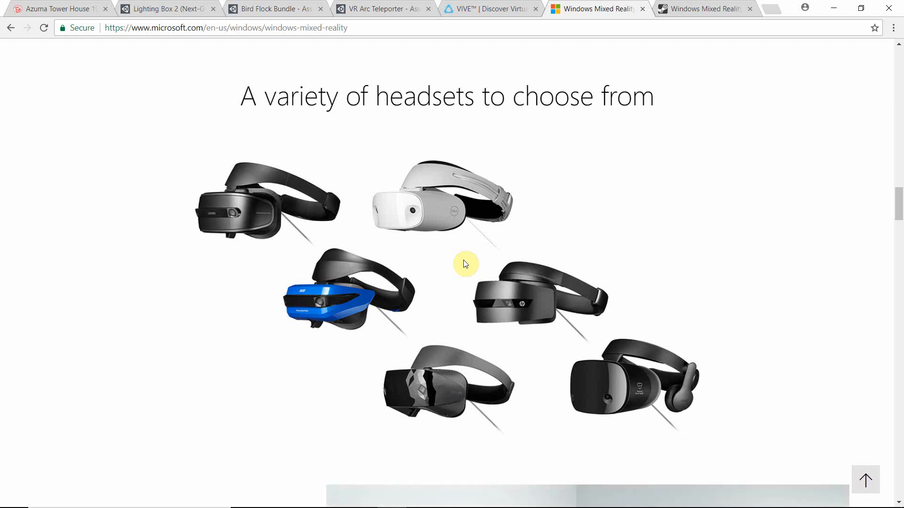
mouse_move(477, 184)
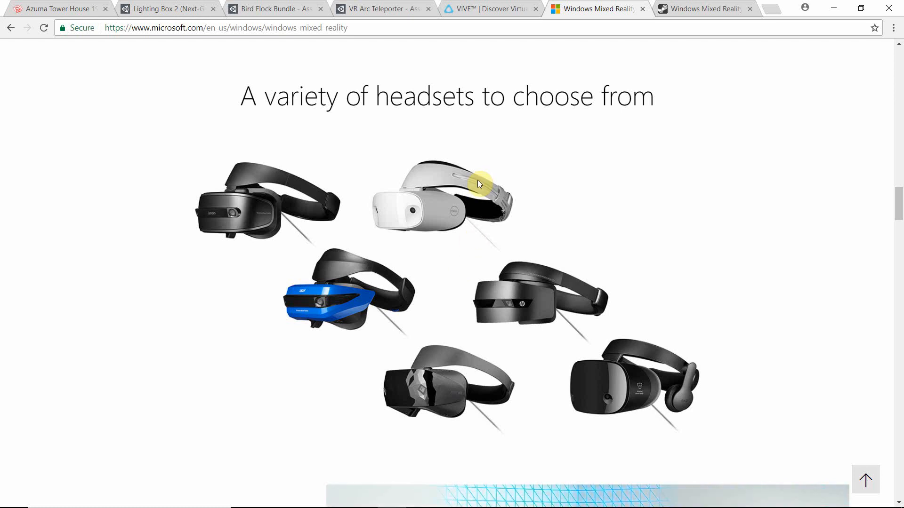
mouse_move(509, 233)
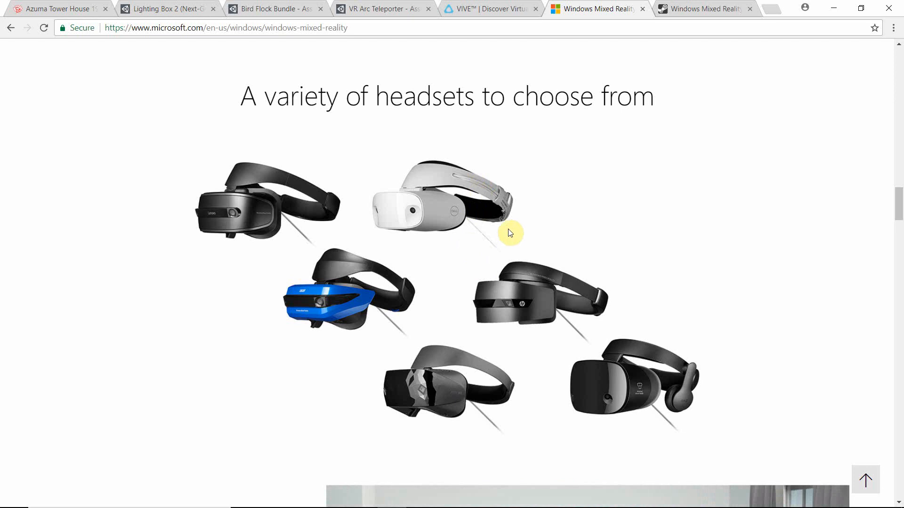
mouse_move(802, 47)
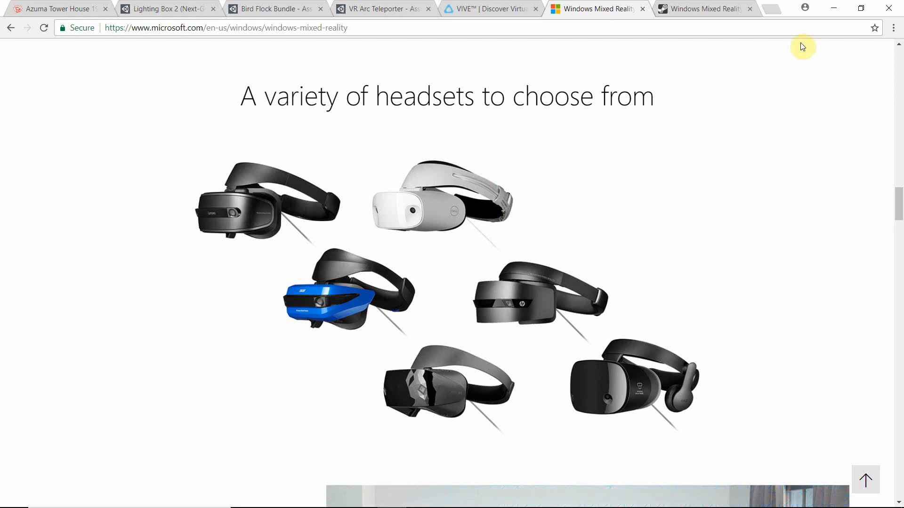
mouse_move(615, 186)
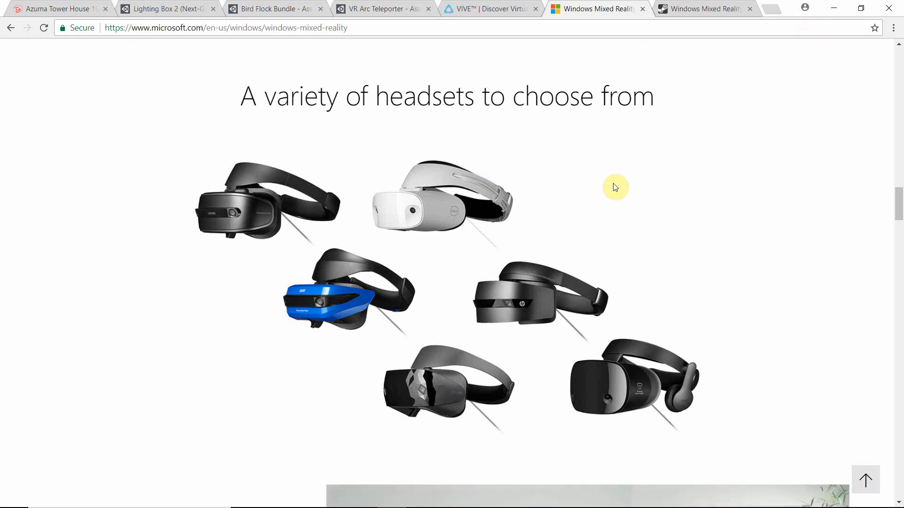
mouse_move(531, 269)
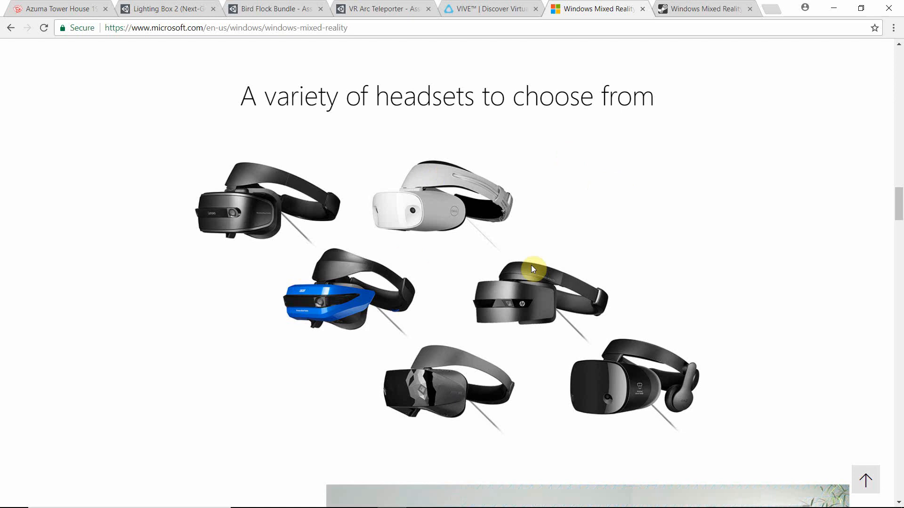
mouse_move(540, 475)
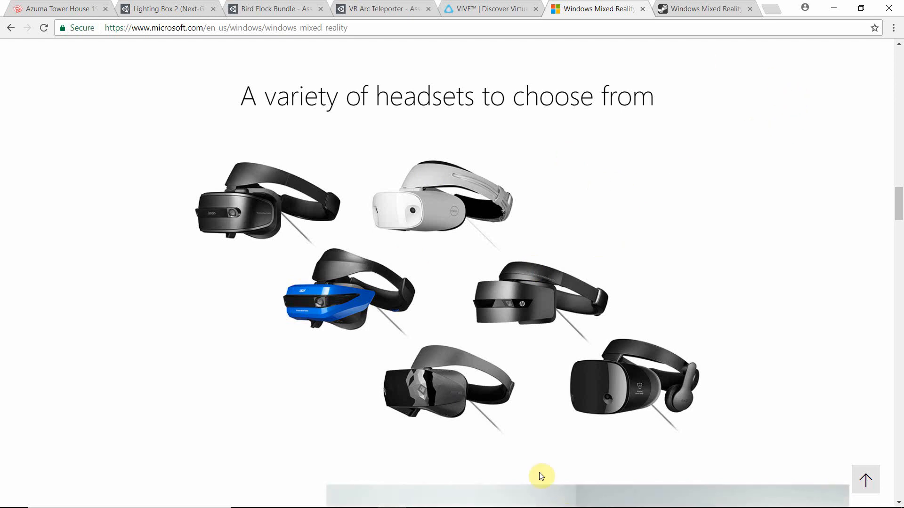
Step: Bring the Unity editor with the Desert VR scene back to the front
left_click(479, 496)
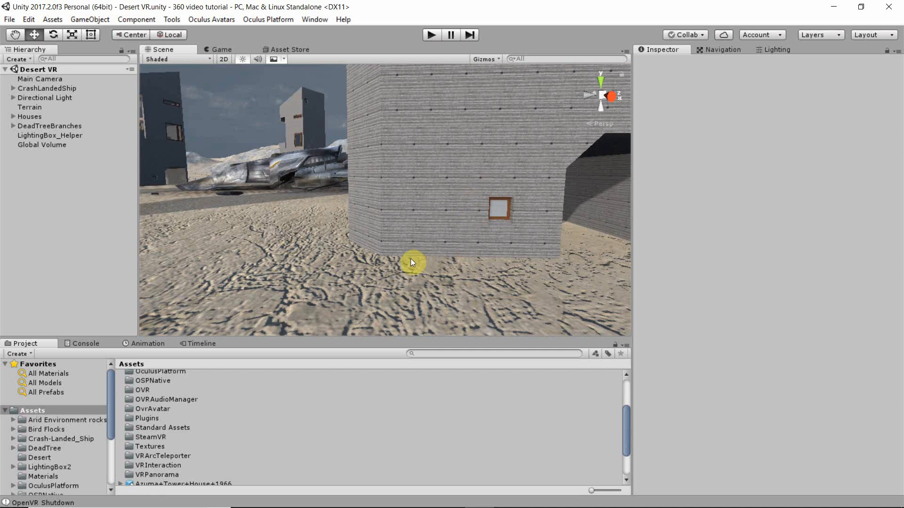
mouse_move(546, 264)
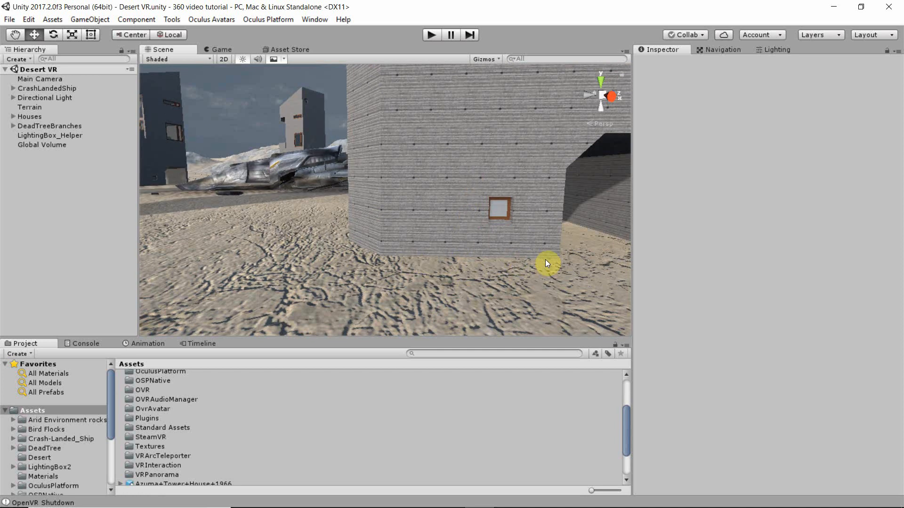
mouse_move(535, 277)
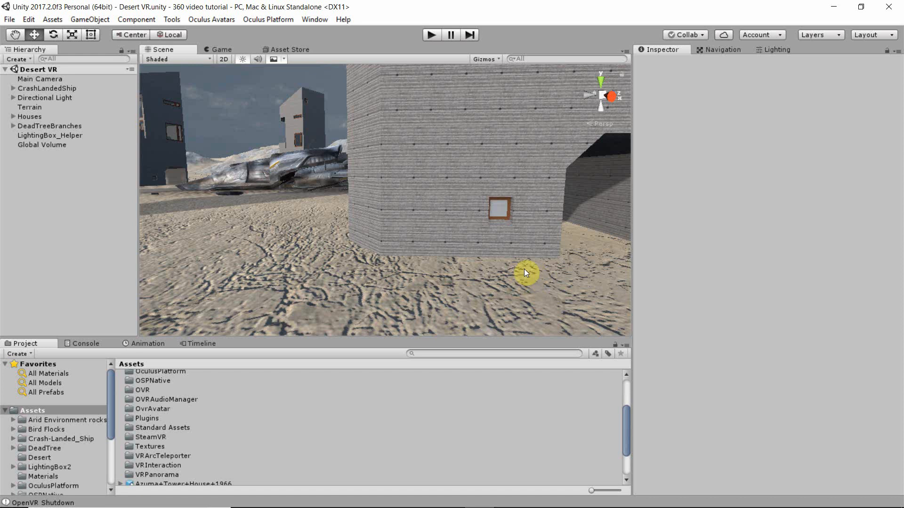
mouse_move(346, 98)
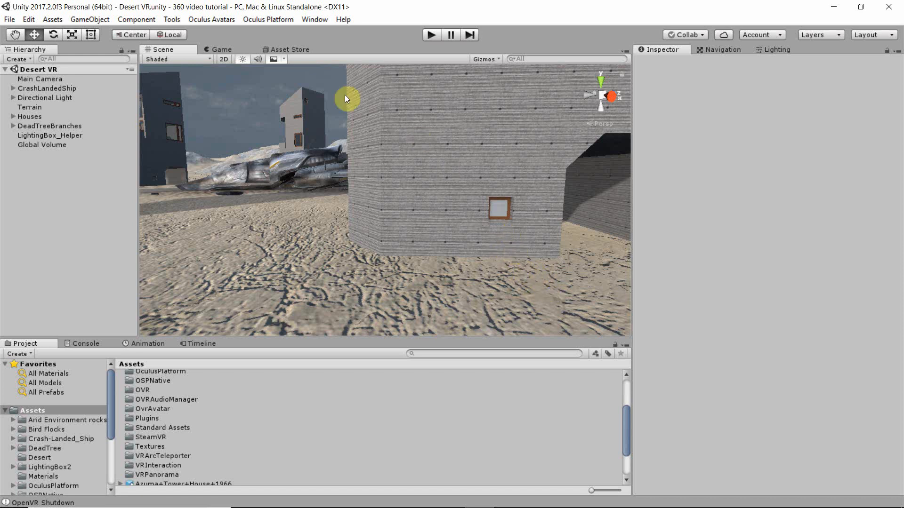
Step: Bring up Unity's Window menu listing editor windows including Lighting Box 2
left_click(315, 19)
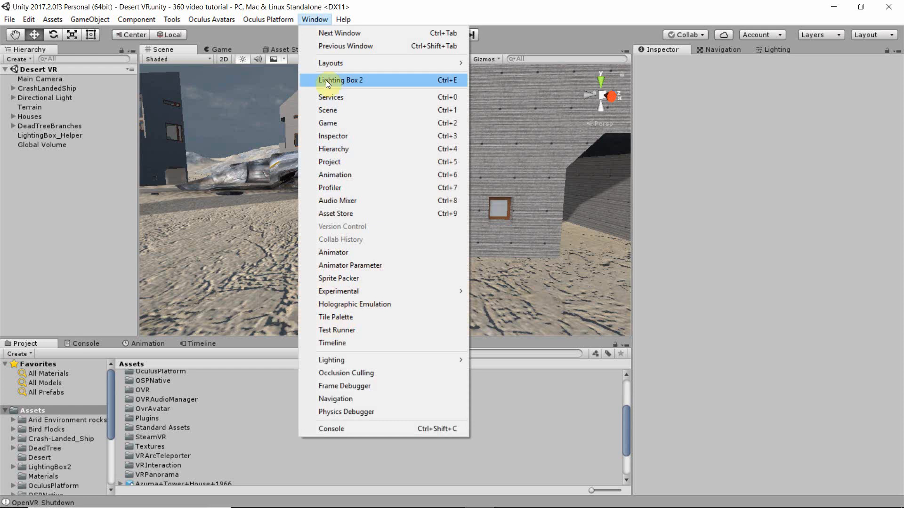
left_click(340, 80)
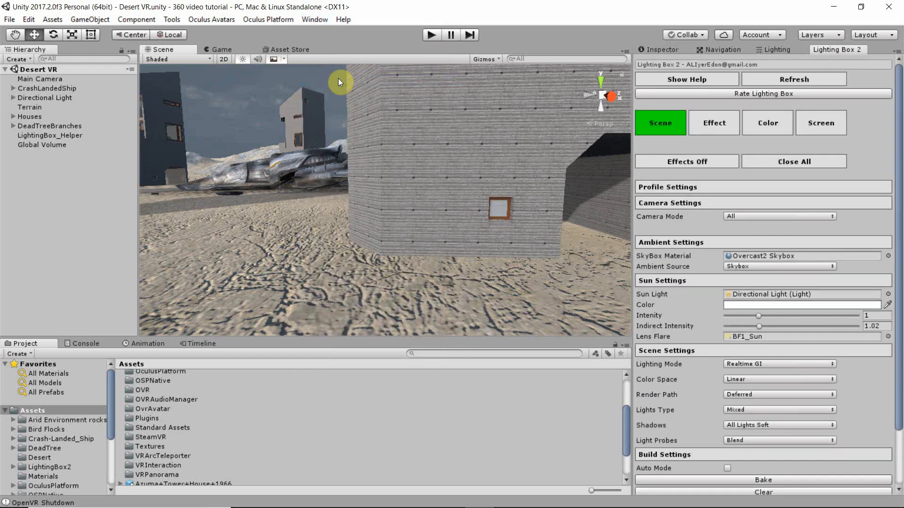
mouse_move(811, 198)
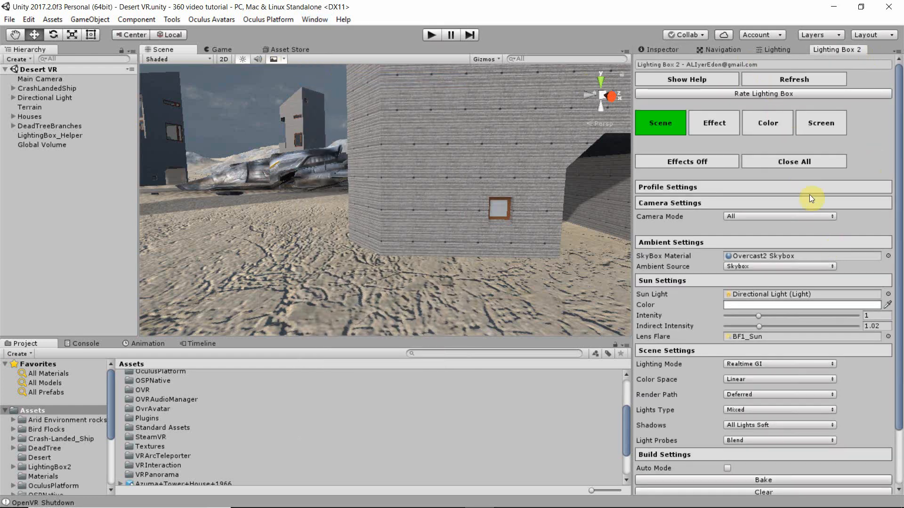
mouse_move(817, 148)
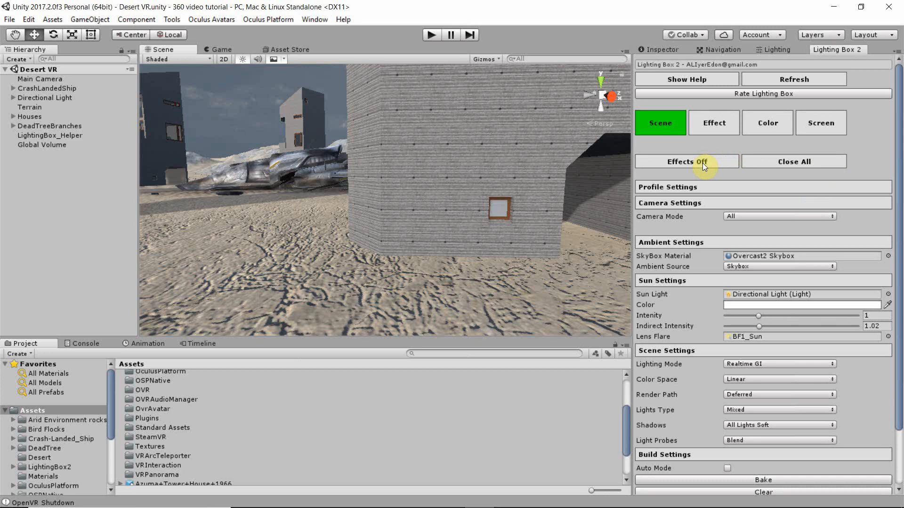
mouse_move(564, 132)
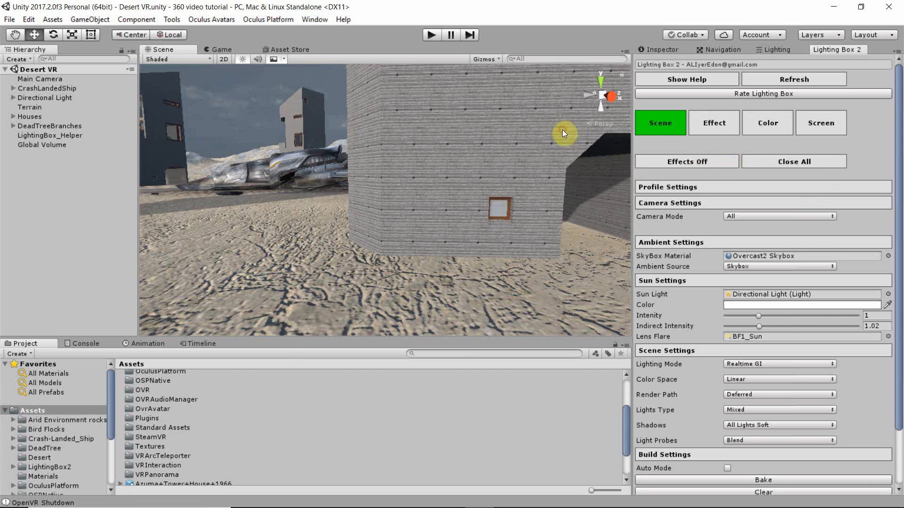
Step: Switch Lighting Box 2's Effects Off so the desert scene renders without post-processing
left_click(687, 161)
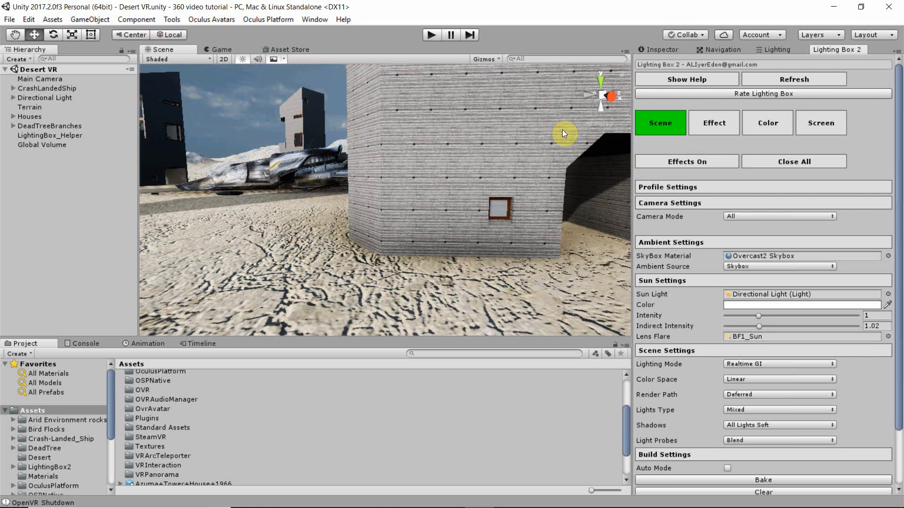
mouse_move(442, 266)
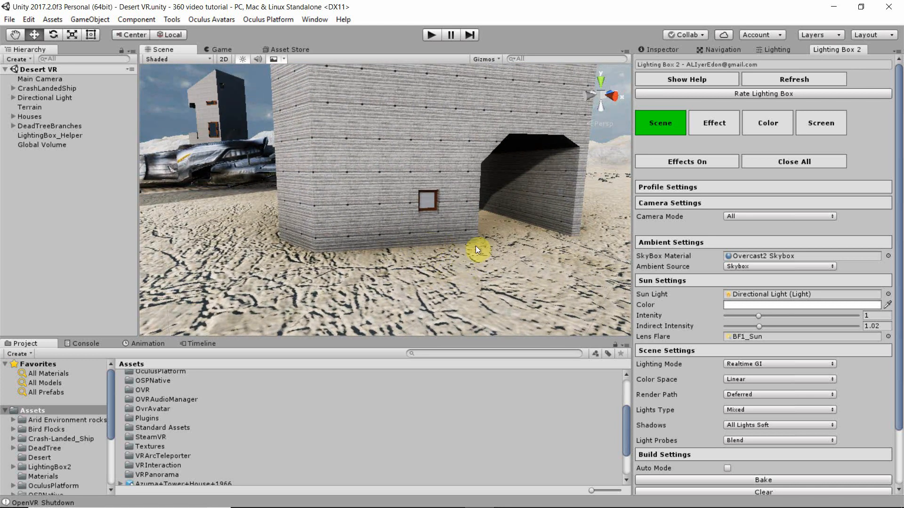
mouse_move(772, 225)
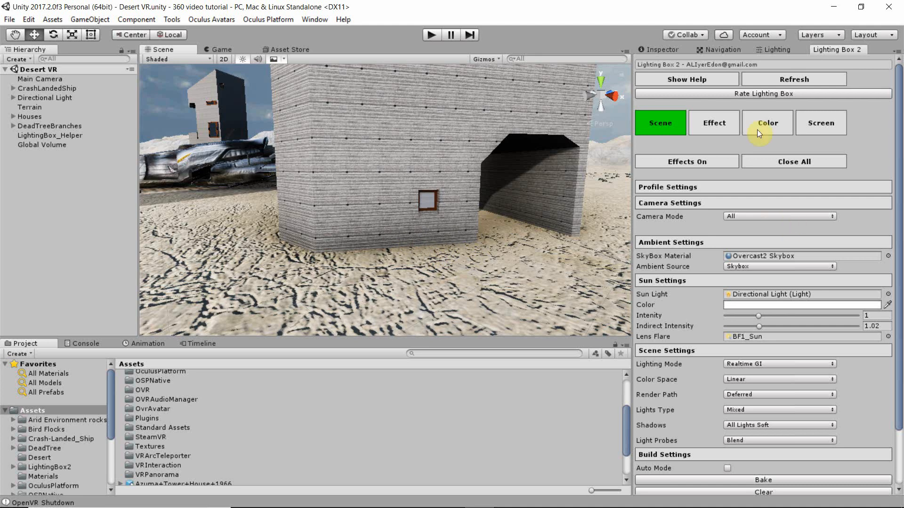
mouse_move(881, 159)
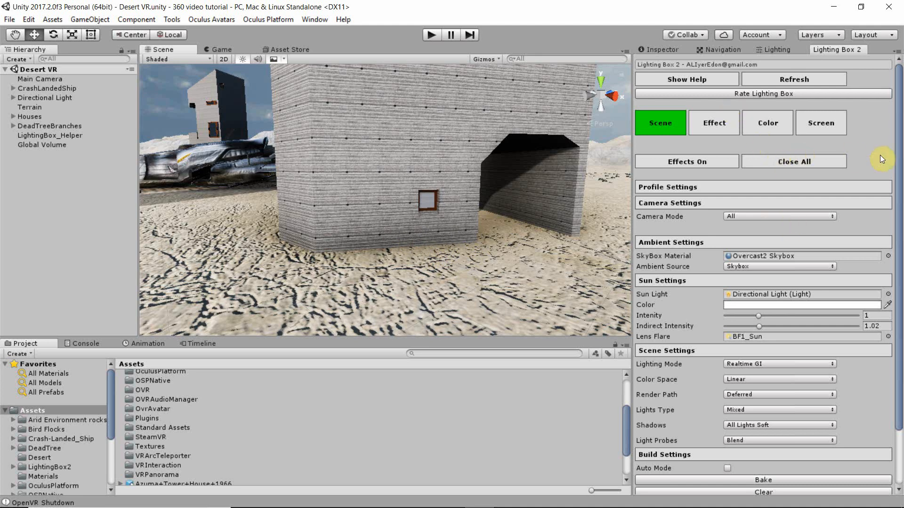
mouse_move(852, 147)
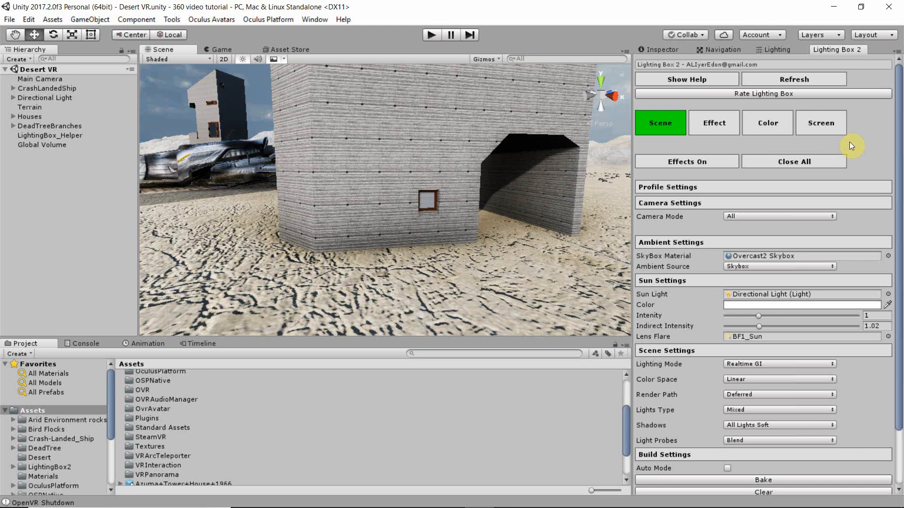
mouse_move(843, 230)
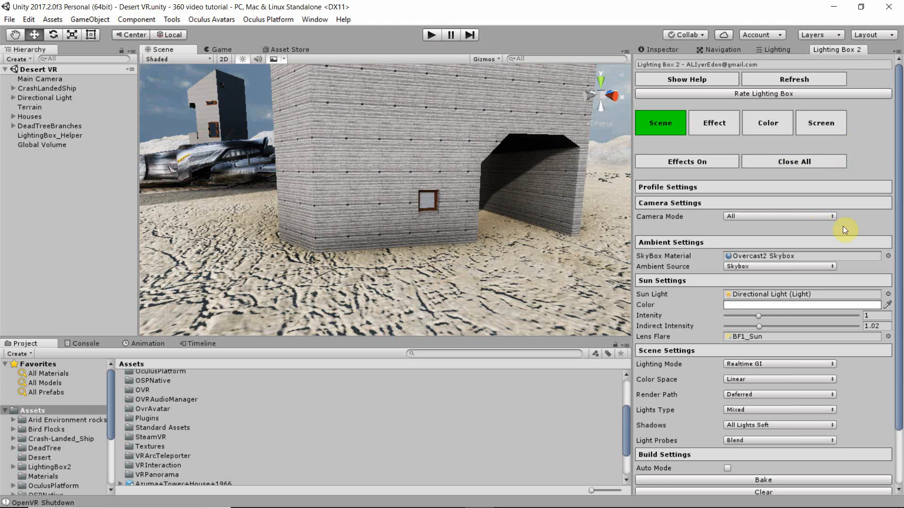
mouse_move(812, 230)
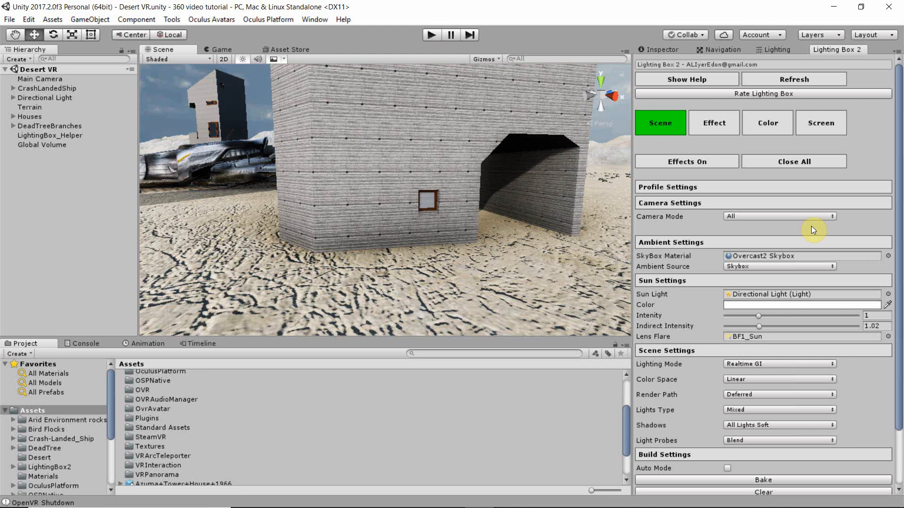
mouse_move(759, 221)
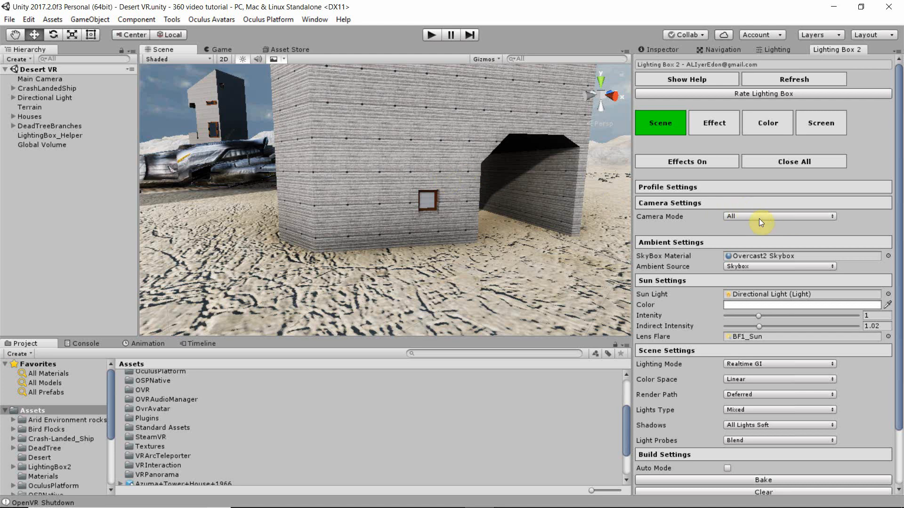
mouse_move(768, 221)
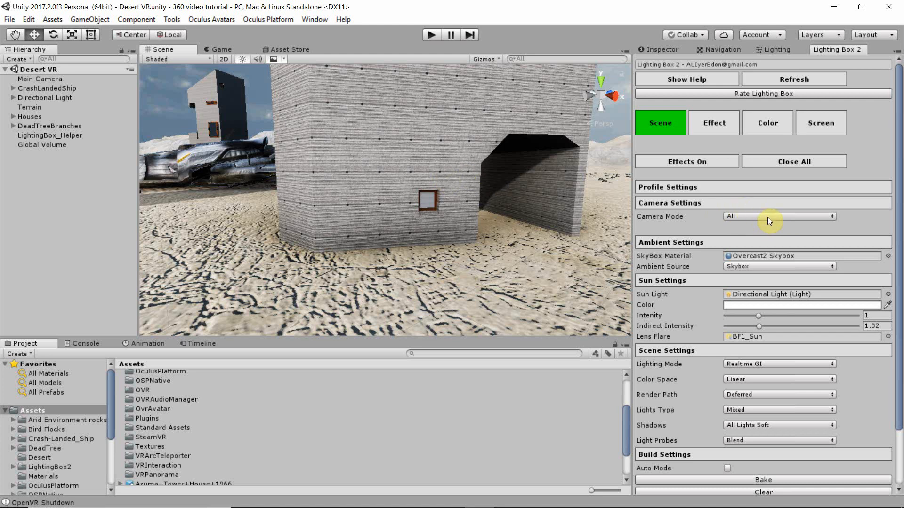
mouse_move(753, 260)
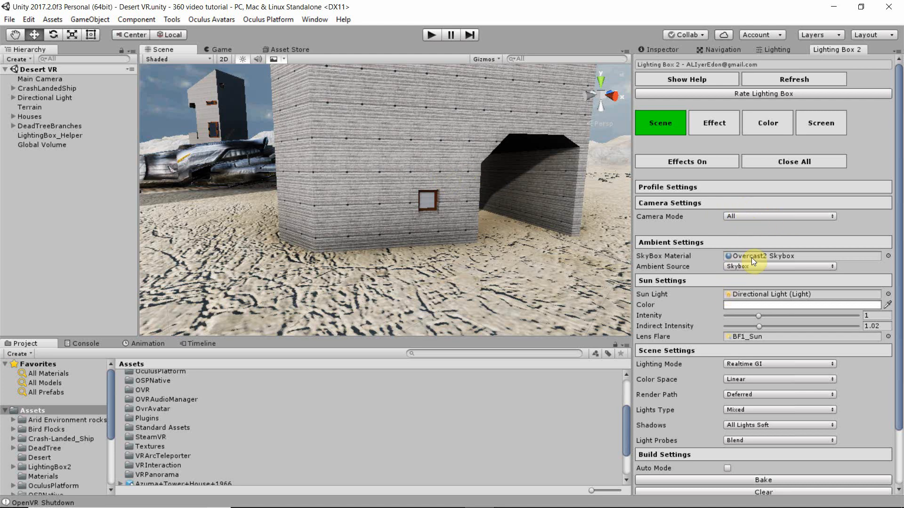
mouse_move(756, 259)
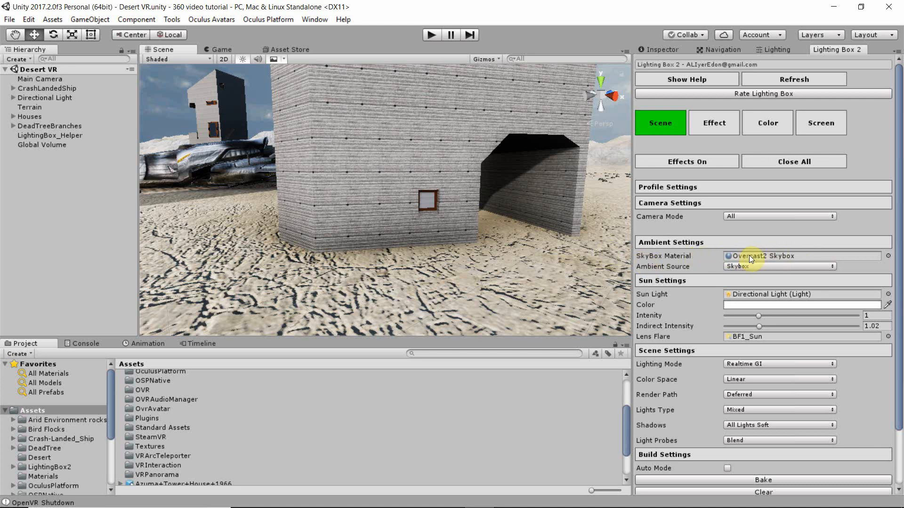
mouse_move(268, 413)
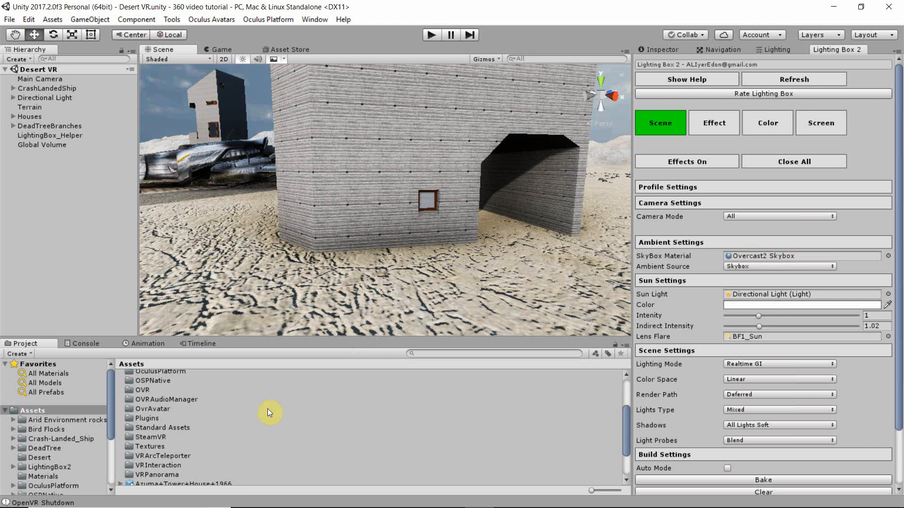
Step: Ping the Overcast2 Skybox in Standard Assets/Skyboxes, then show the Lighting Box Effect settings
left_click(163, 427)
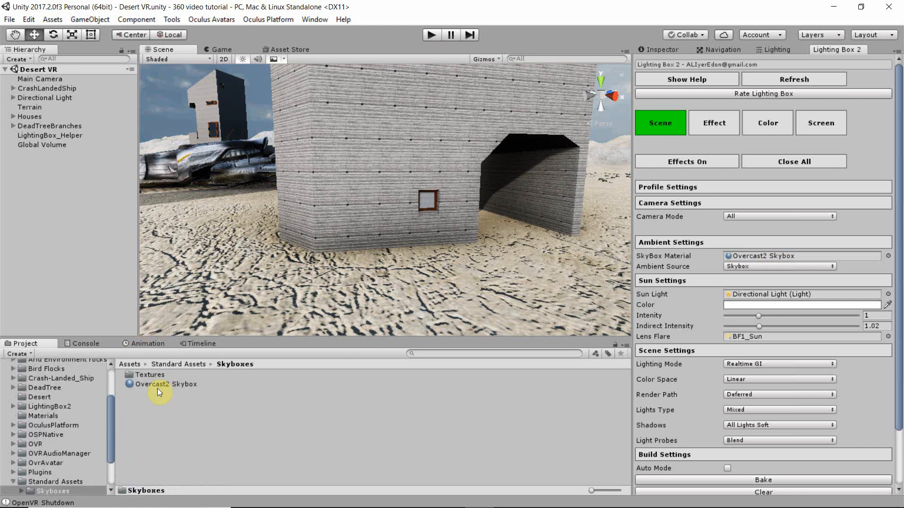
mouse_move(196, 386)
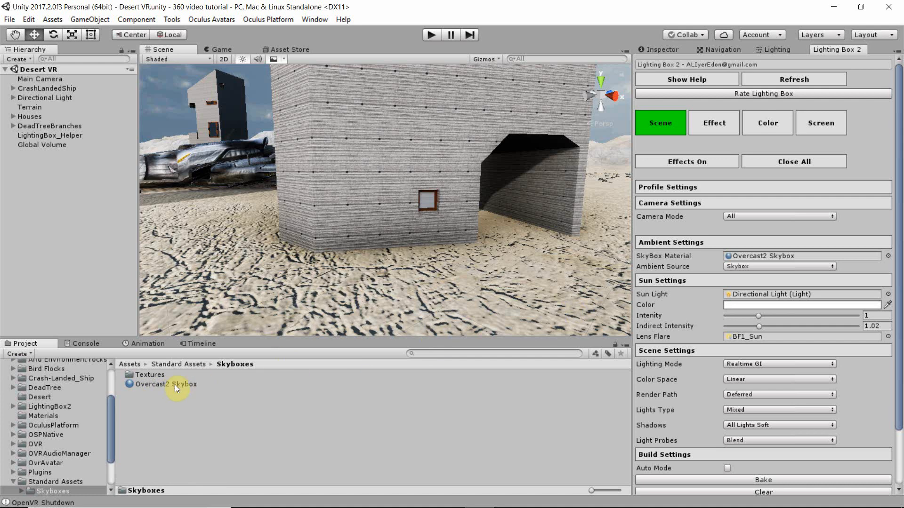
left_click(166, 384)
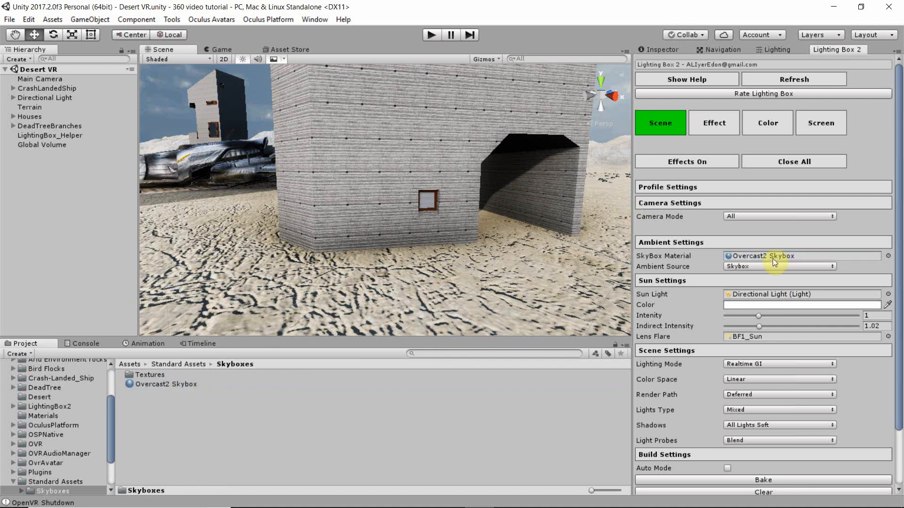
scroll("down", 3)
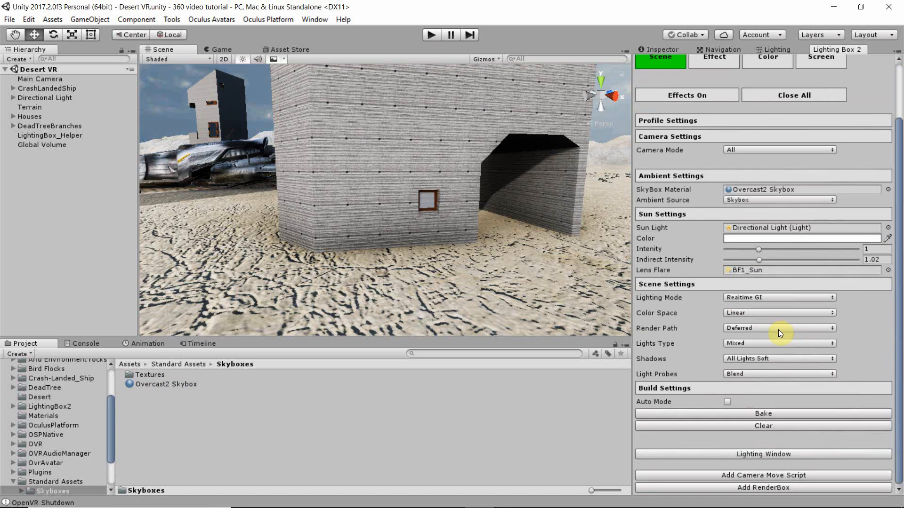
left_click(713, 123)
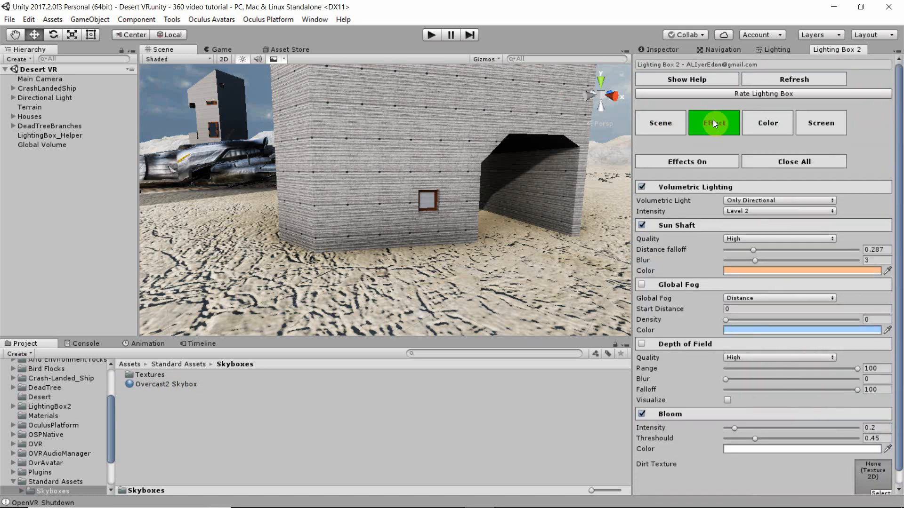
mouse_move(573, 224)
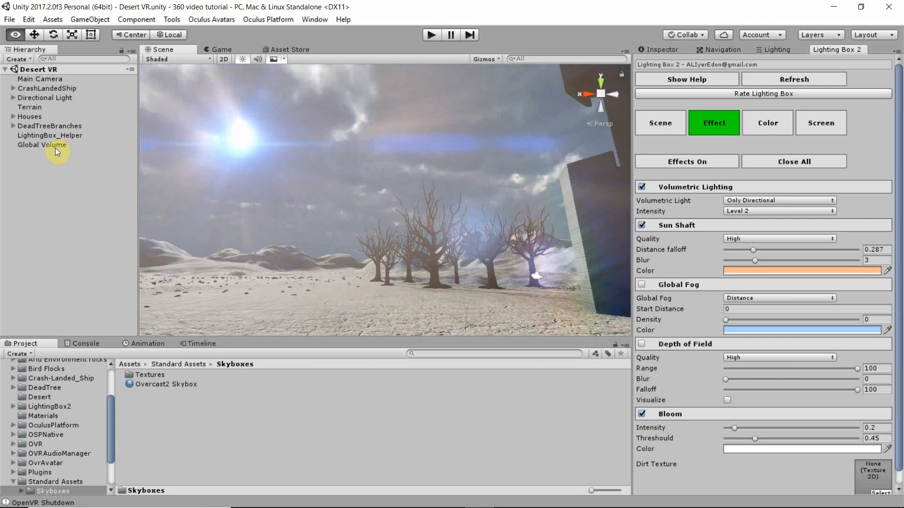
Step: Toggle Sun Shaft off and on twice, leaving it on, then show the Color settings
left_click(641, 225)
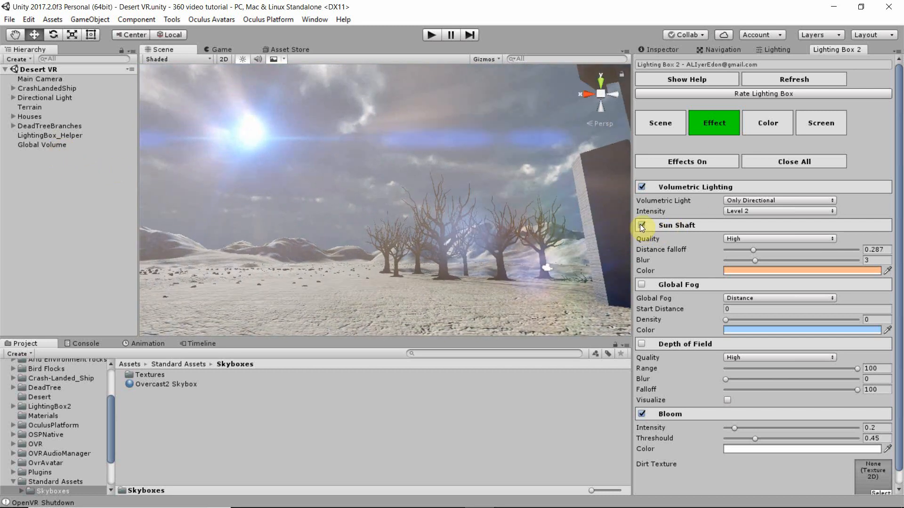
left_click(641, 225)
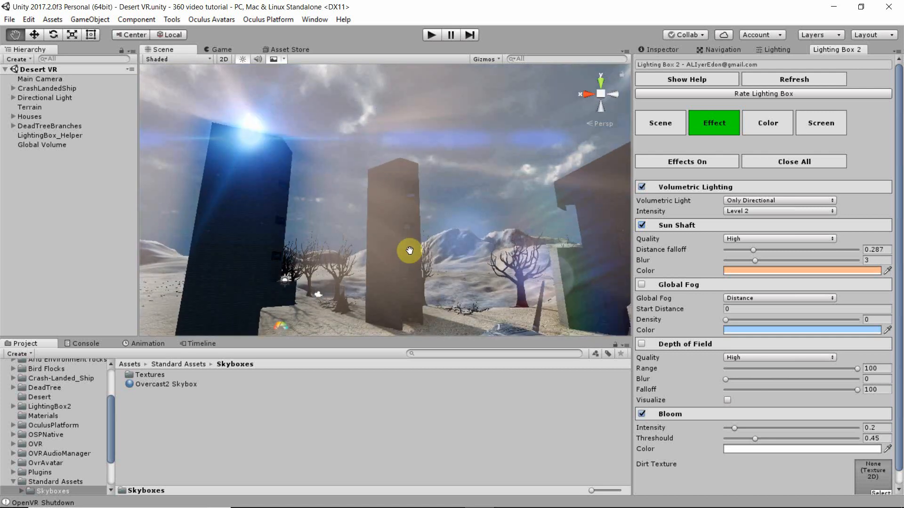
left_click(642, 225)
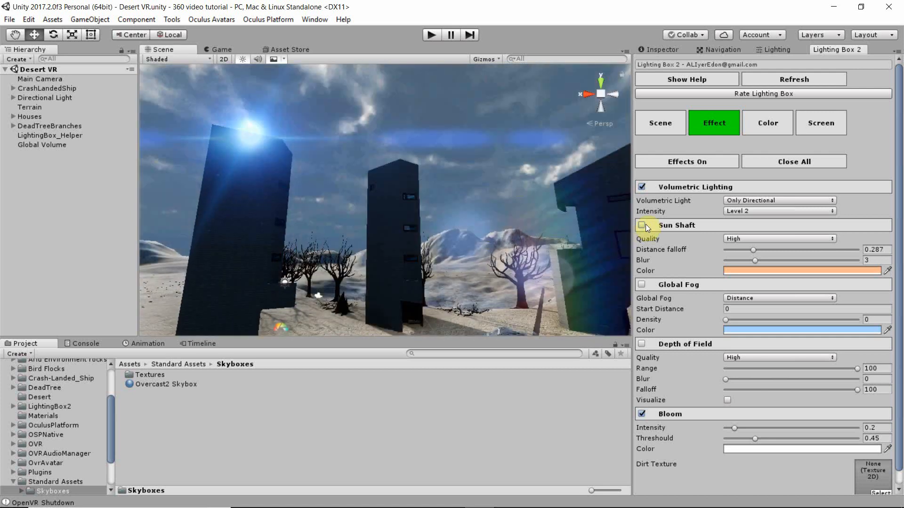
left_click(641, 225)
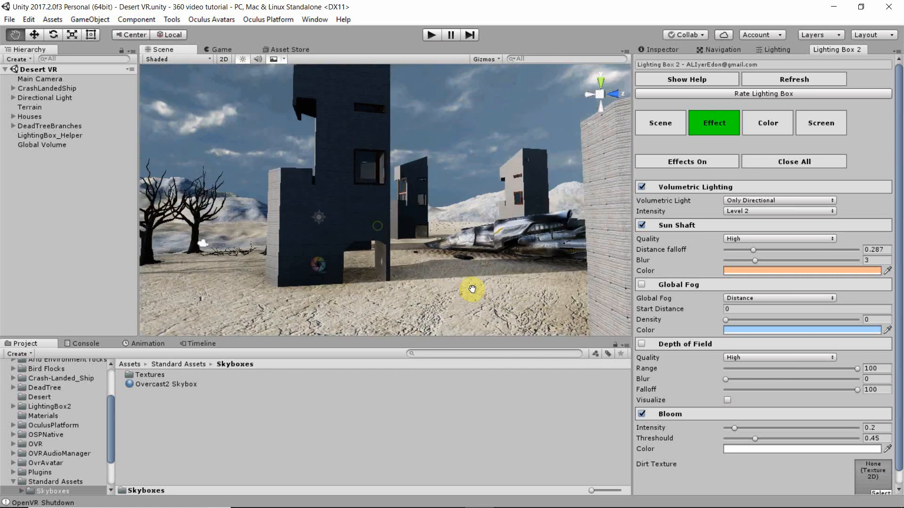
left_click(768, 123)
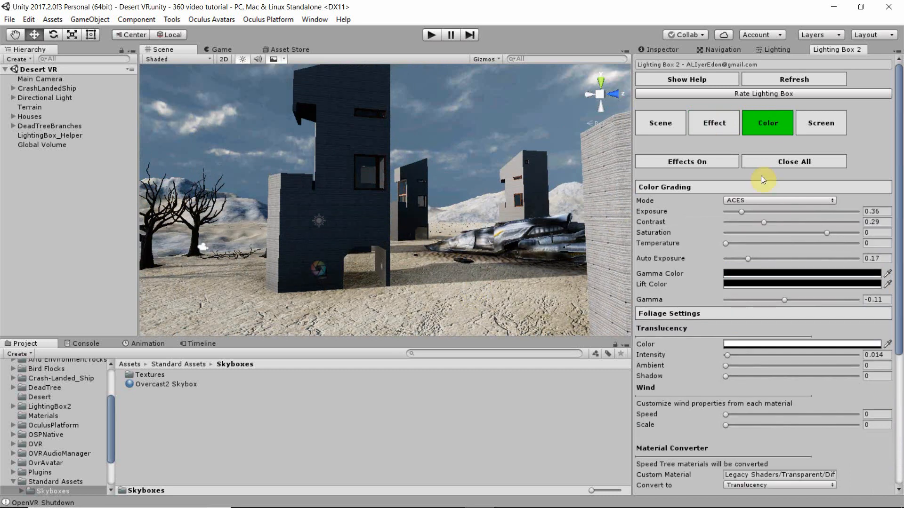
mouse_move(779, 207)
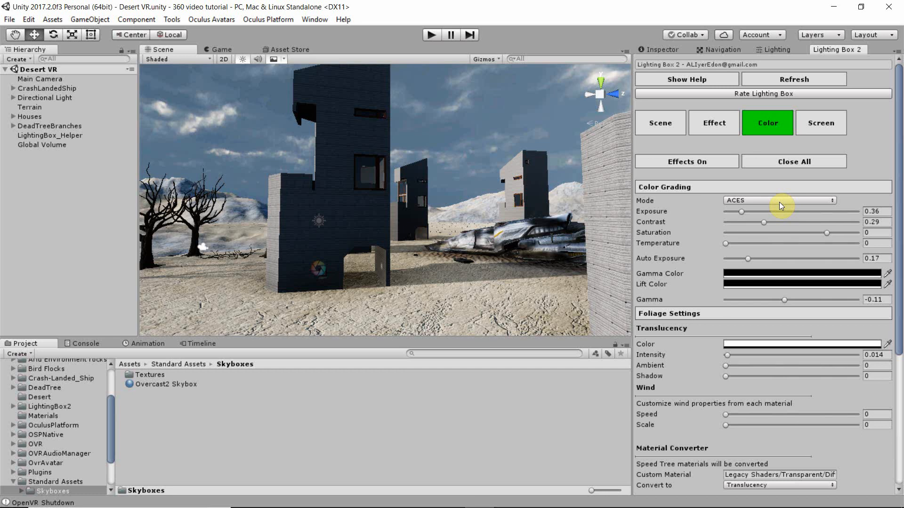
Step: Change Color Grading Mode from ACES to Neutral and move on to the Screen settings
left_click(779, 200)
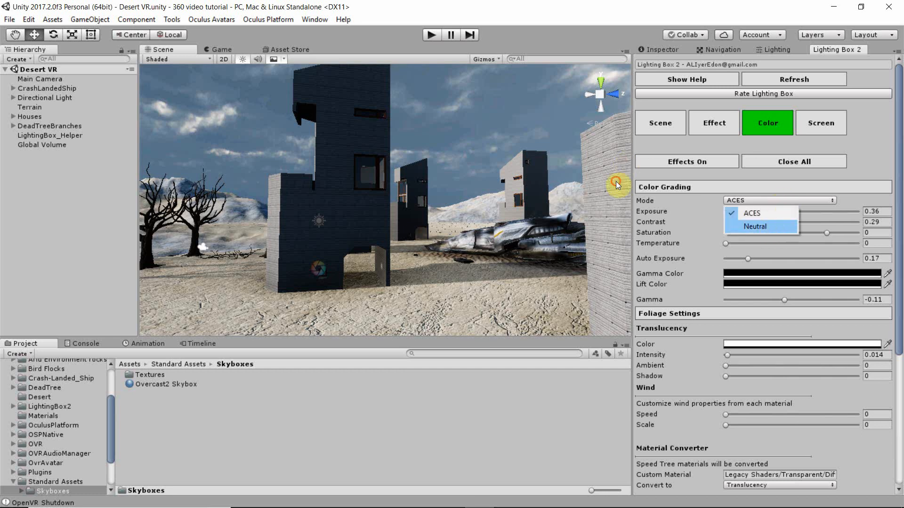
left_click(754, 226)
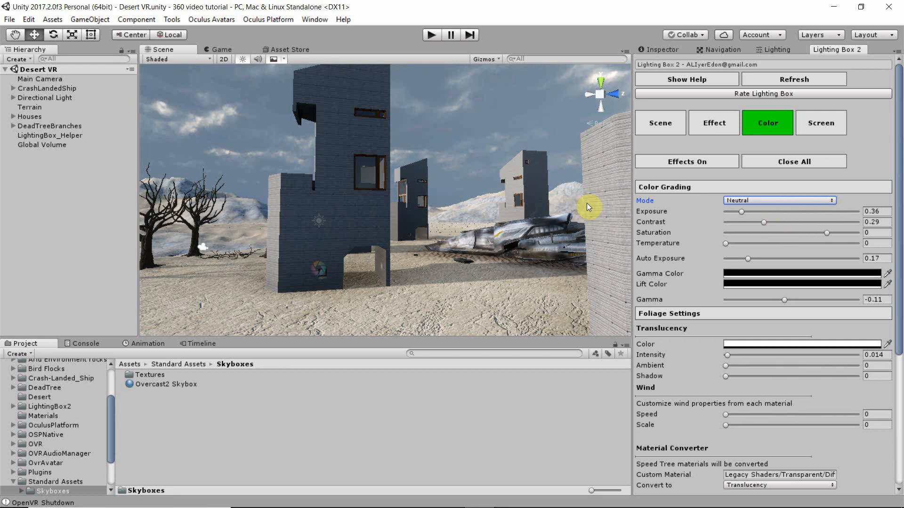
mouse_move(821, 123)
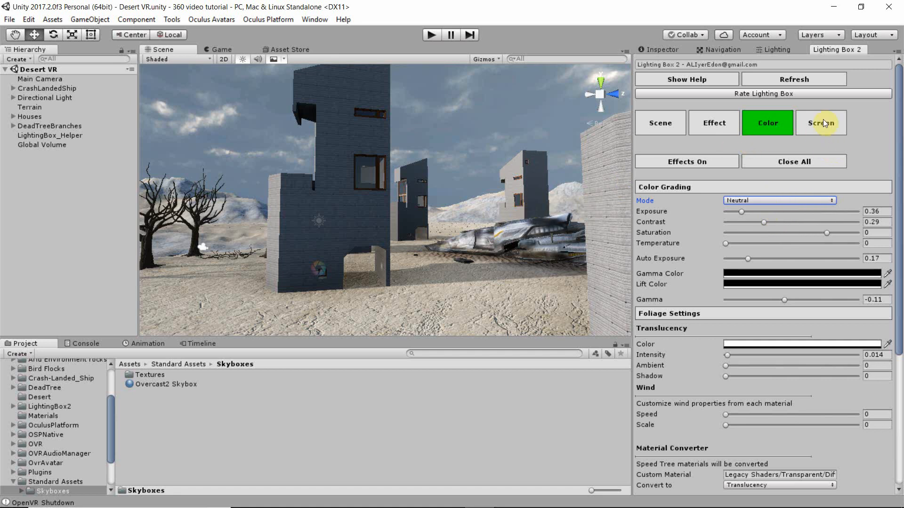
left_click(820, 123)
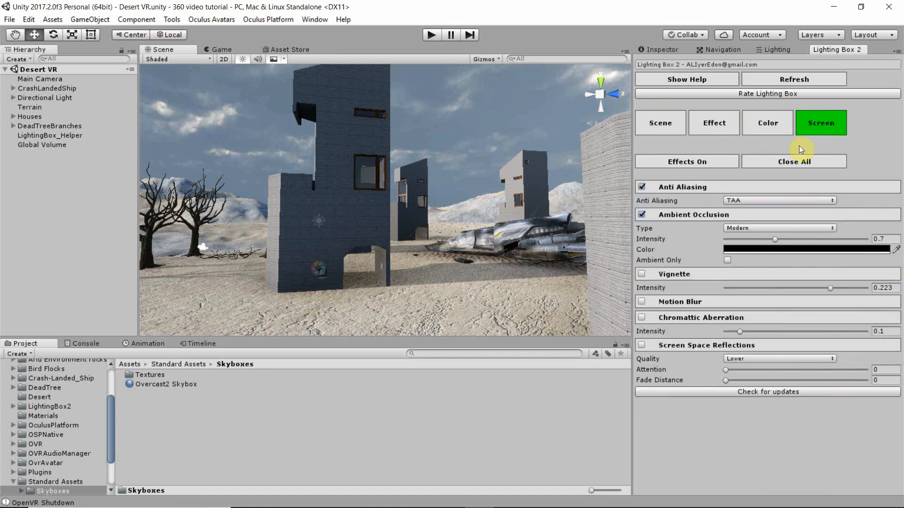
mouse_move(680, 190)
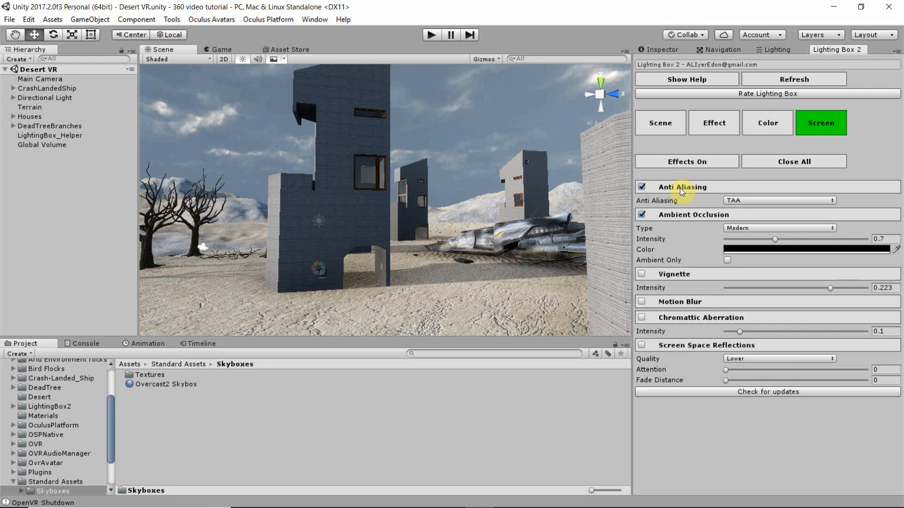
mouse_move(514, 175)
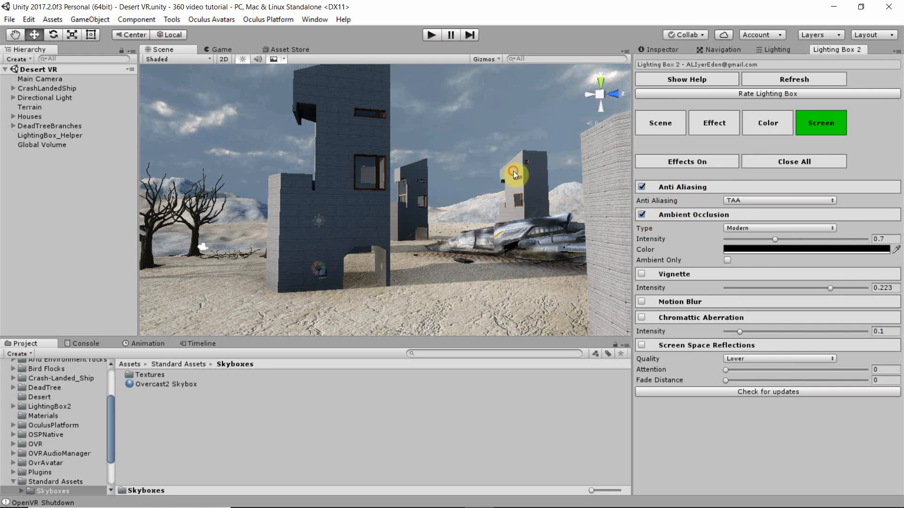
left_click(641, 214)
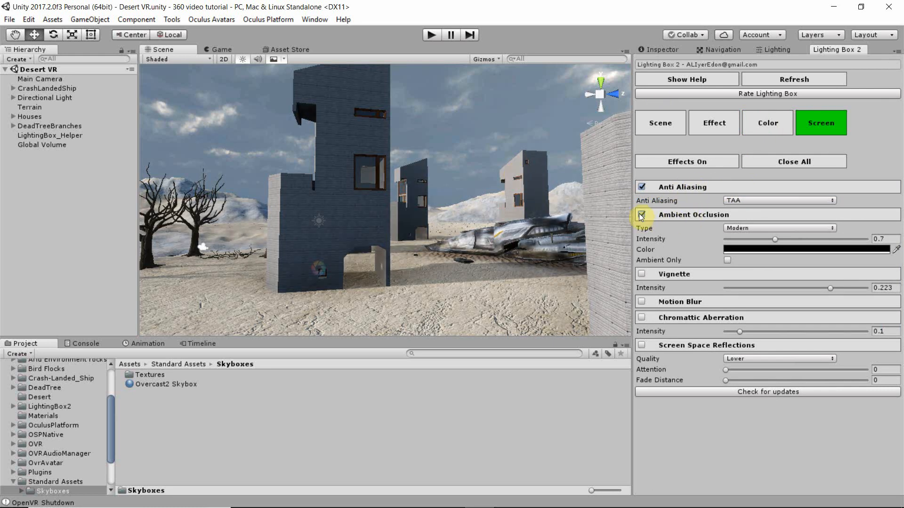
left_click(641, 215)
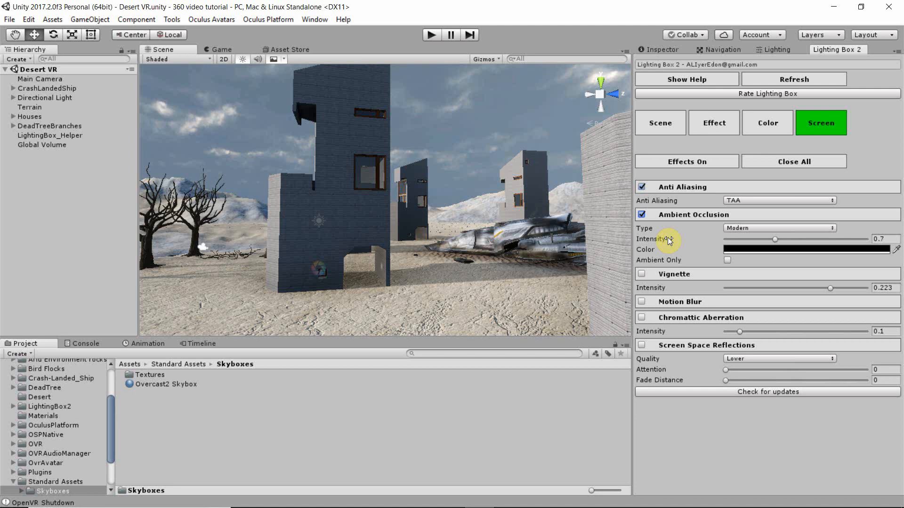
mouse_move(722, 263)
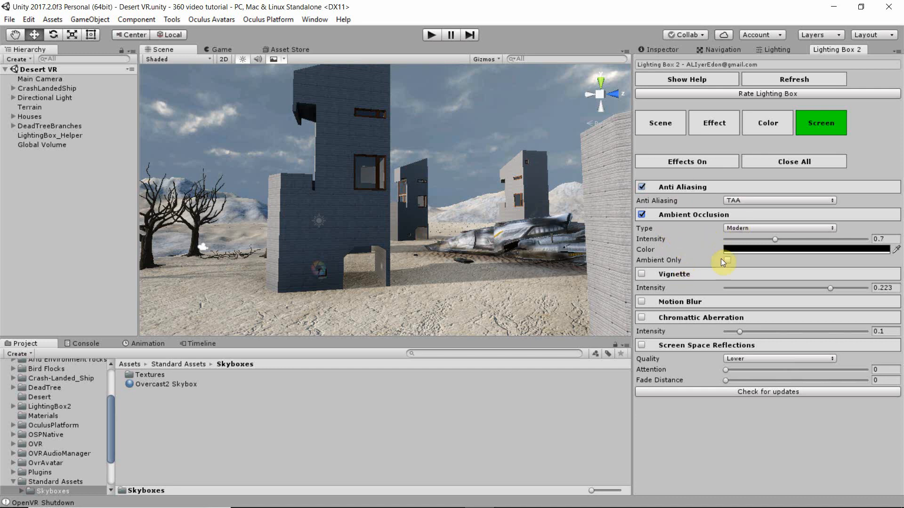
mouse_move(806, 291)
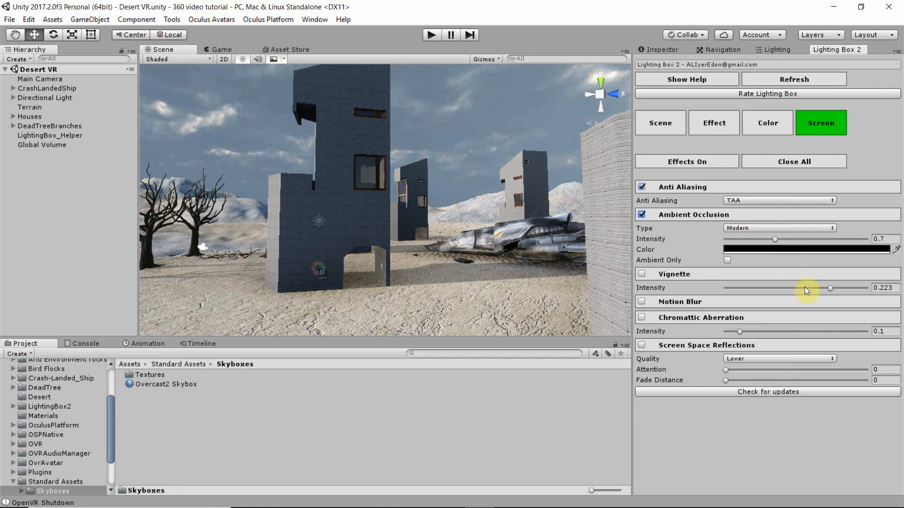
mouse_move(857, 271)
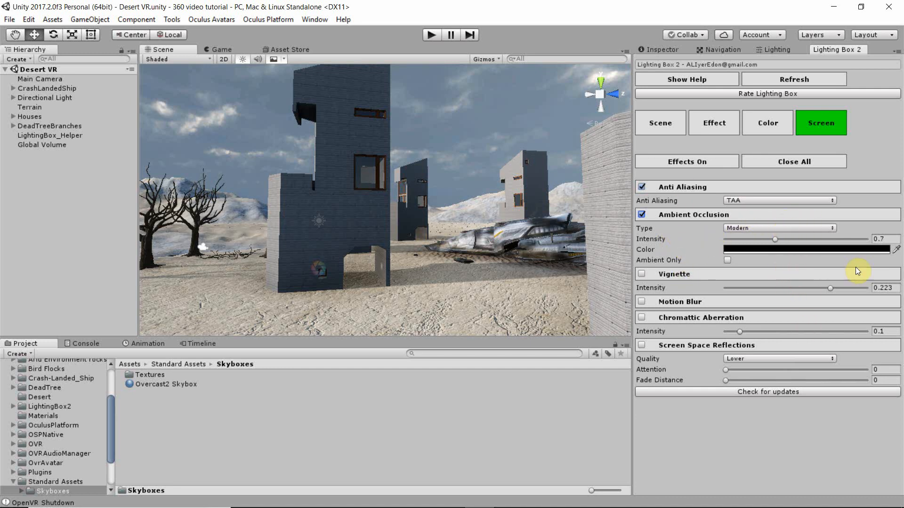
mouse_move(789, 264)
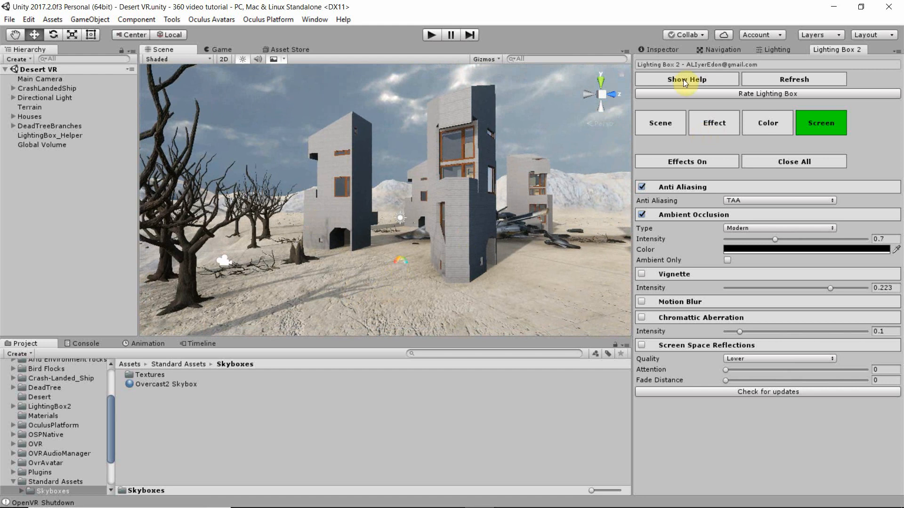
mouse_move(145, 184)
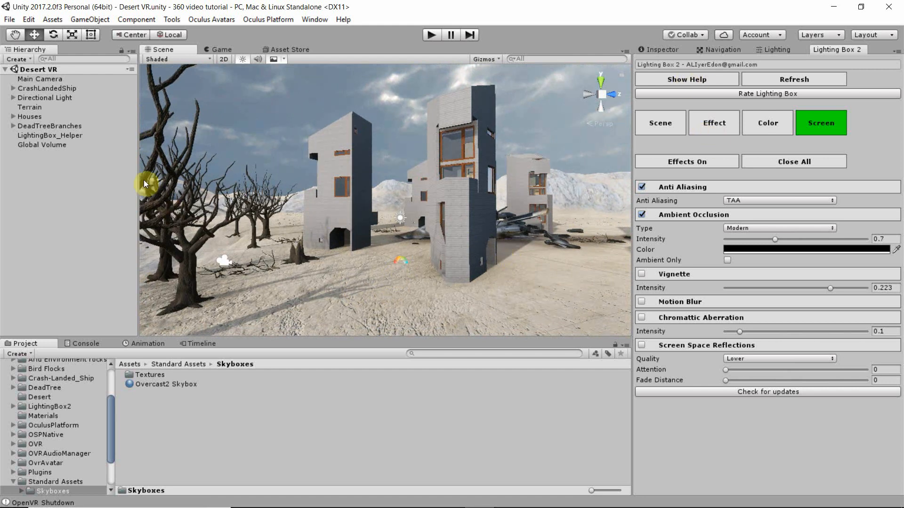
mouse_move(173, 181)
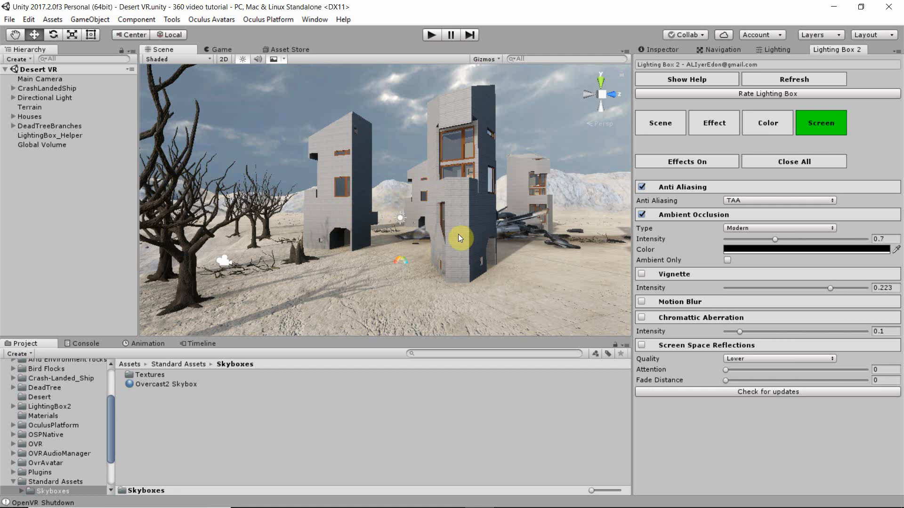
left_click(41, 79)
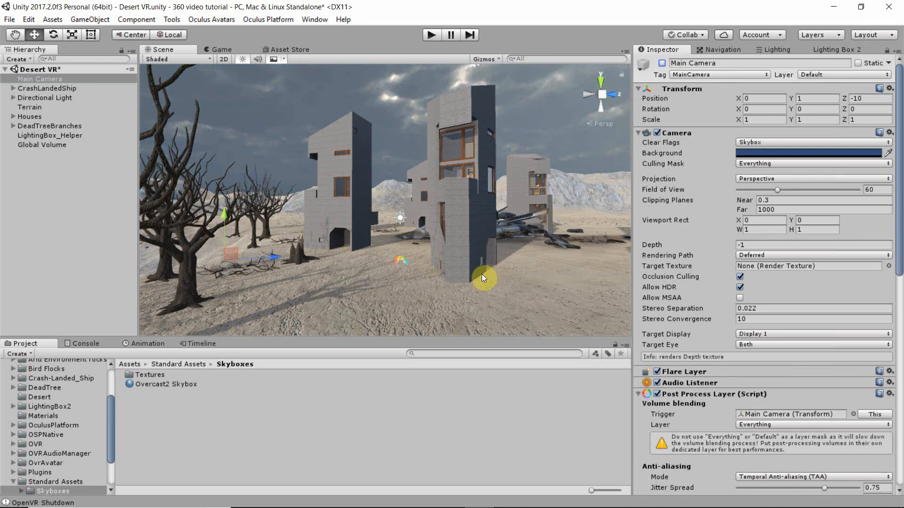
mouse_move(152, 204)
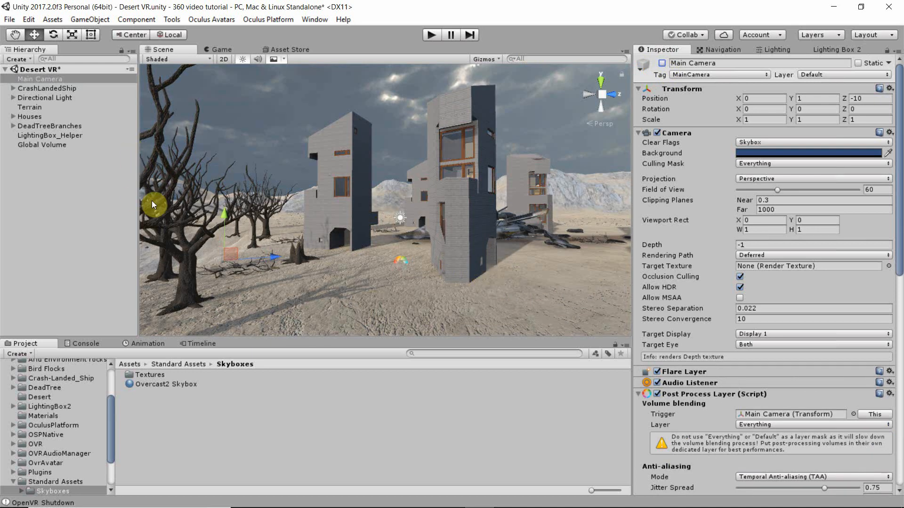
mouse_move(100, 443)
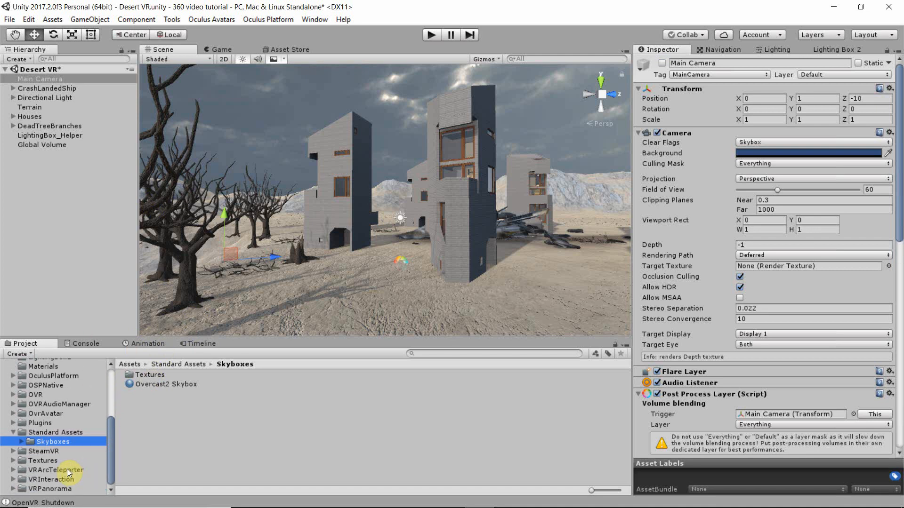
Step: Show the VRArcTeleporter folder with its player and teleport example prefabs
left_click(56, 470)
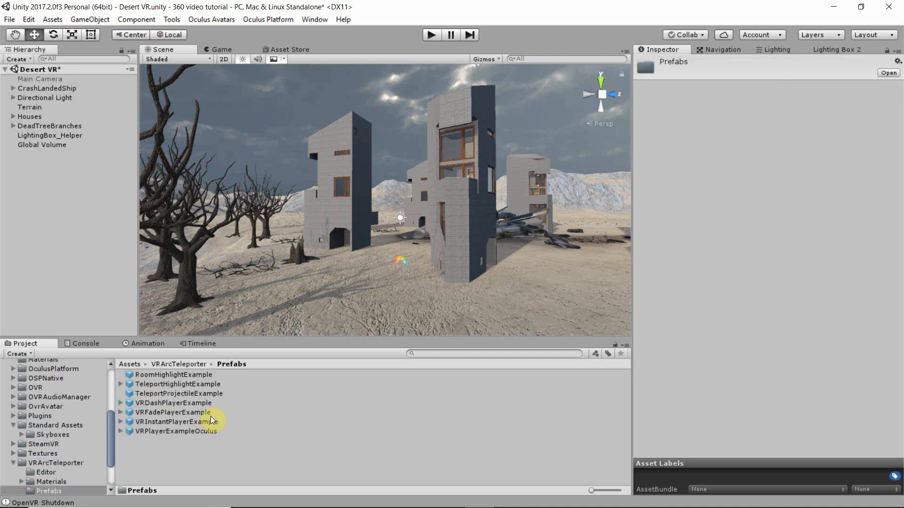
mouse_move(194, 407)
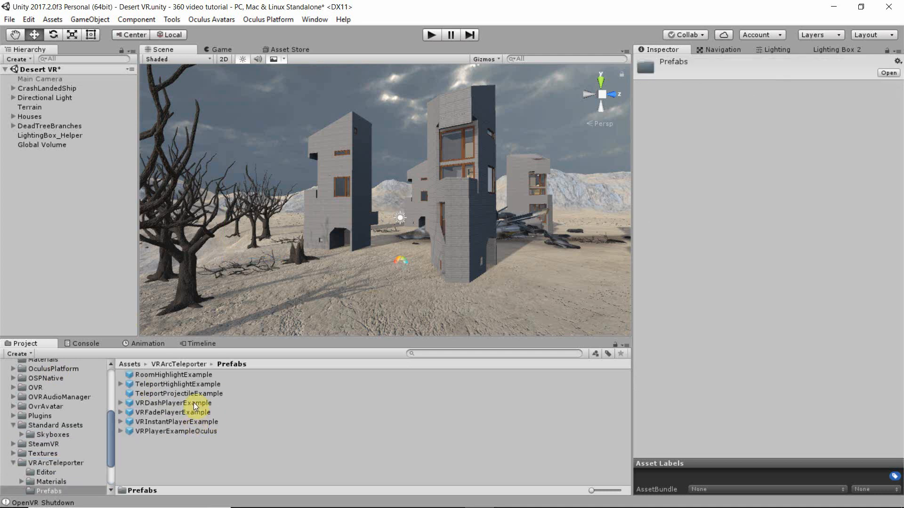
mouse_move(163, 422)
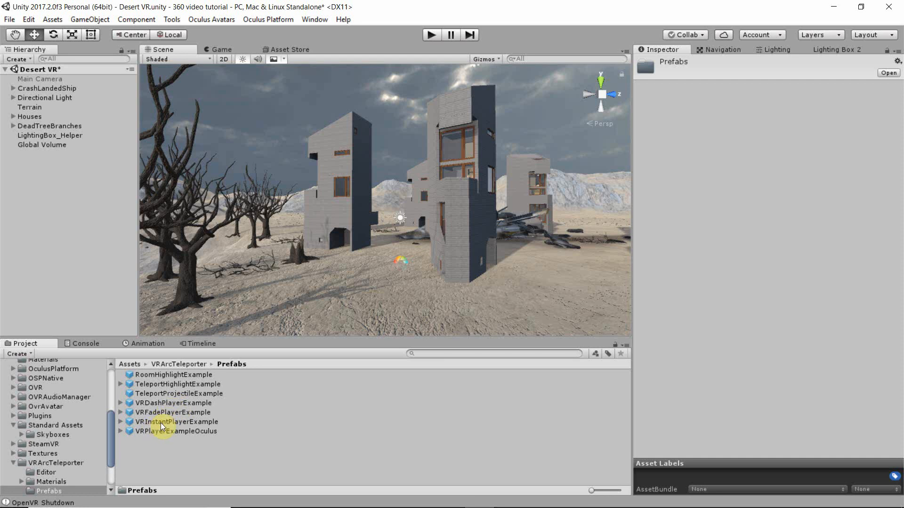
mouse_move(225, 419)
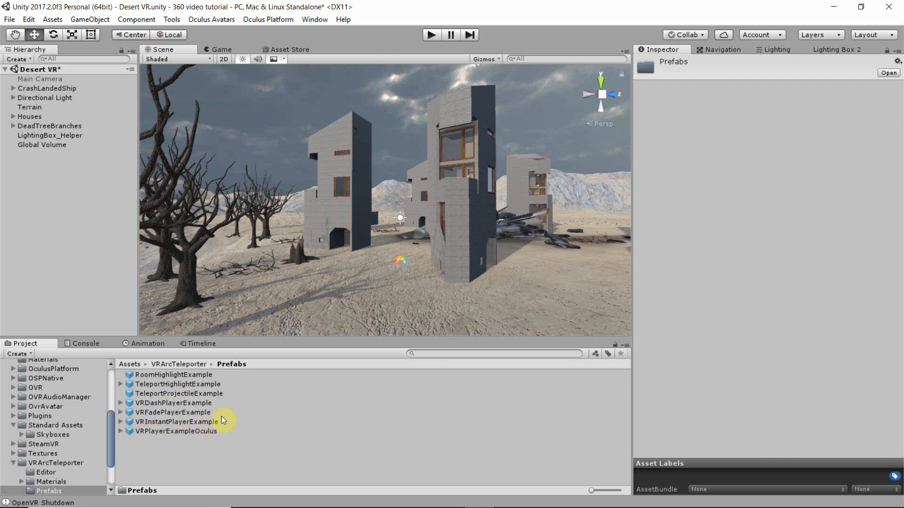
mouse_move(238, 426)
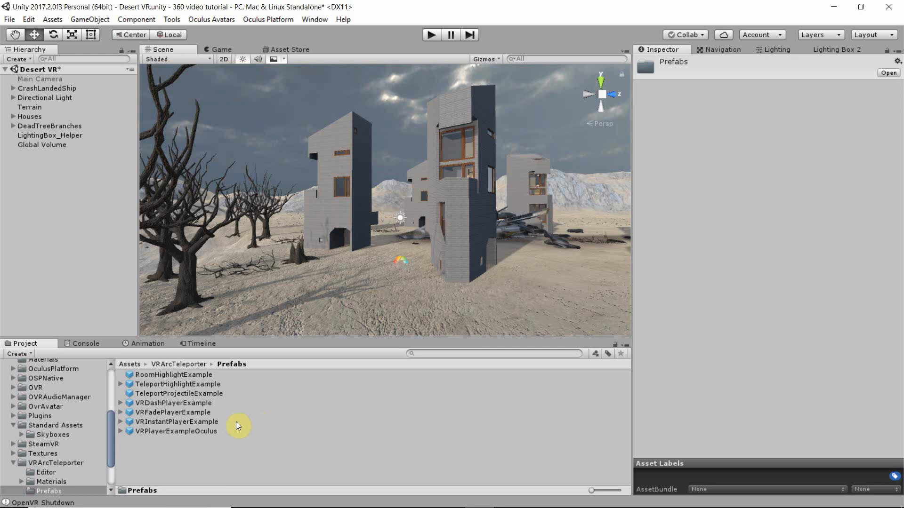
mouse_move(176, 408)
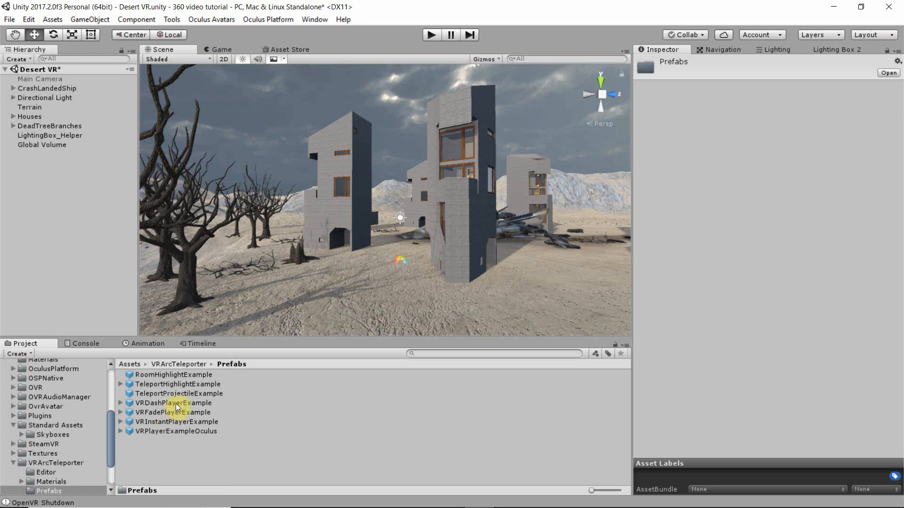
mouse_move(176, 416)
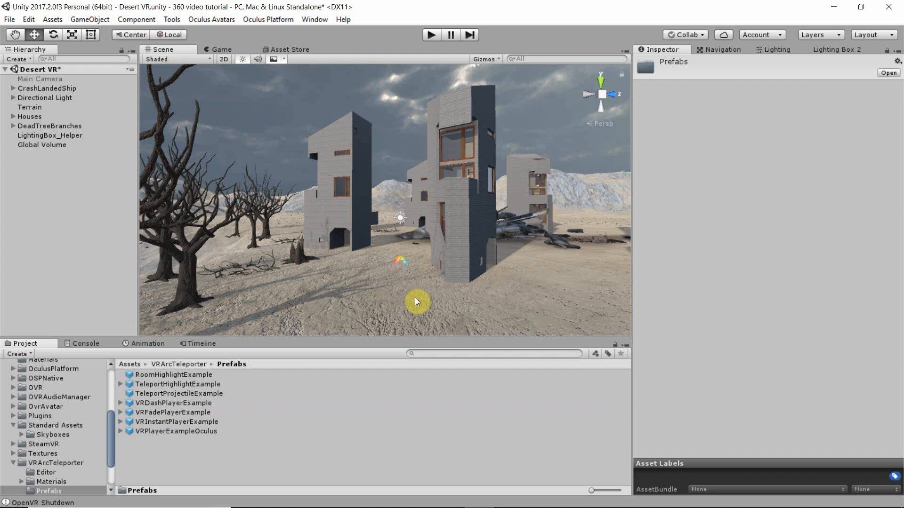
mouse_move(340, 242)
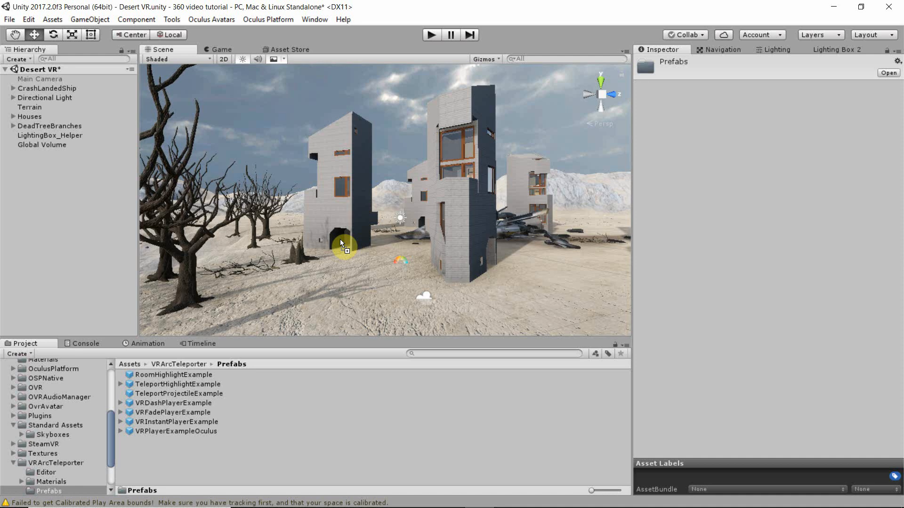
mouse_move(450, 291)
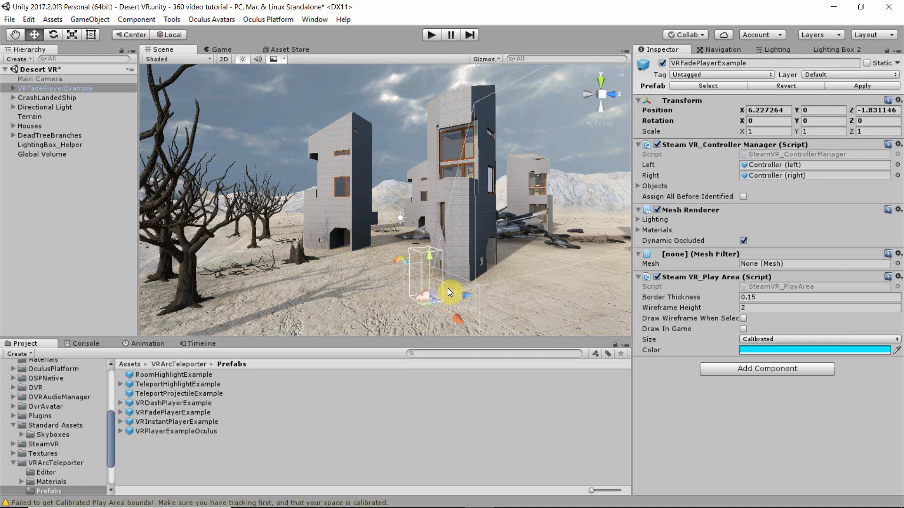
mouse_move(483, 261)
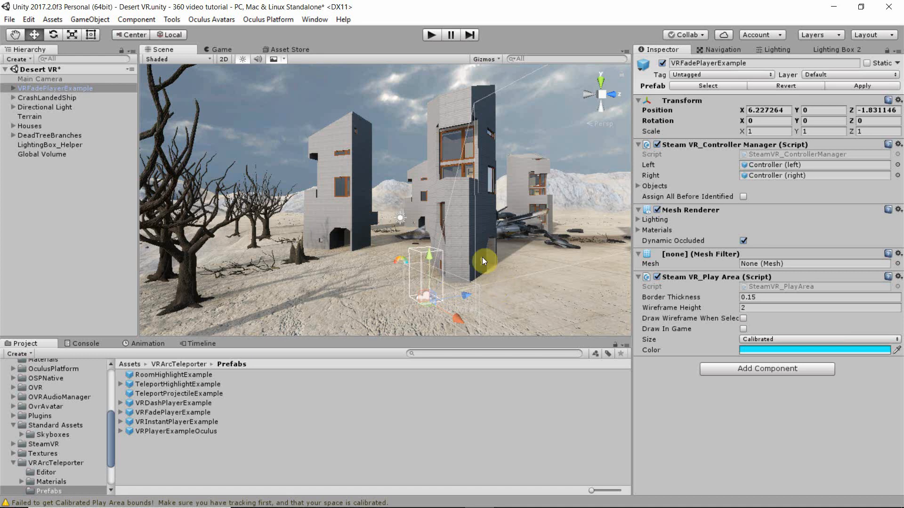
mouse_move(781, 337)
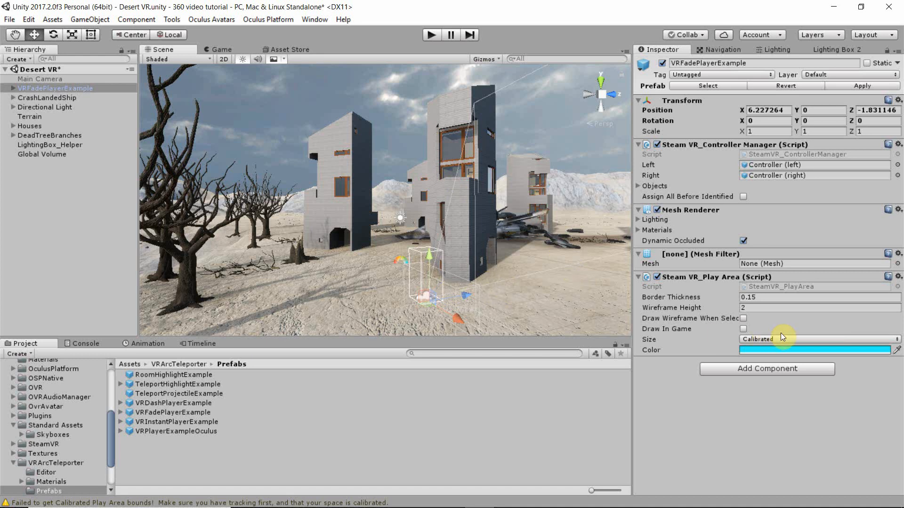
mouse_move(640, 274)
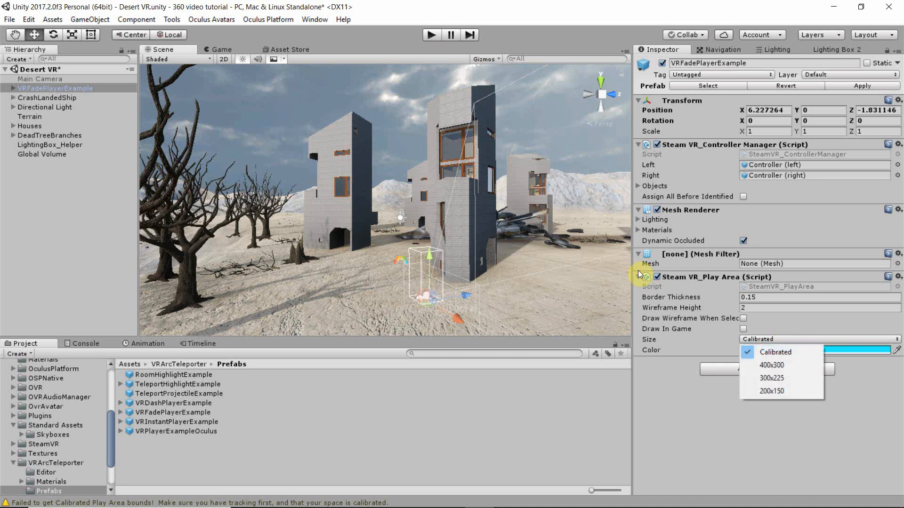
mouse_move(789, 392)
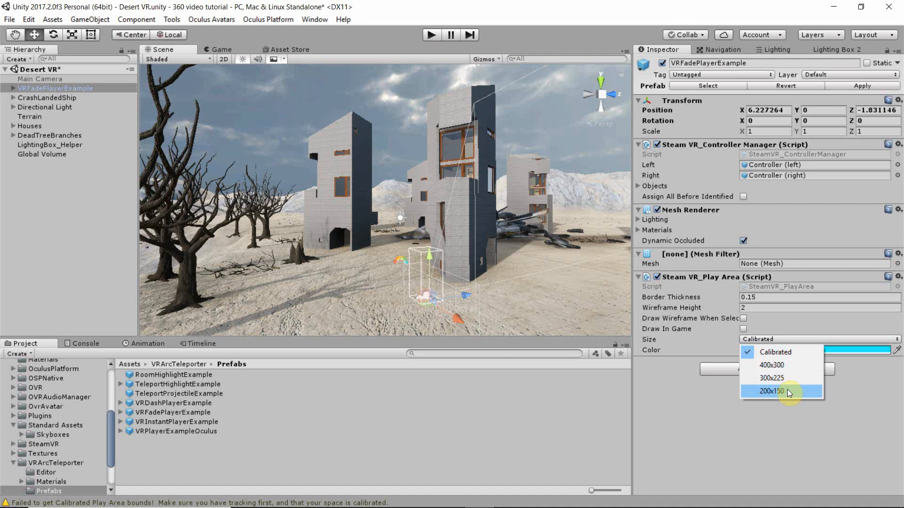
Step: Set the VRFadePlayerExample play area to 200x150 and expand the rig's controllers and head camera
left_click(771, 392)
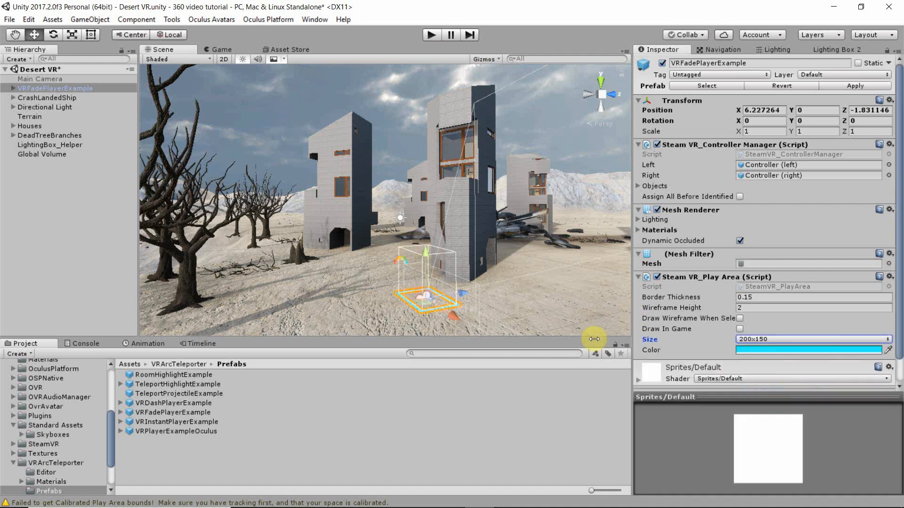
mouse_move(535, 291)
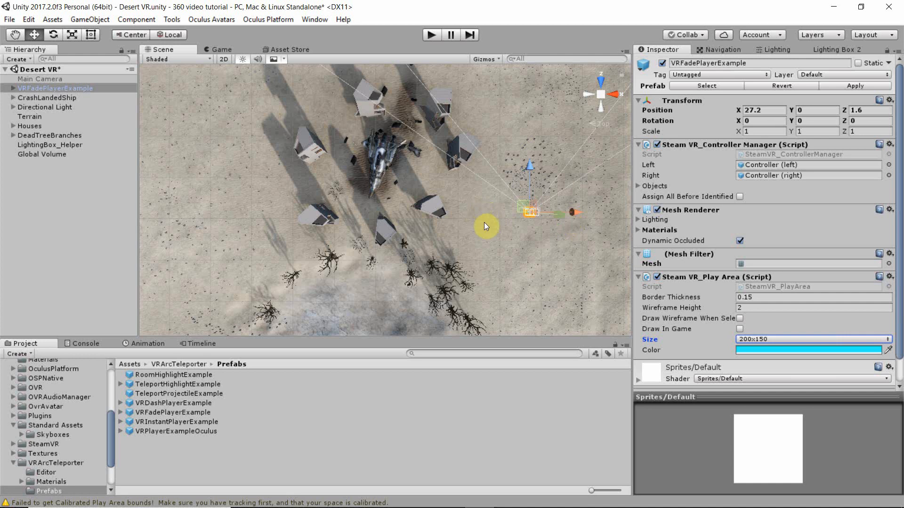
mouse_move(177, 151)
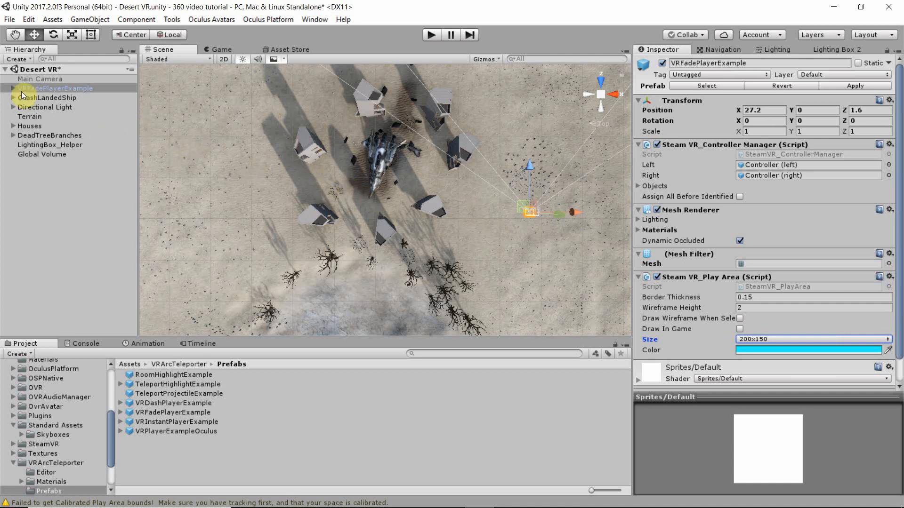
left_click(4, 88)
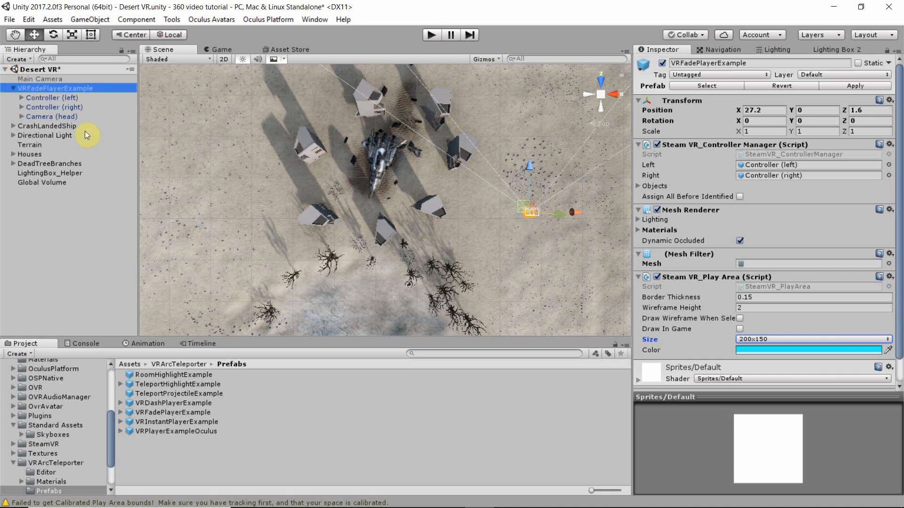
mouse_move(73, 119)
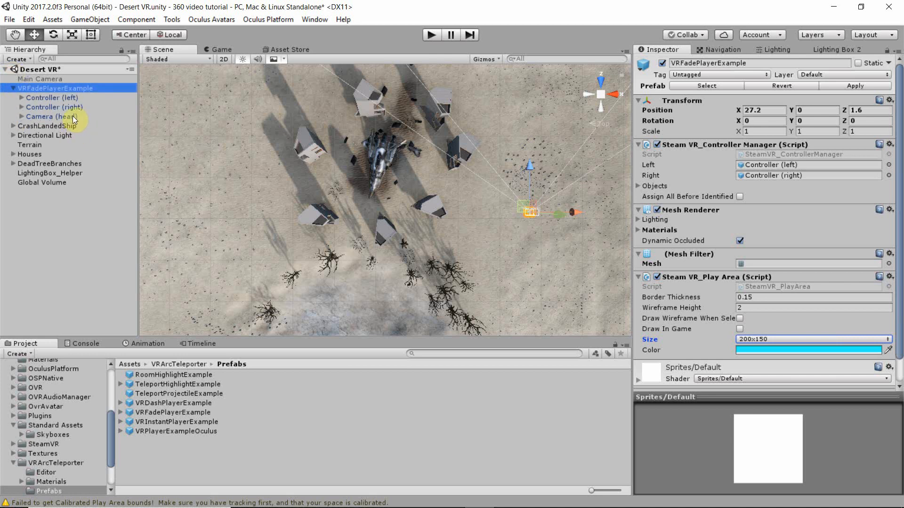
mouse_move(53, 106)
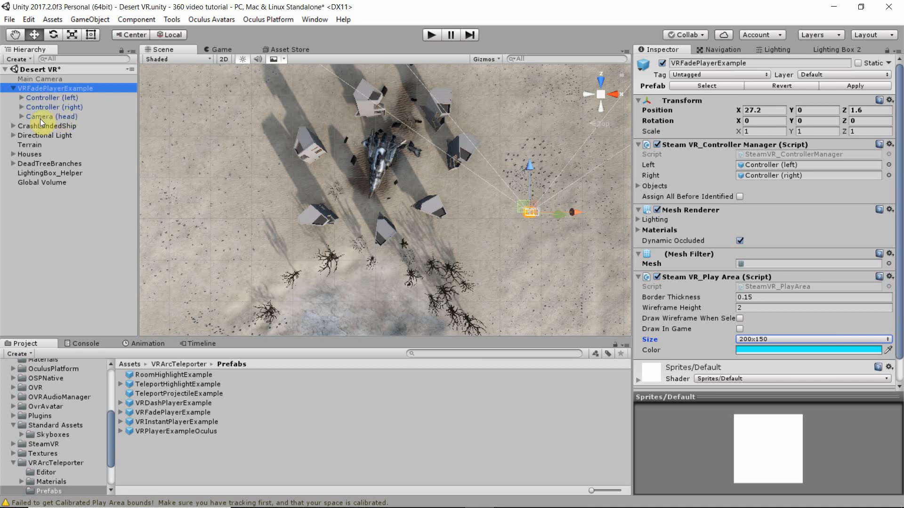
Step: Reveal the eye and ears cameras under the head, preview the Game view, then frame the rig in the Scene
left_click(5, 117)
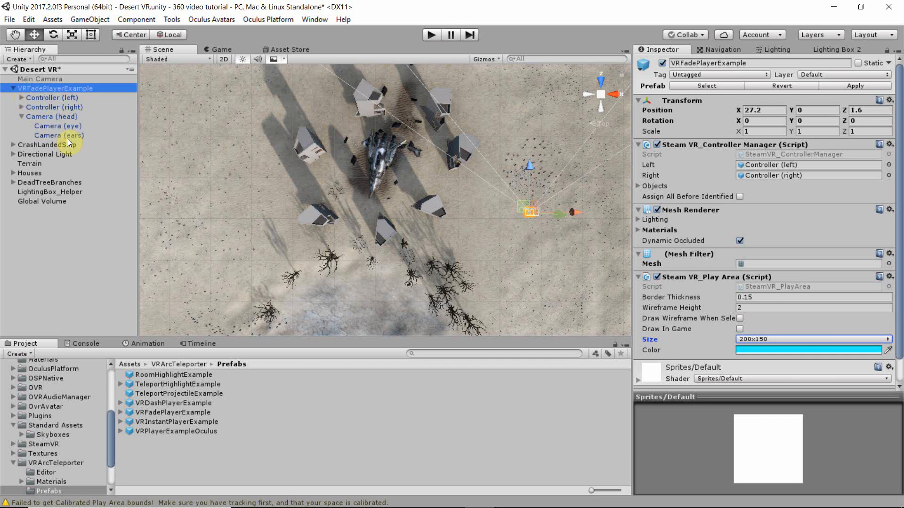
left_click(58, 125)
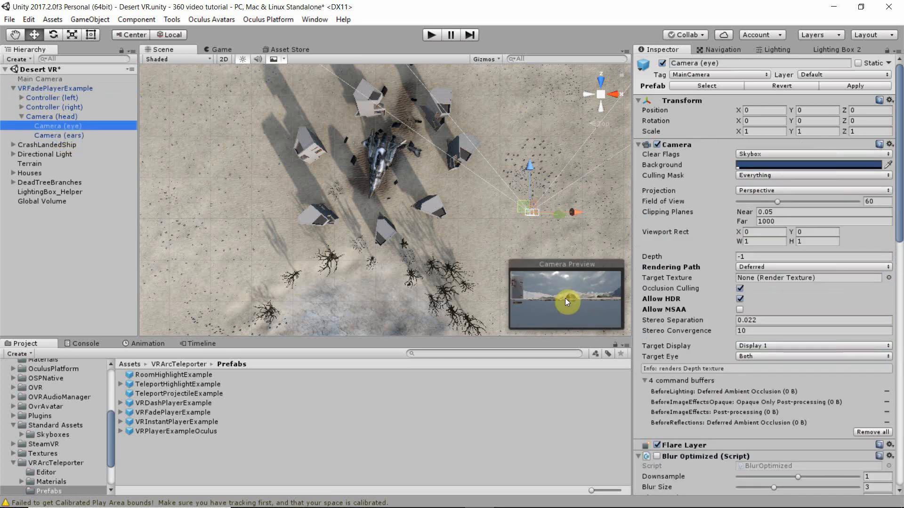
mouse_move(574, 300)
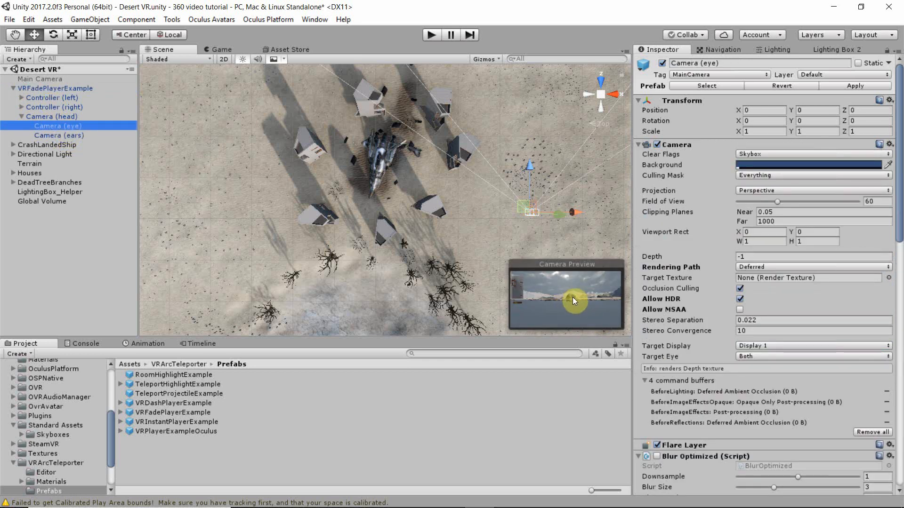
mouse_move(548, 282)
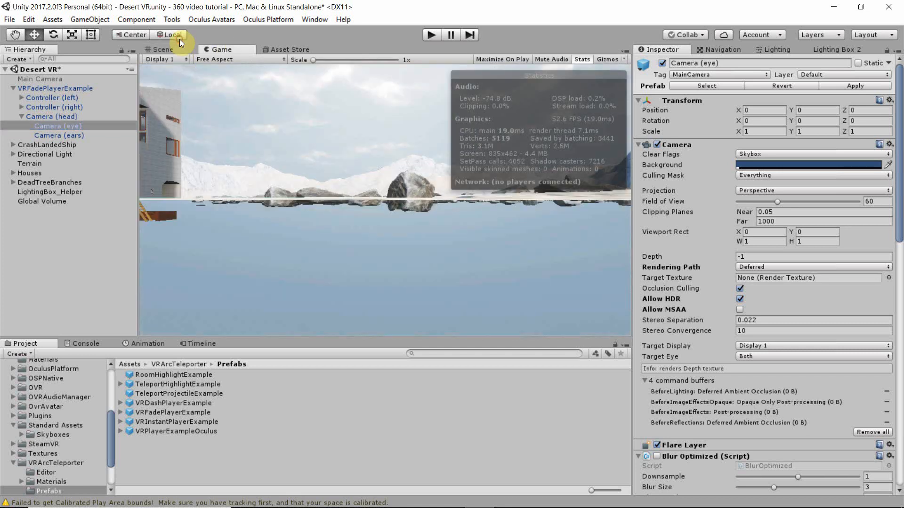
mouse_move(273, 127)
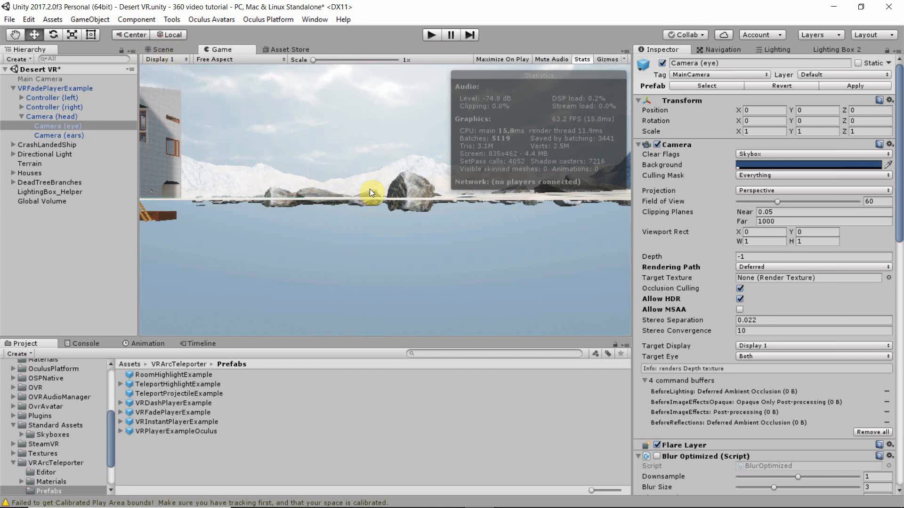
mouse_move(343, 142)
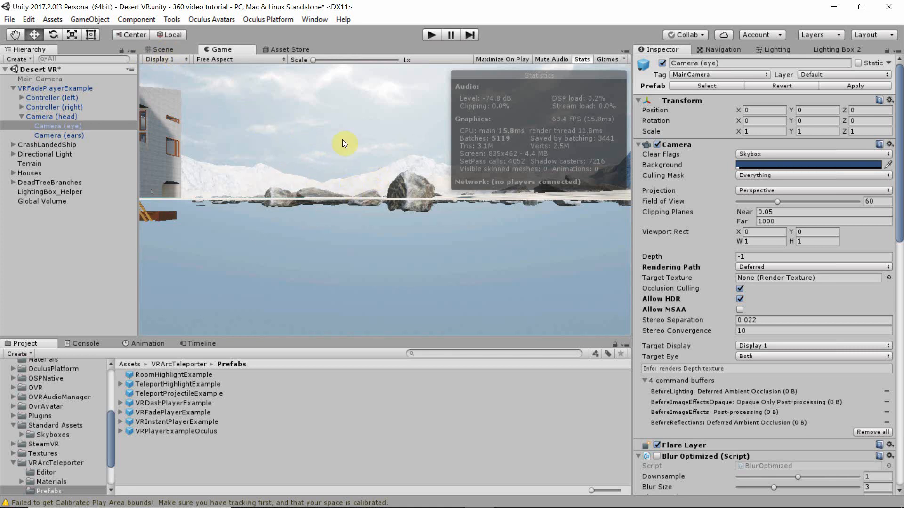
left_click(163, 49)
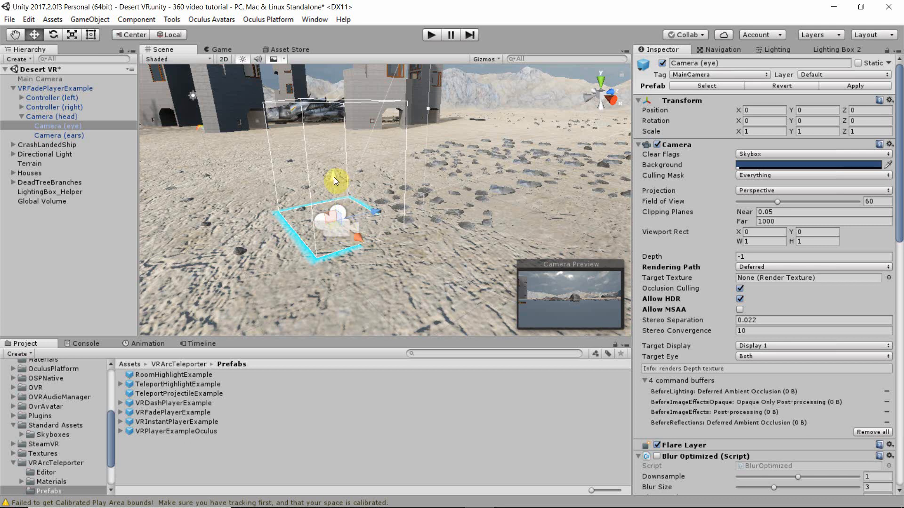
Step: Position VRFadePlayerExample on the sand near the houses, then select the Terrain
left_click_drag(334, 181, 260, 128)
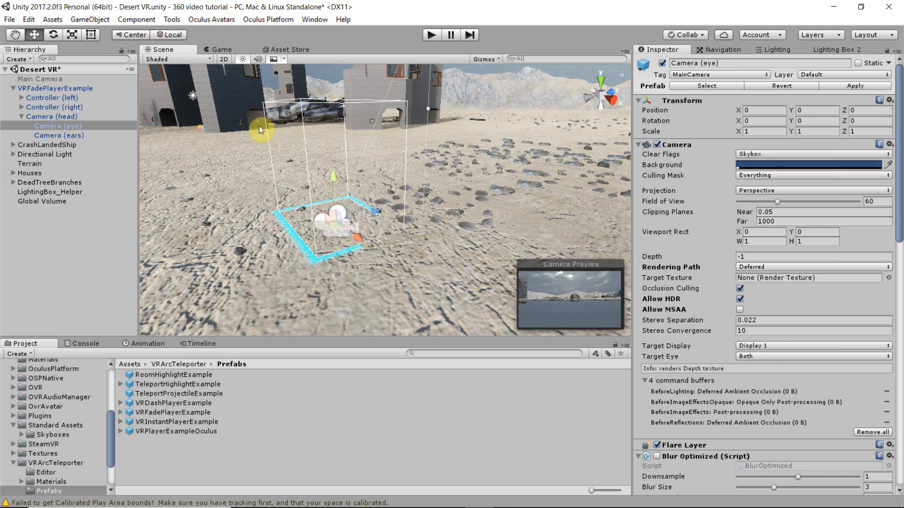
left_click(56, 89)
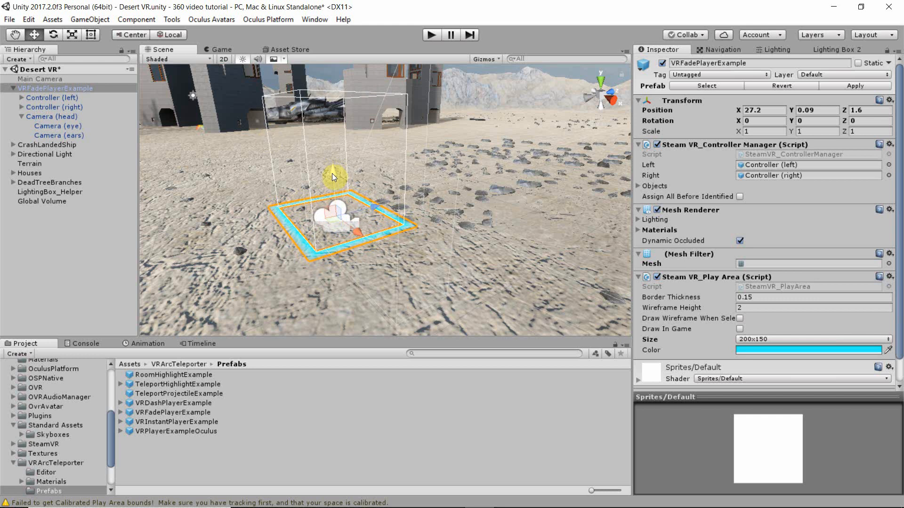
left_click(30, 163)
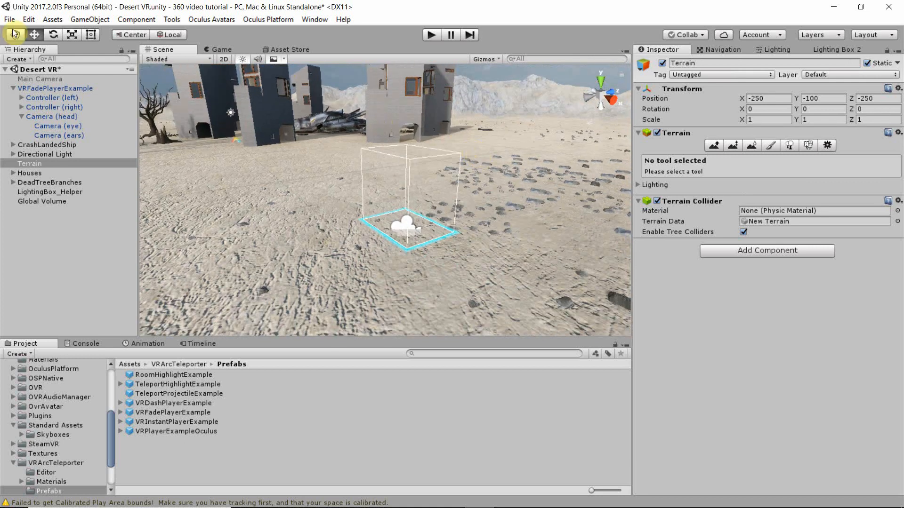
mouse_move(73, 89)
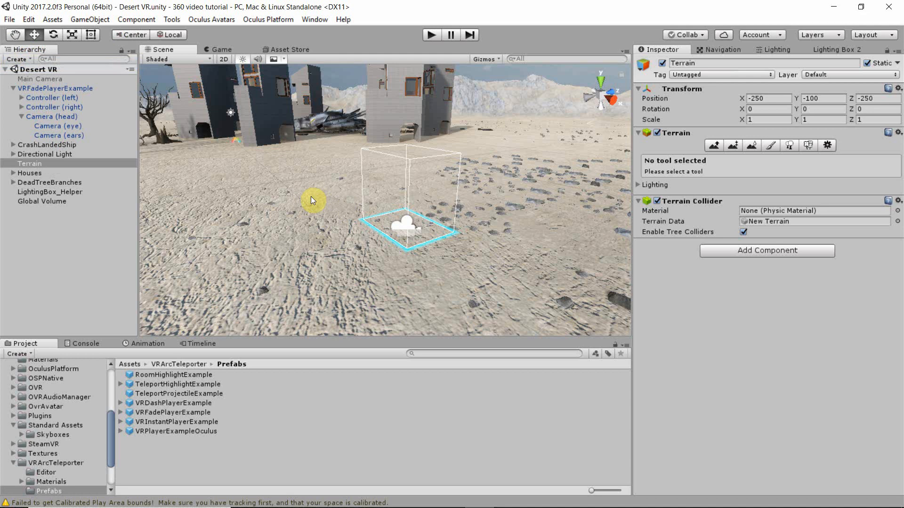
mouse_move(318, 195)
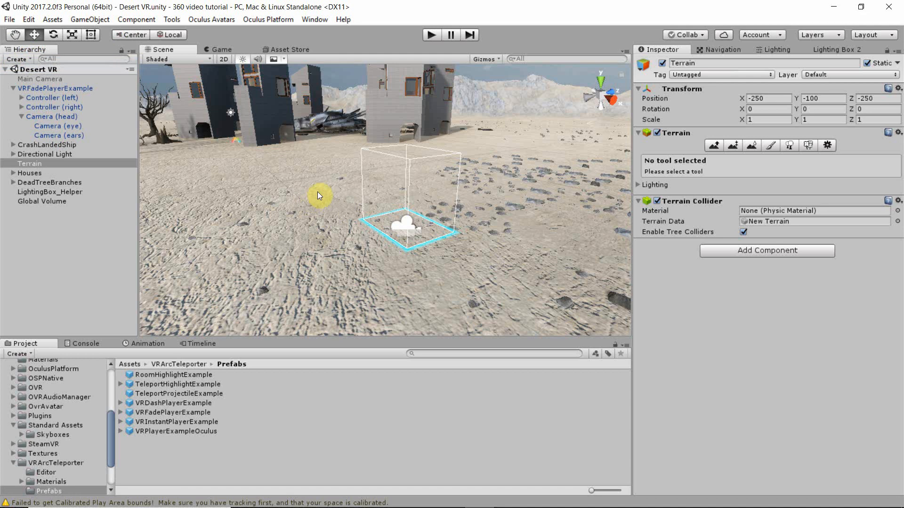
mouse_move(389, 70)
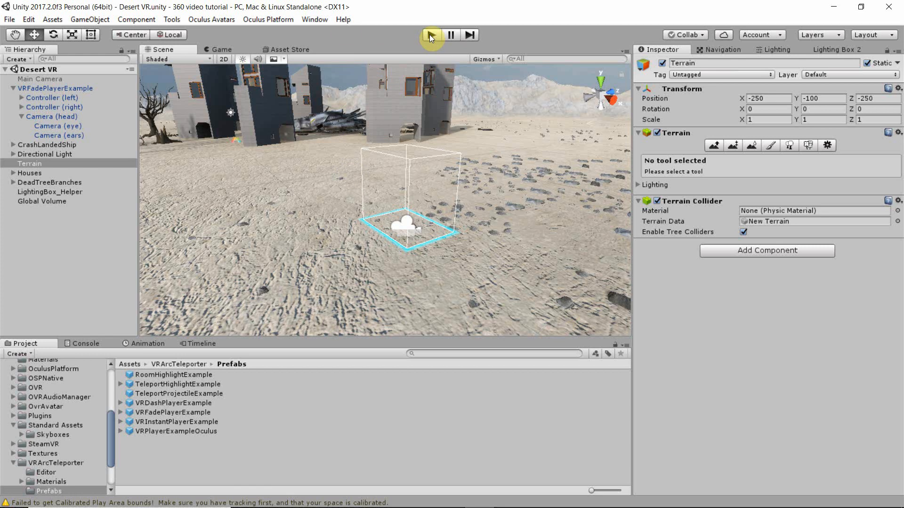
Step: Start play mode and minimize Mixed Reality Portal once the headset reports Ready
left_click(431, 35)
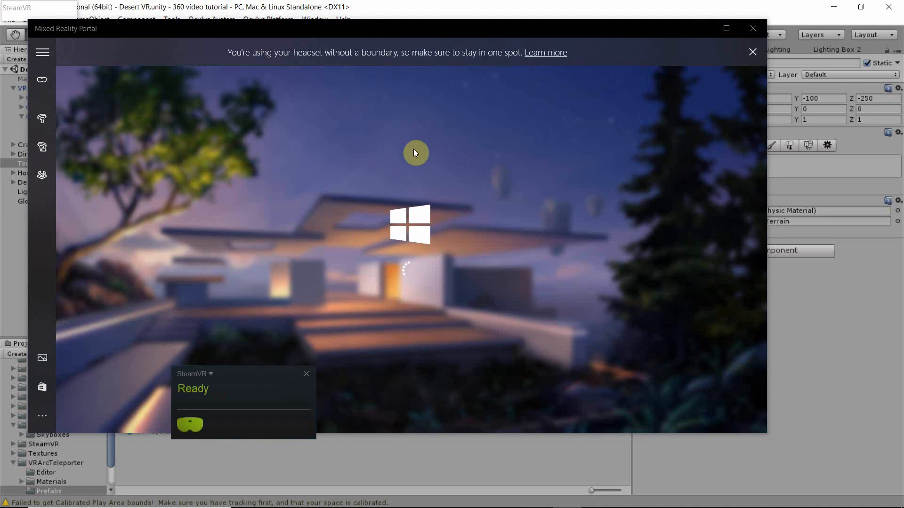
mouse_move(707, 42)
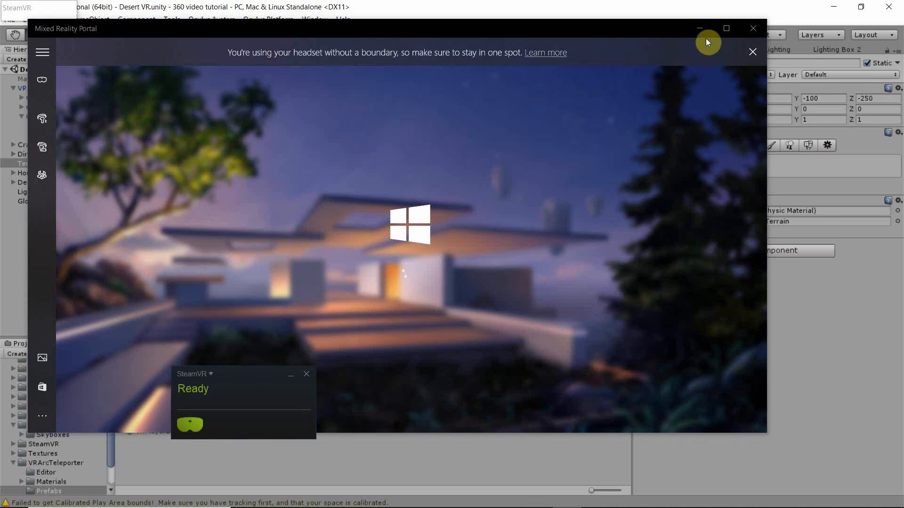
mouse_move(700, 29)
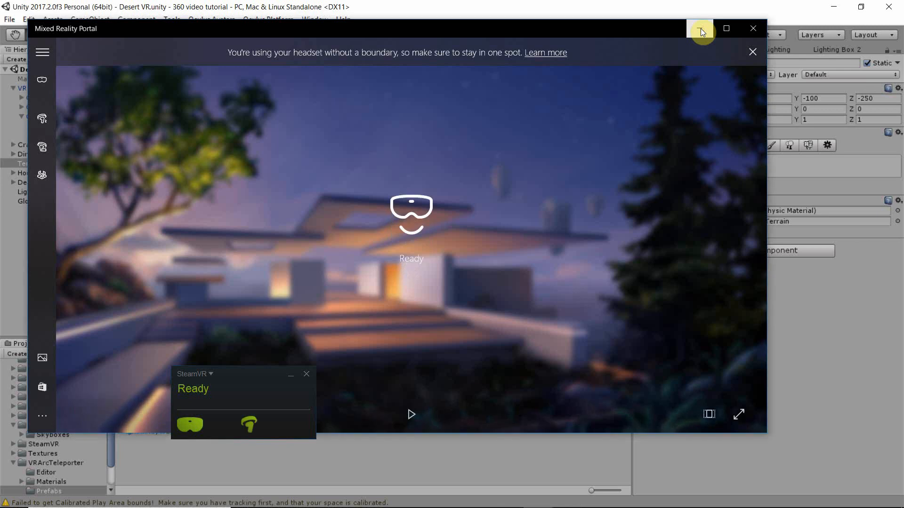
left_click(701, 30)
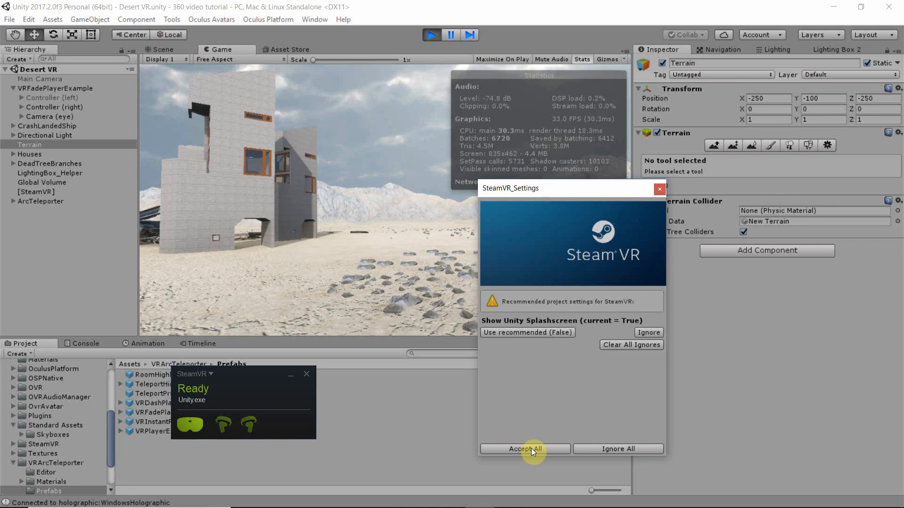
Step: Accept All recommended SteamVR project settings and confirm with Ok
left_click(523, 449)
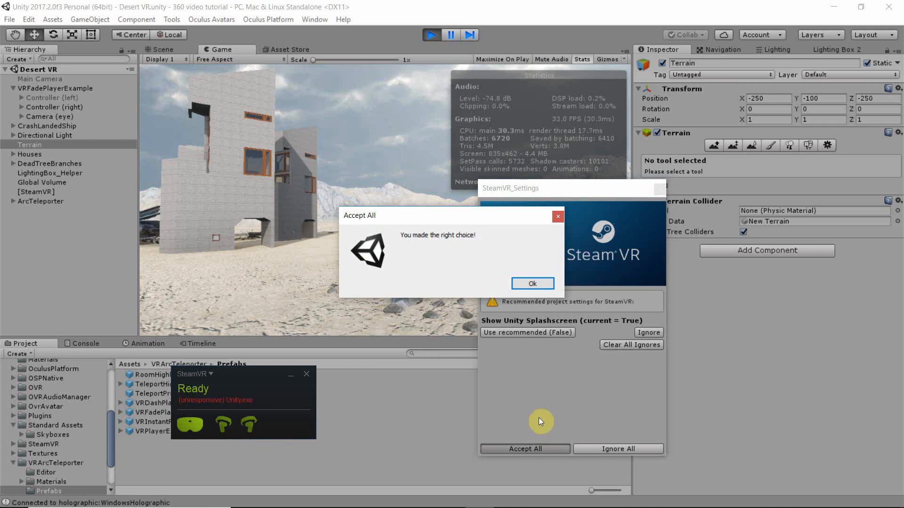
left_click(531, 283)
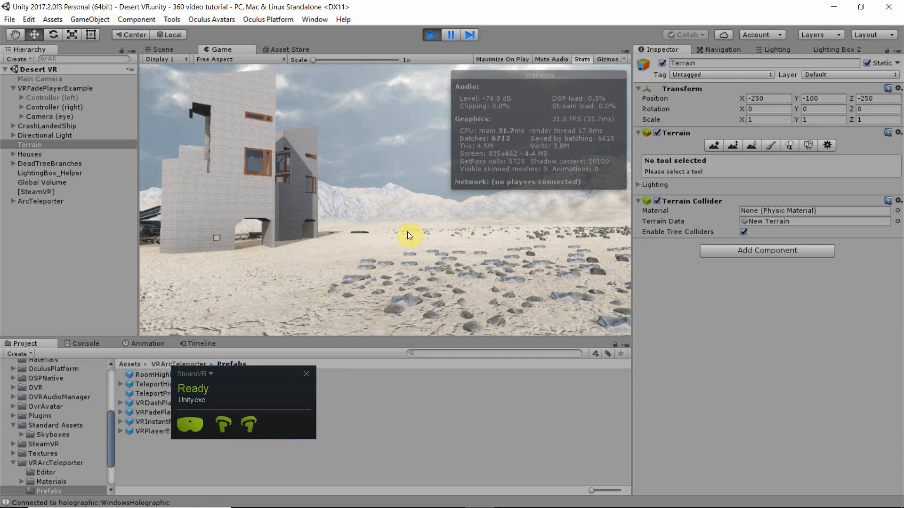
mouse_move(346, 289)
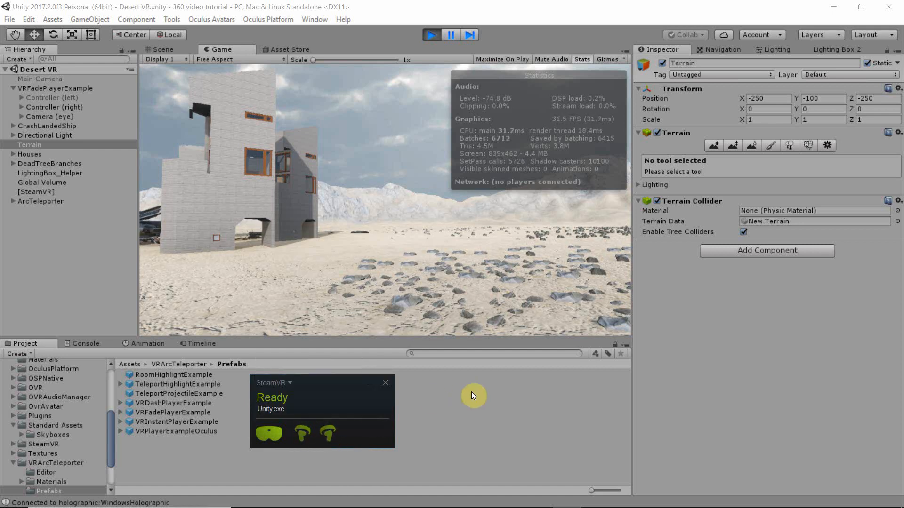
mouse_move(378, 438)
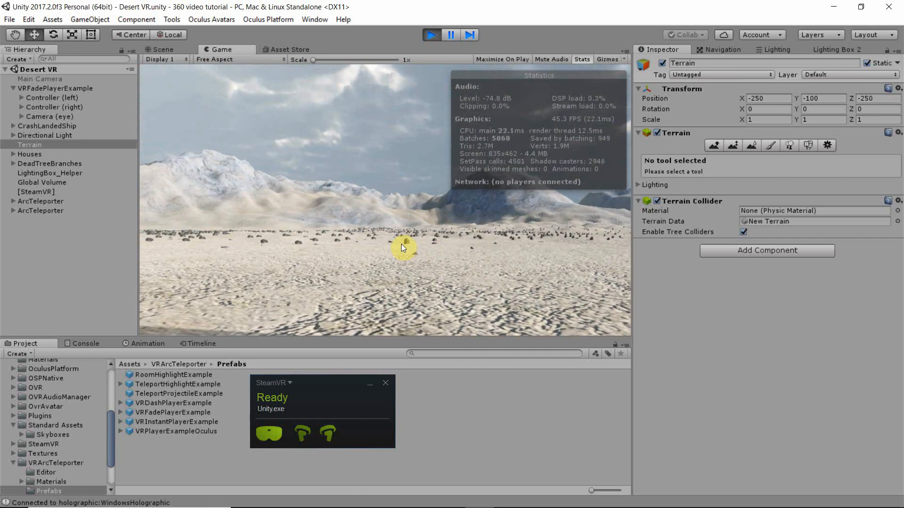
mouse_move(420, 141)
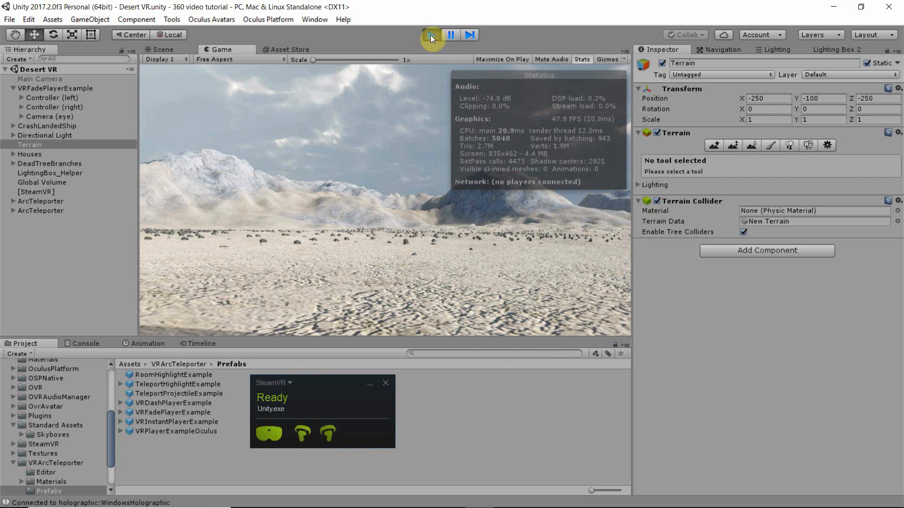
Step: Stop play mode, shut down Windows Mixed Reality from the taskbar, and close SteamVR
left_click(431, 35)
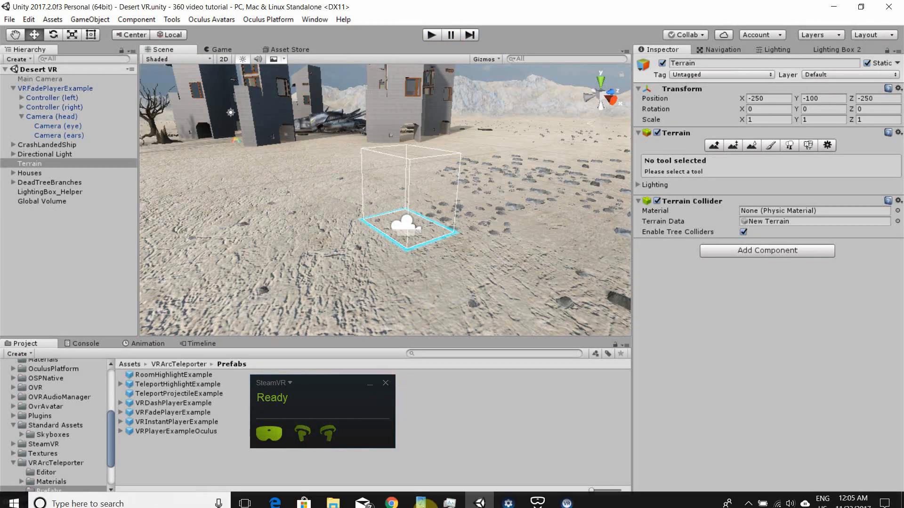
right_click(537, 496)
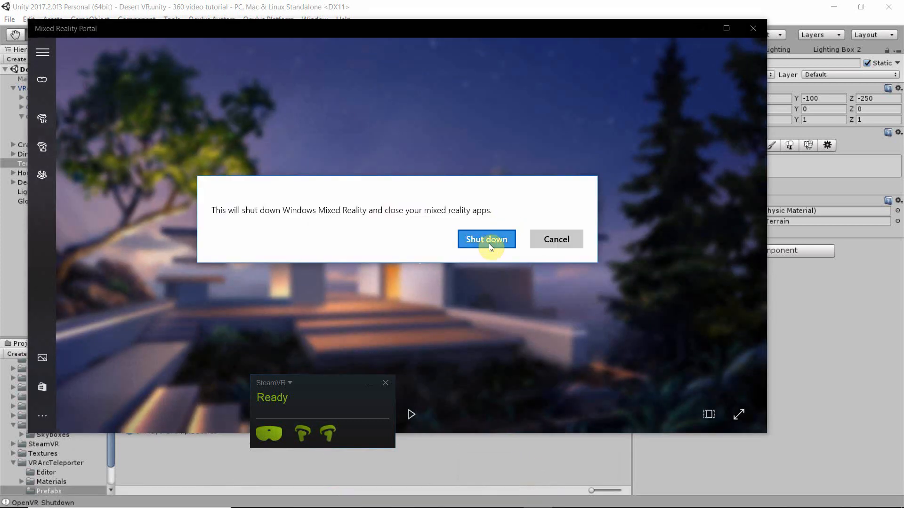
left_click(486, 239)
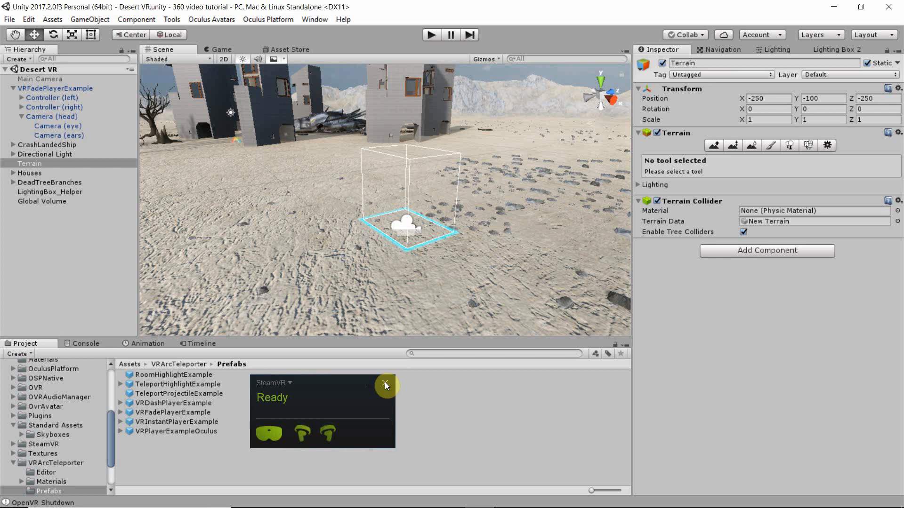
left_click(386, 385)
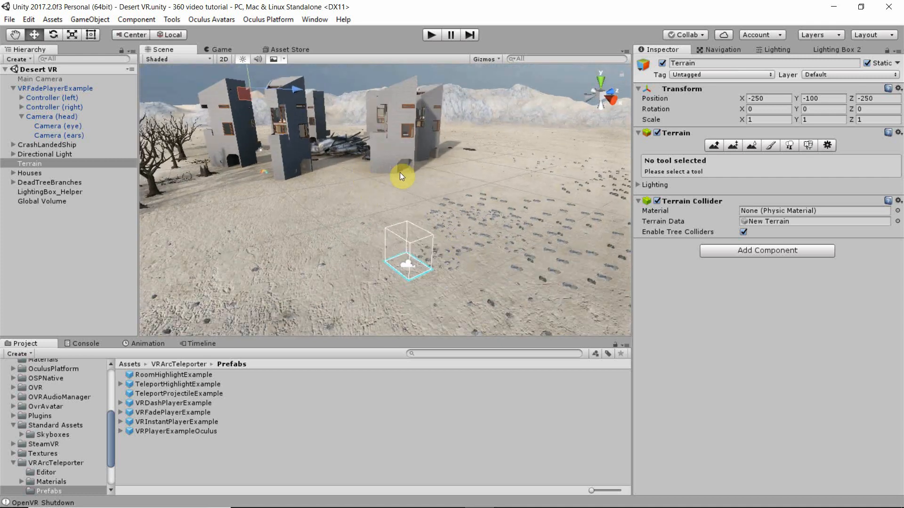
left_click(10, 18)
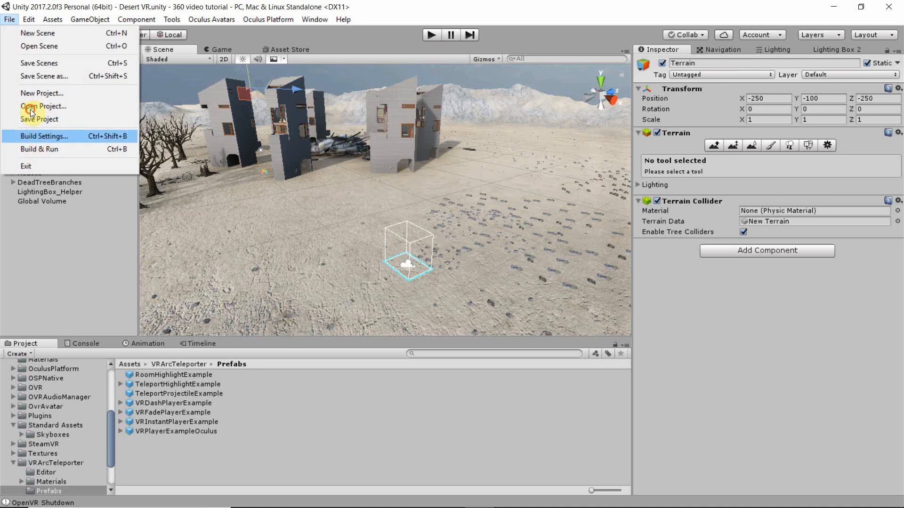
left_click(43, 135)
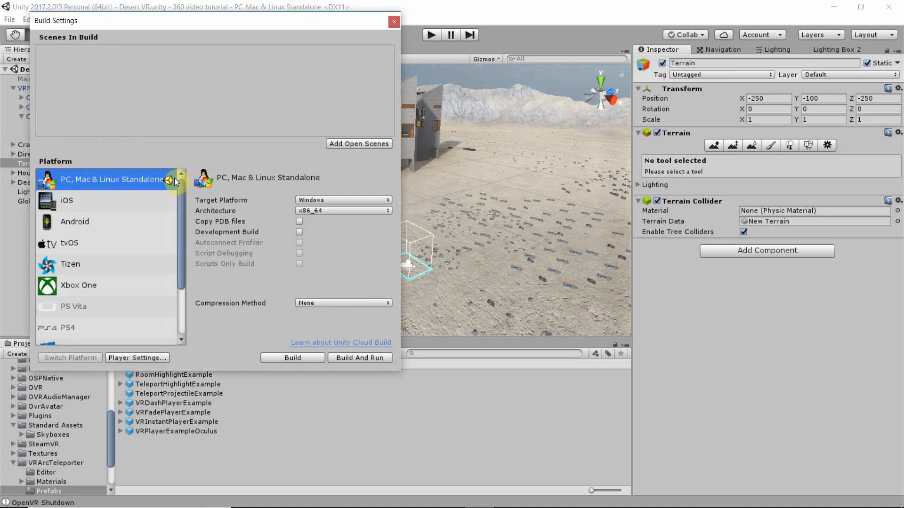
mouse_move(341, 304)
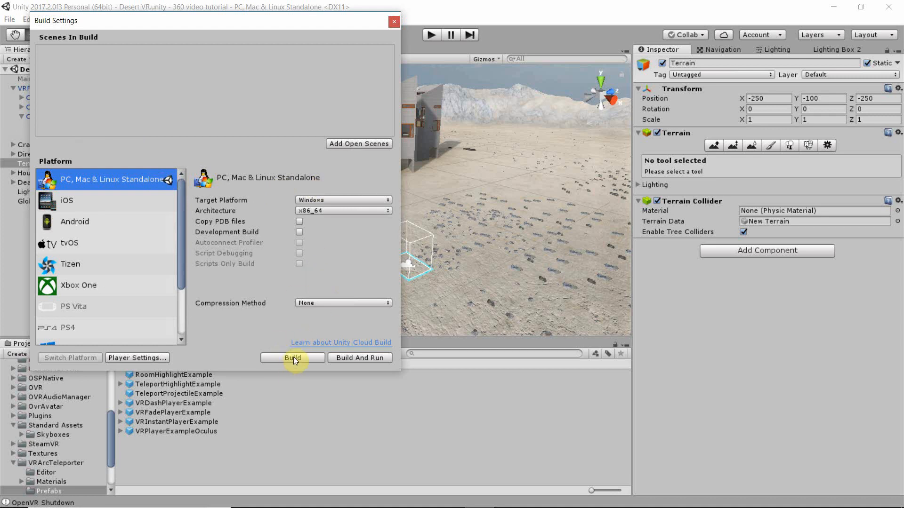
mouse_move(394, 25)
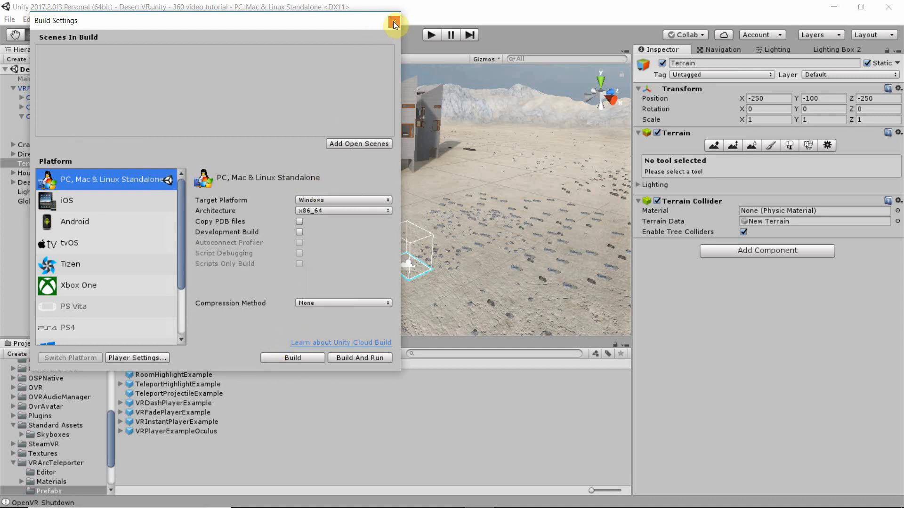
left_click(395, 23)
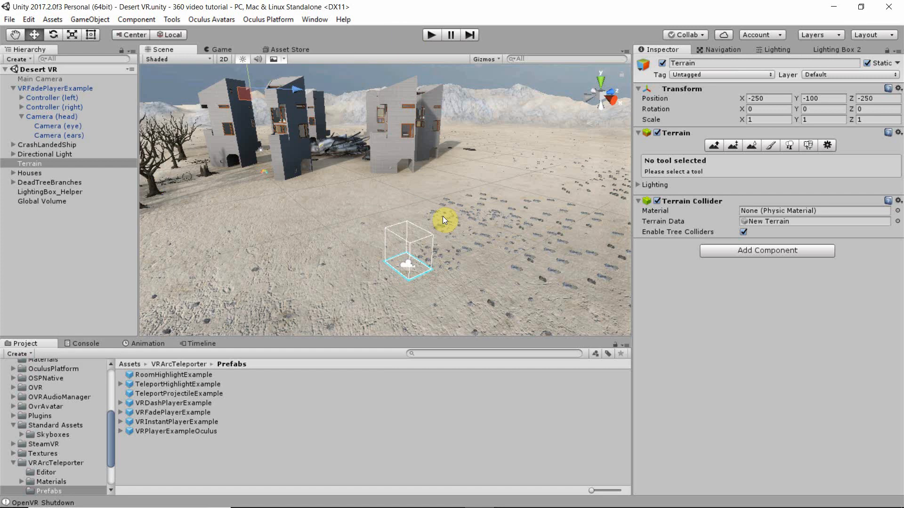